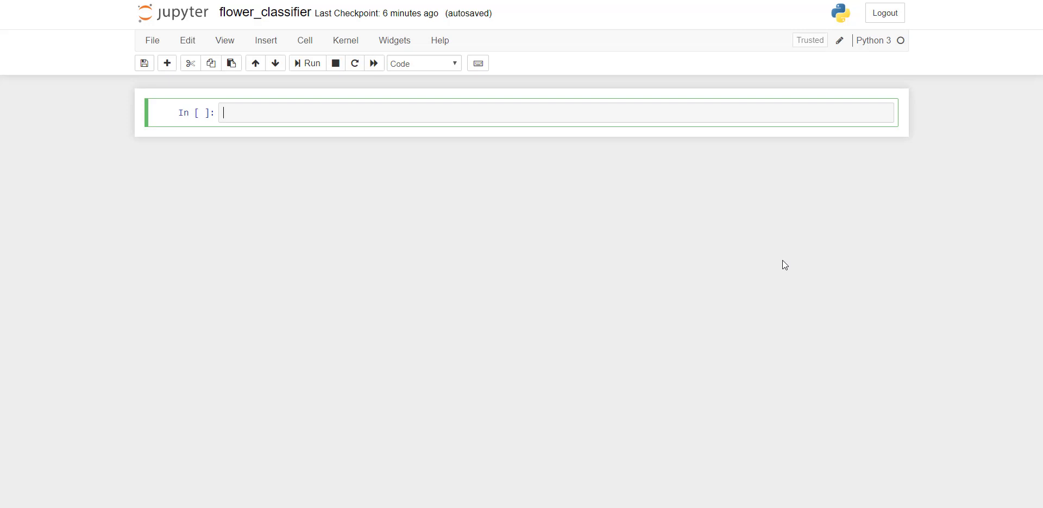
In the first cell, write a '#load the dataset' comment and import load_iris from sklearn.datasets.
{"action": "left_click", "coordinate": [306, 63]}
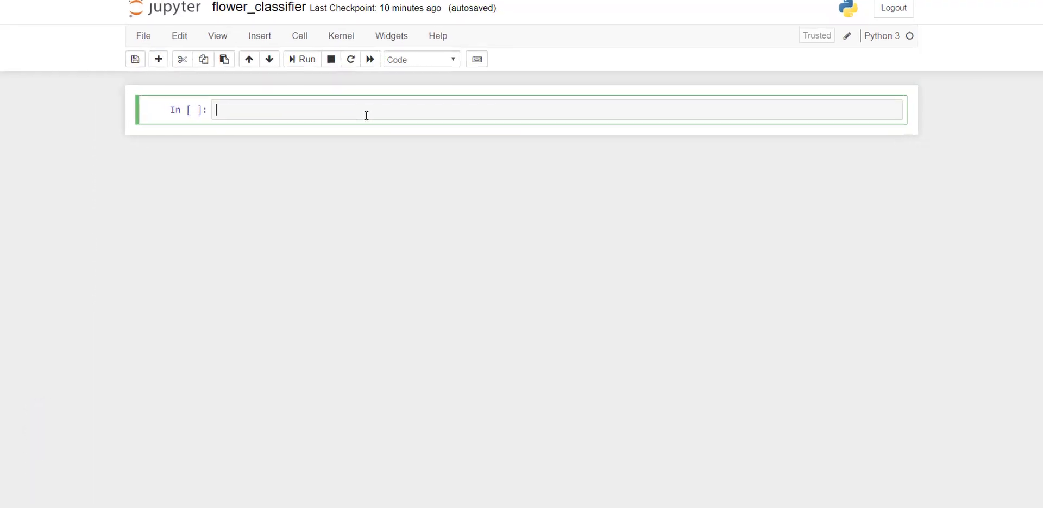
{"action": "type", "text": "#load"}
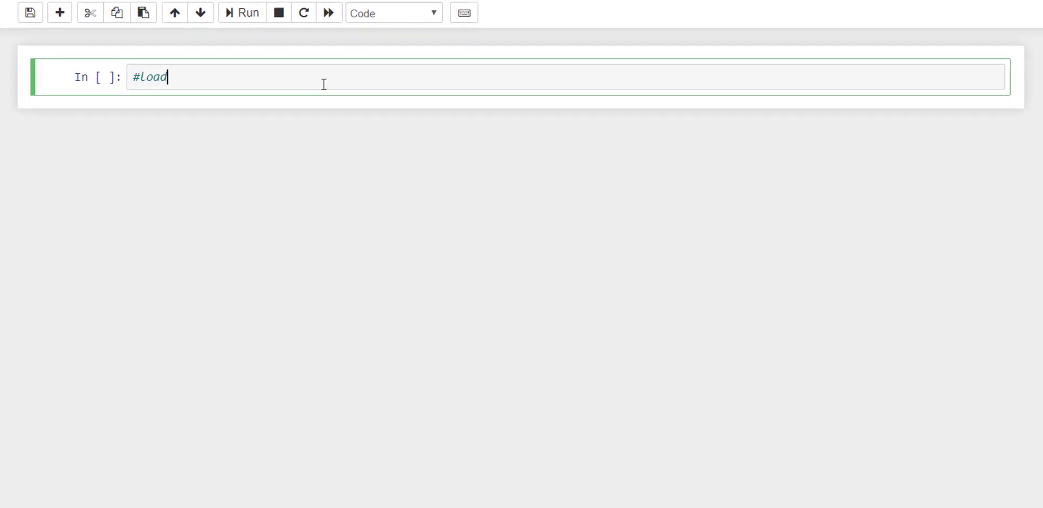
{"action": "type", "text": "the dataset"}
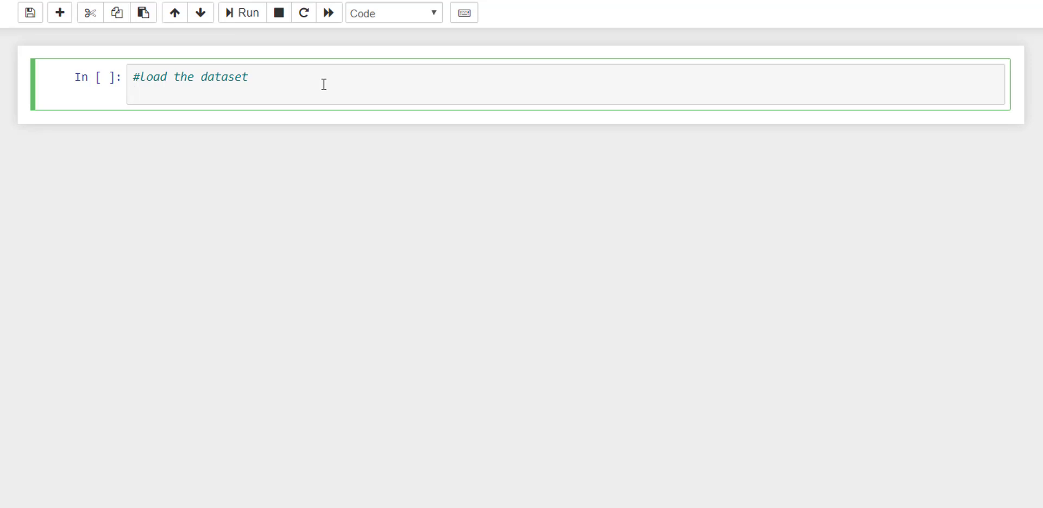
{"action": "type", "text": "from d"}
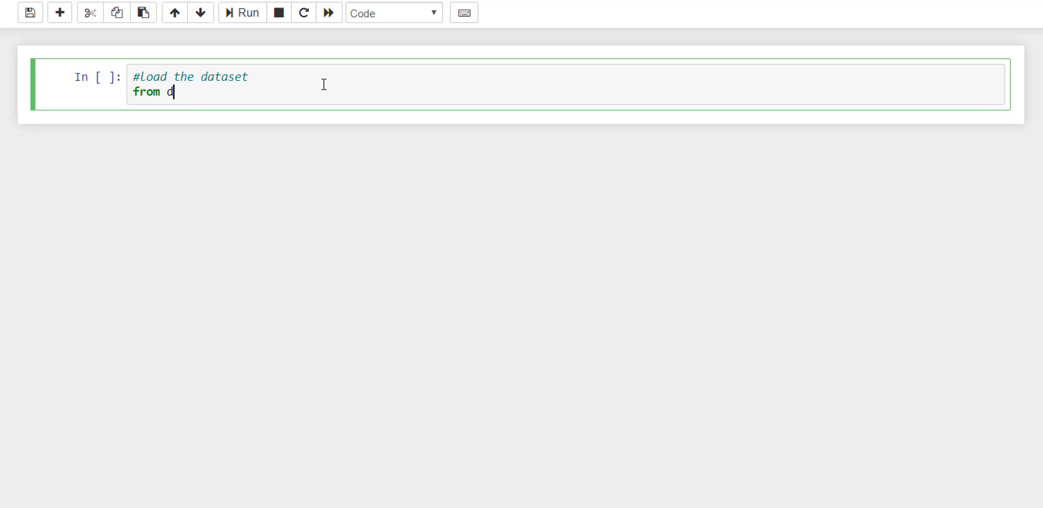
{"action": "type", "text": "sklear."}
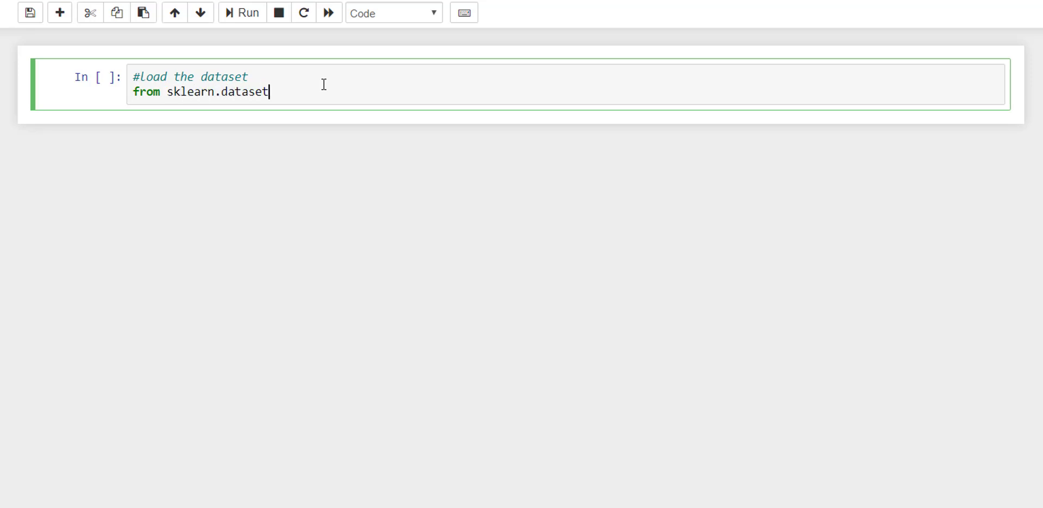
{"action": "type", "text": "s impor"}
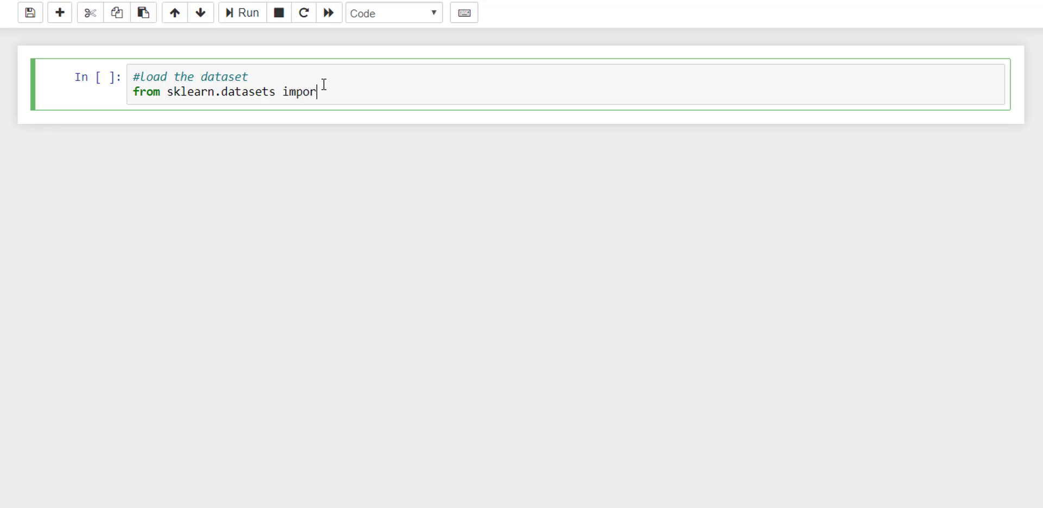
{"action": "type", "text": "t"}
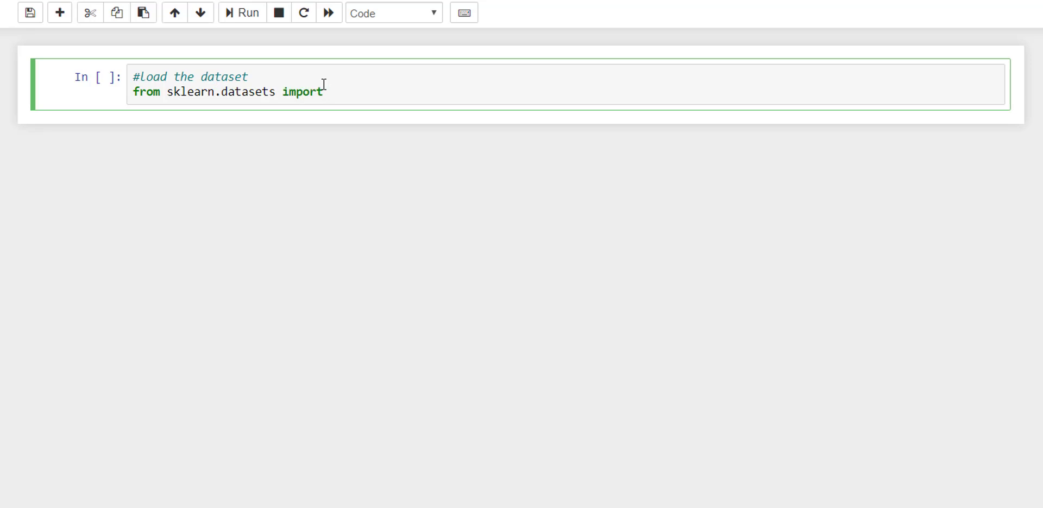
{"action": "type", "text": "load"}
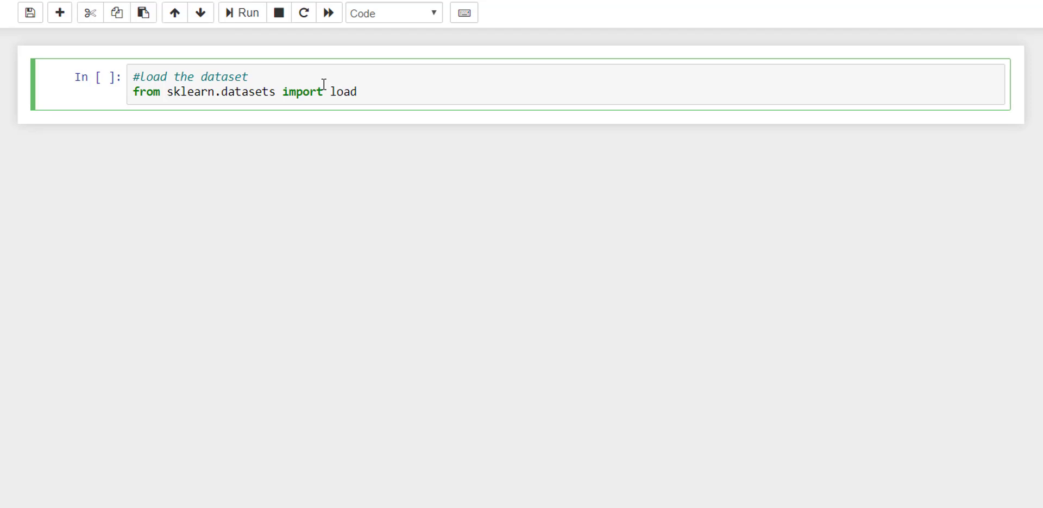
{"action": "type", "text": "_iris"}
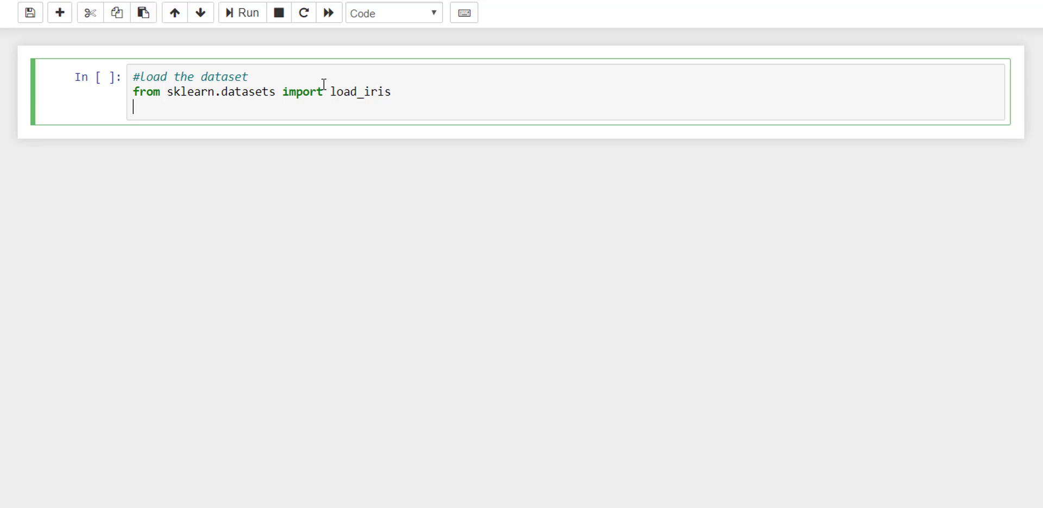
Load the iris data into dataset with load_iris() and run the cell.
{"action": "type", "text": "dataset"}
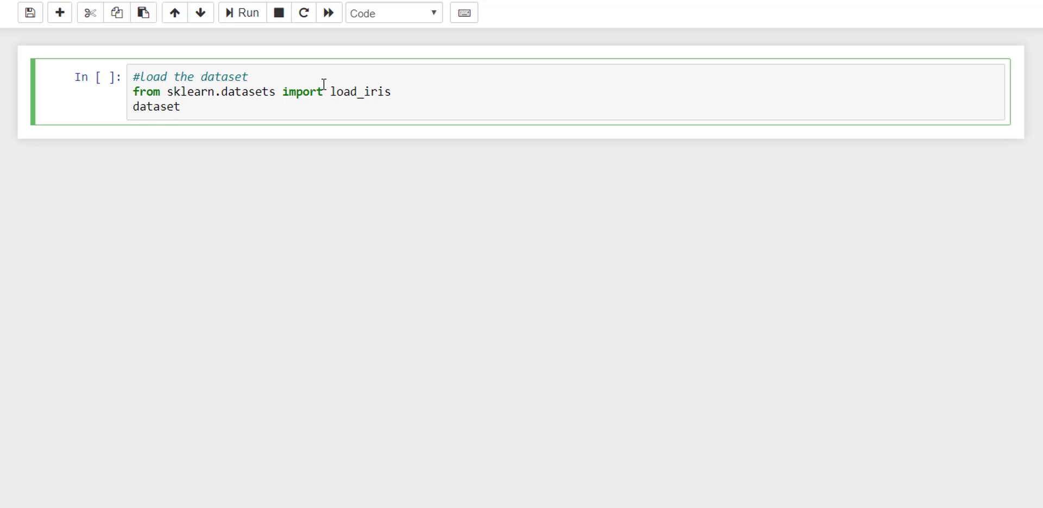
{"action": "type", "text": "="}
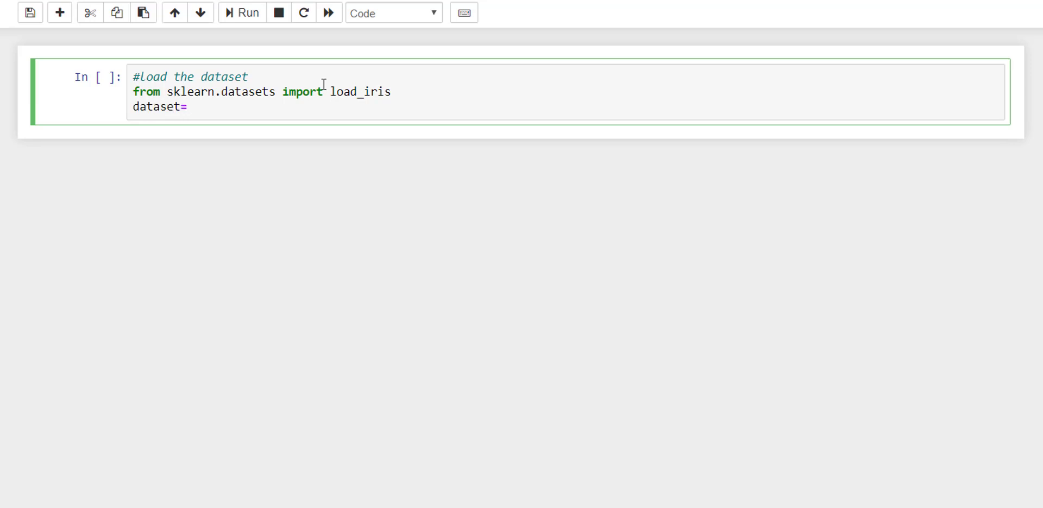
{"action": "type", "text": "load"}
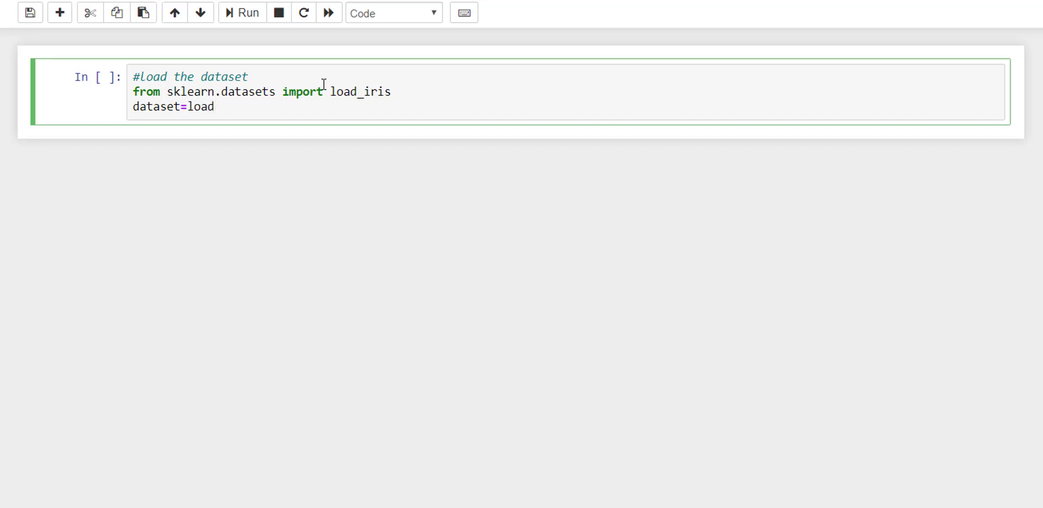
{"action": "type", "text": "_iris()"}
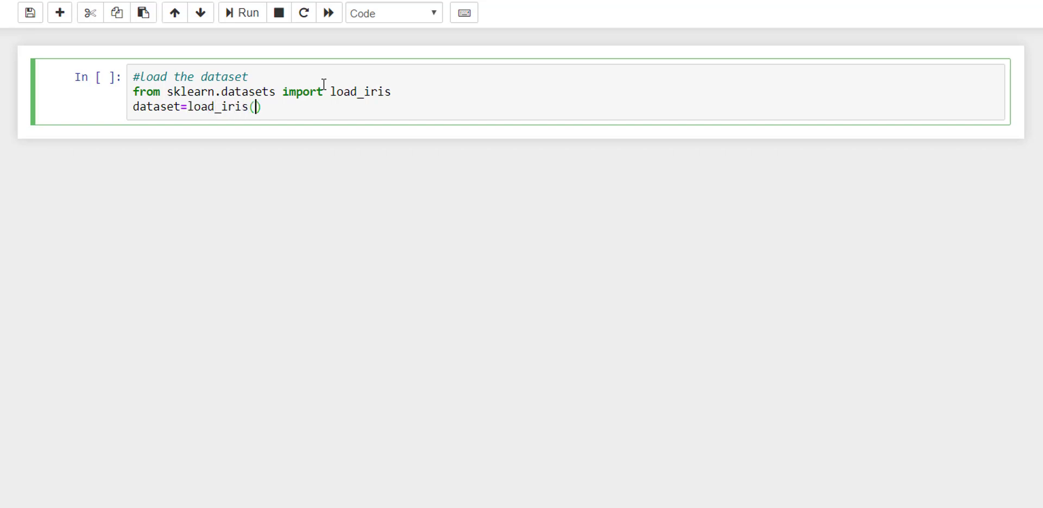
{"action": "key", "text": "Return"}
{"action": "type", "text": "dataset"}
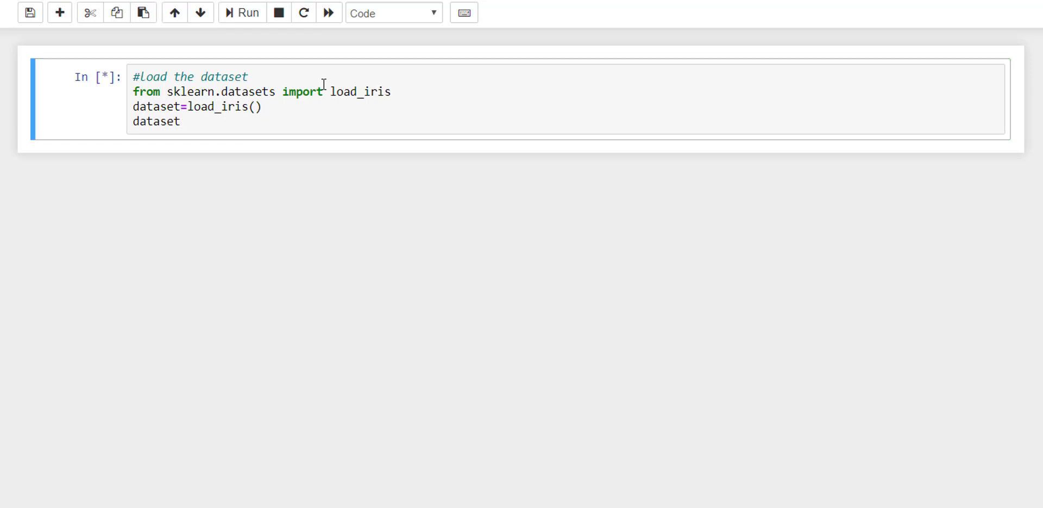
Scroll through the printed iris dataset, from the data arrays to target names and DESCR.
{"action": "left_click", "coordinate": [241, 12]}
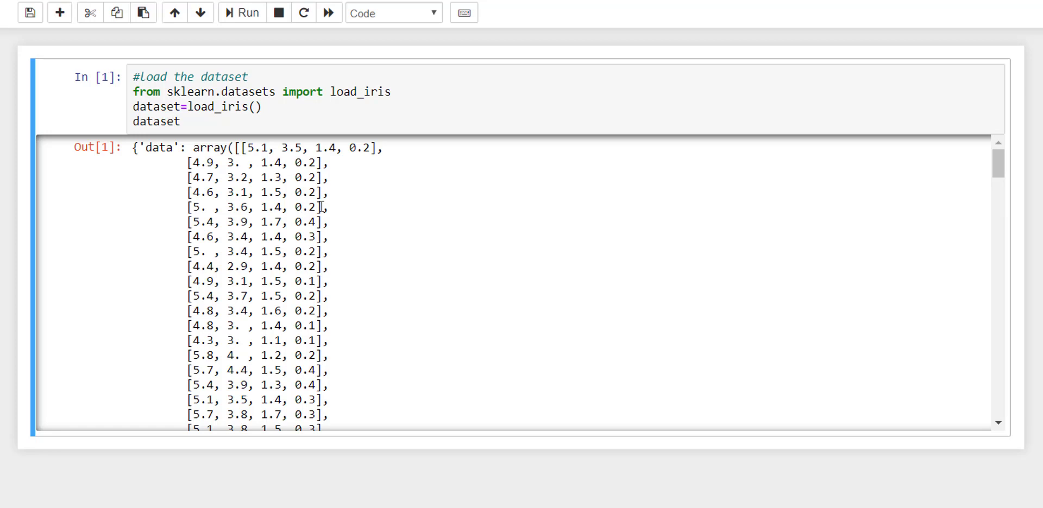
{"action": "scroll", "scroll_direction": "down", "scroll_amount": 3}
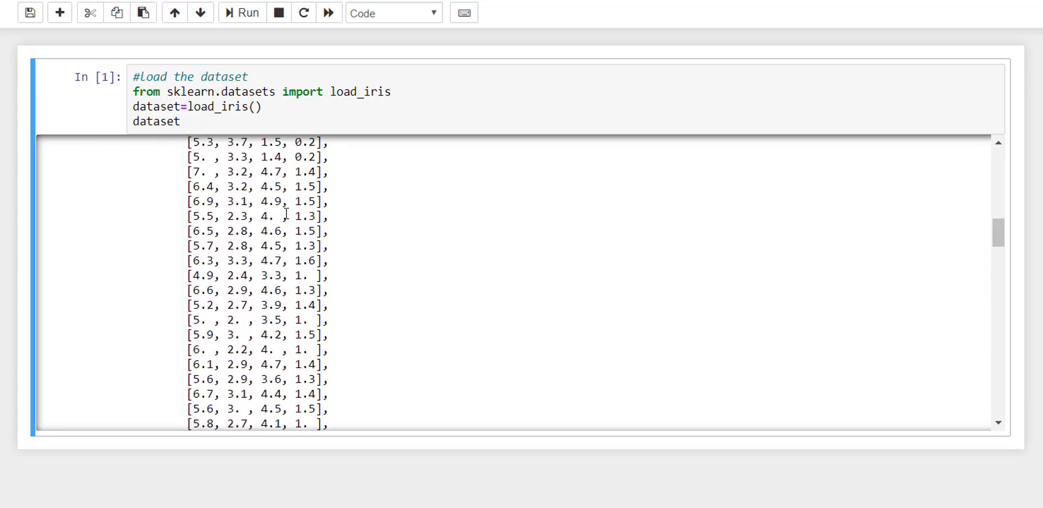
{"action": "scroll", "scroll_direction": "down", "scroll_amount": 3}
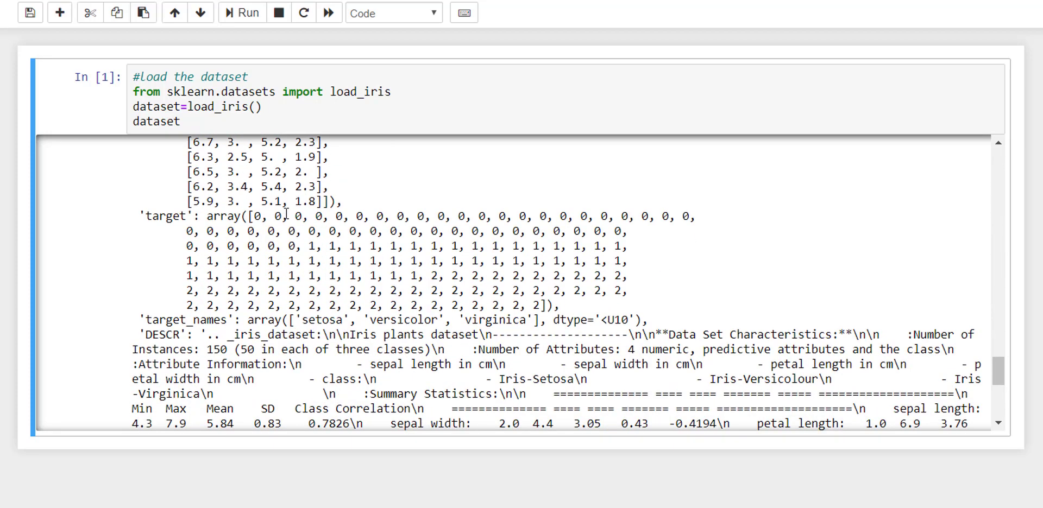
{"action": "scroll", "scroll_direction": "down", "scroll_amount": 3}
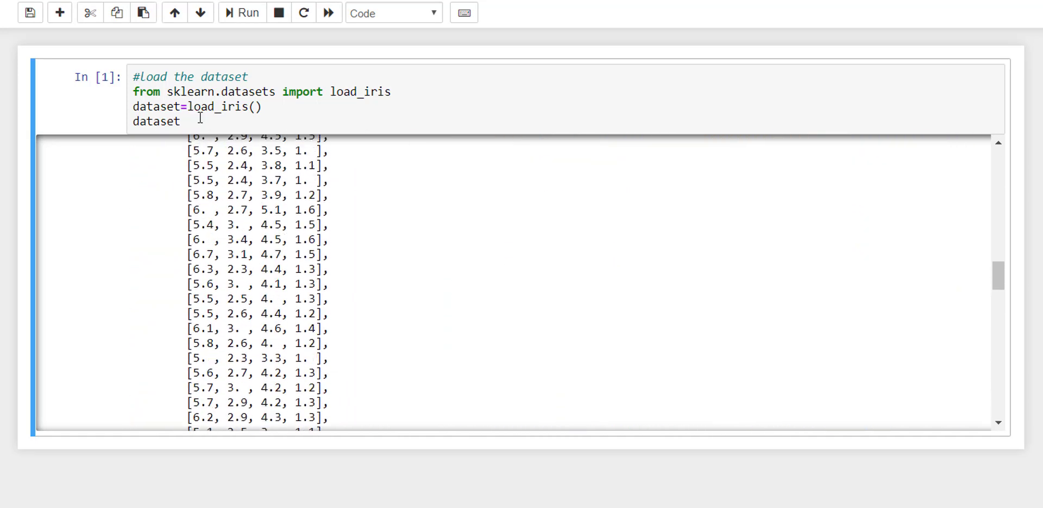
{"action": "scroll", "scroll_direction": "up", "scroll_amount": 3}
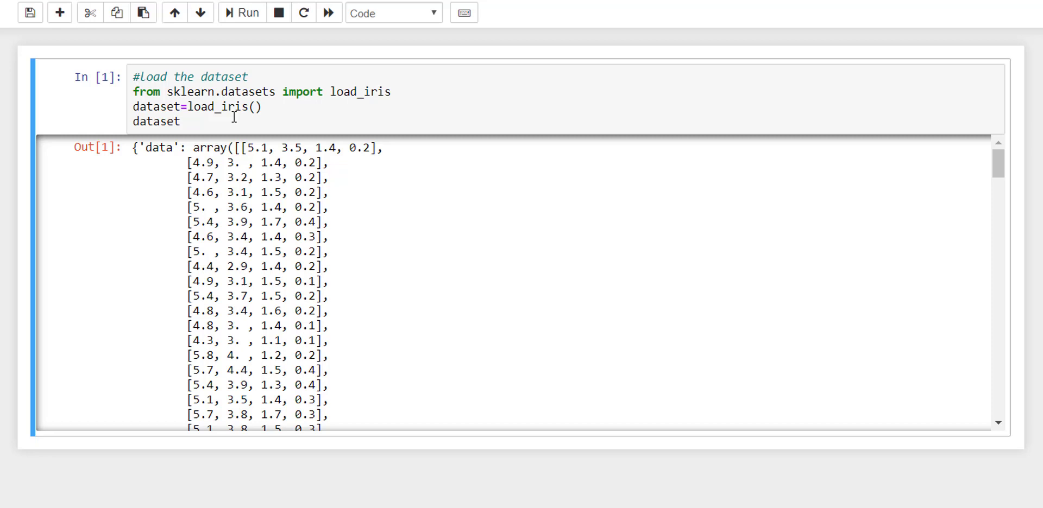
Change the last line to dataset.keys(), rerun it, and select the listed key names.
{"action": "type", "text": ".k"}
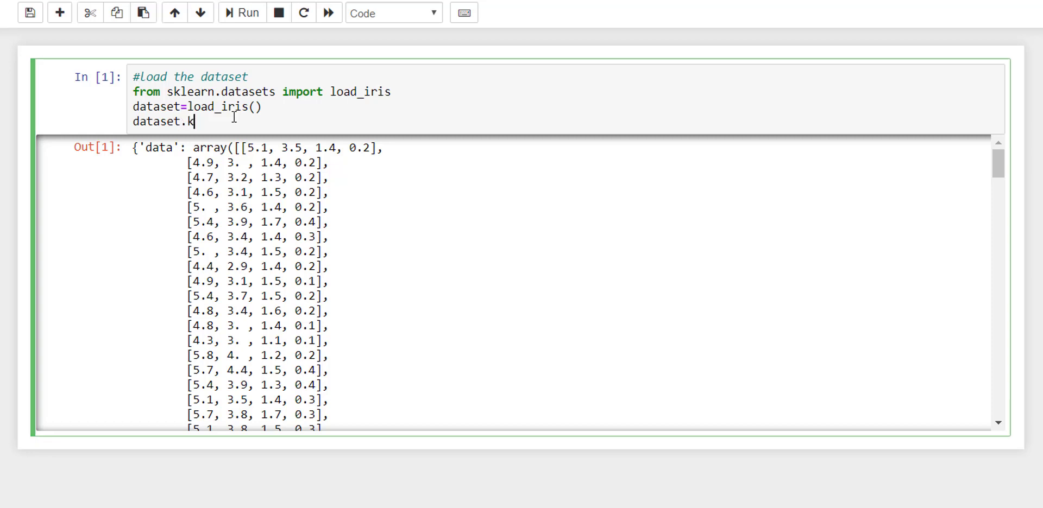
{"action": "left_click", "coordinate": [242, 12]}
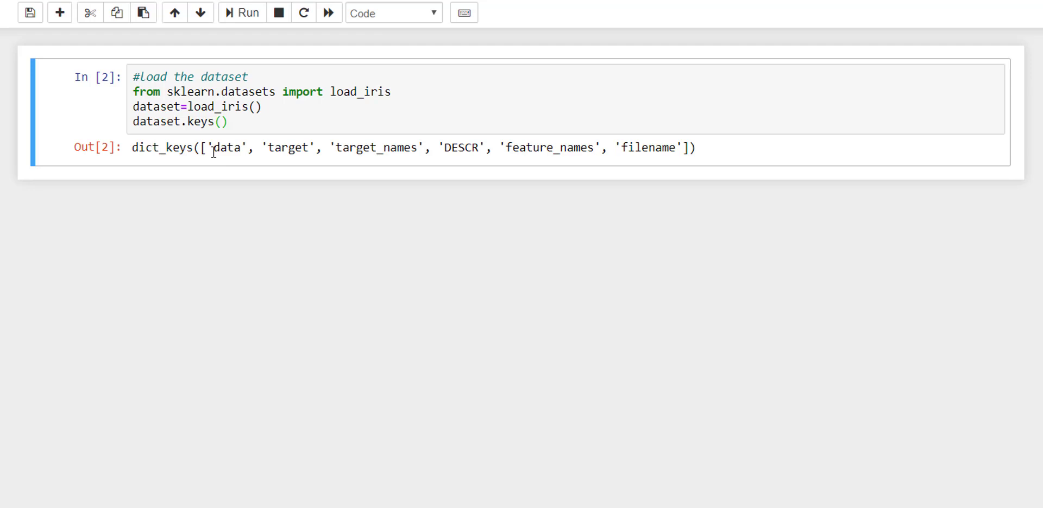
{"action": "left_click_drag", "start_coordinate": [213, 147], "coordinate": [682, 148]}
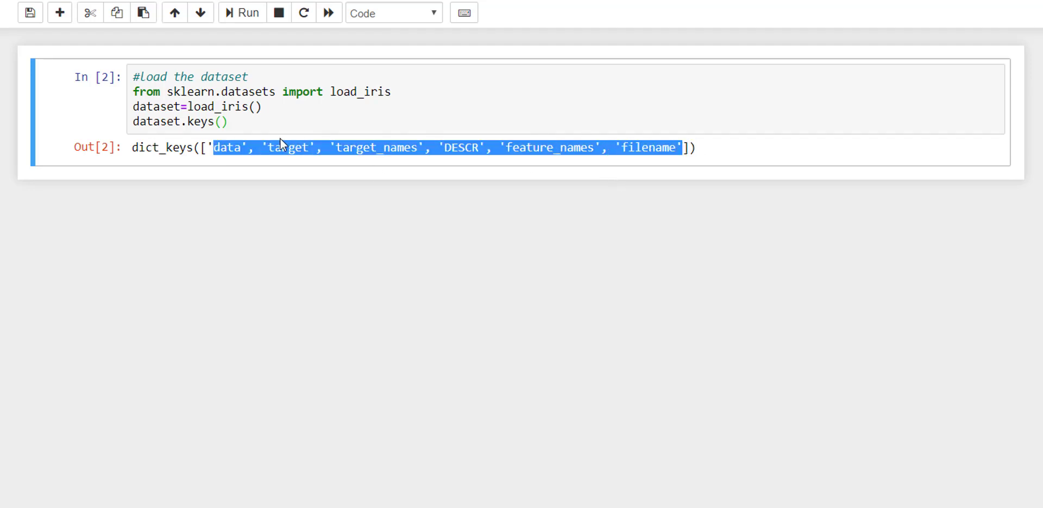
{"action": "mouse_move", "coordinate": [233, 153]}
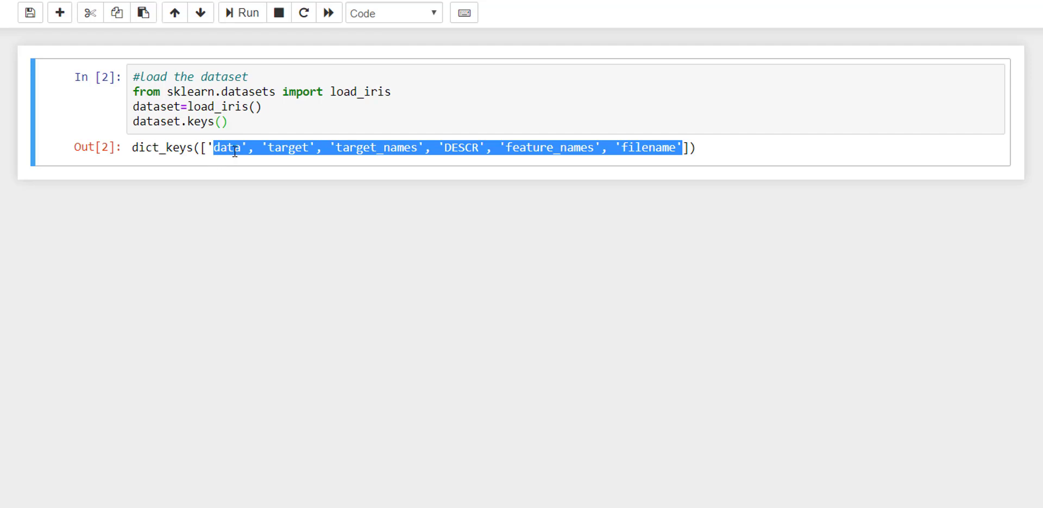
{"action": "double_click", "coordinate": [228, 147]}
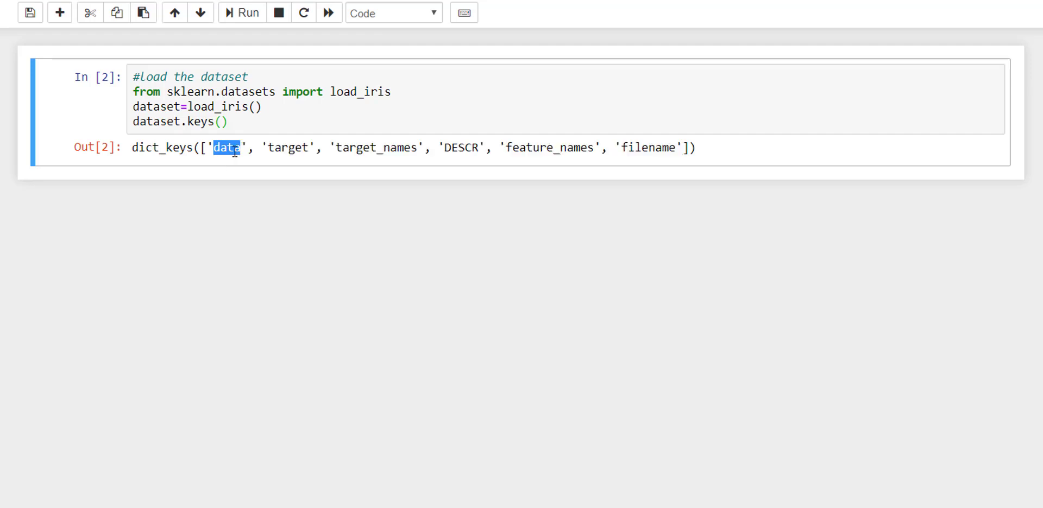
{"action": "left_click", "coordinate": [216, 122]}
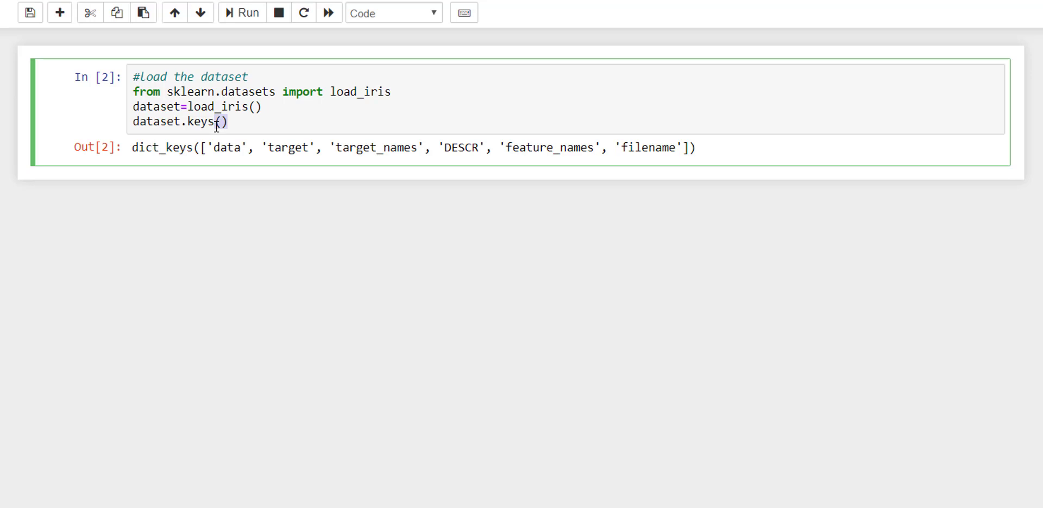
Add inputs=dataset.data and output=dataset.target to the cell and rerun it.
{"action": "type", "text": "inpu"}
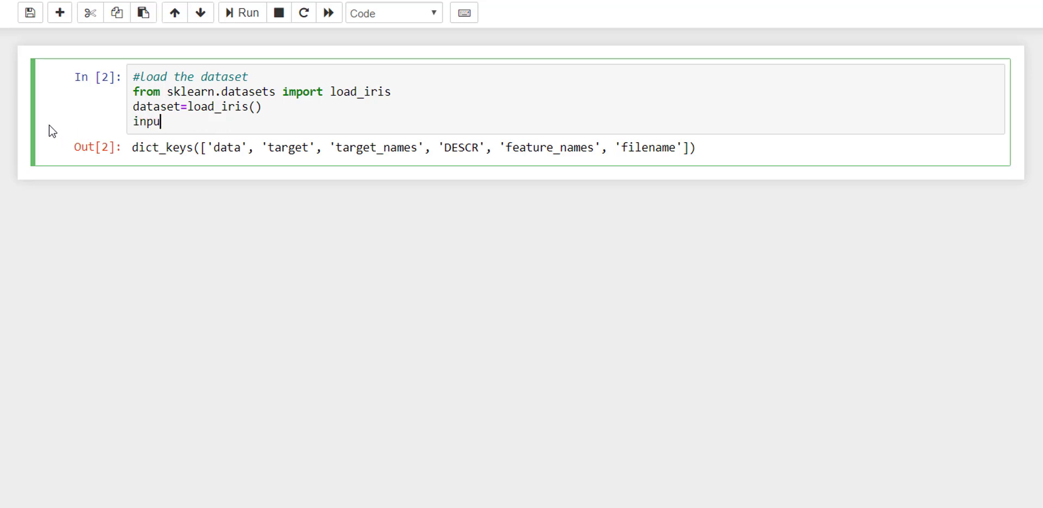
{"action": "type", "text": "ts"}
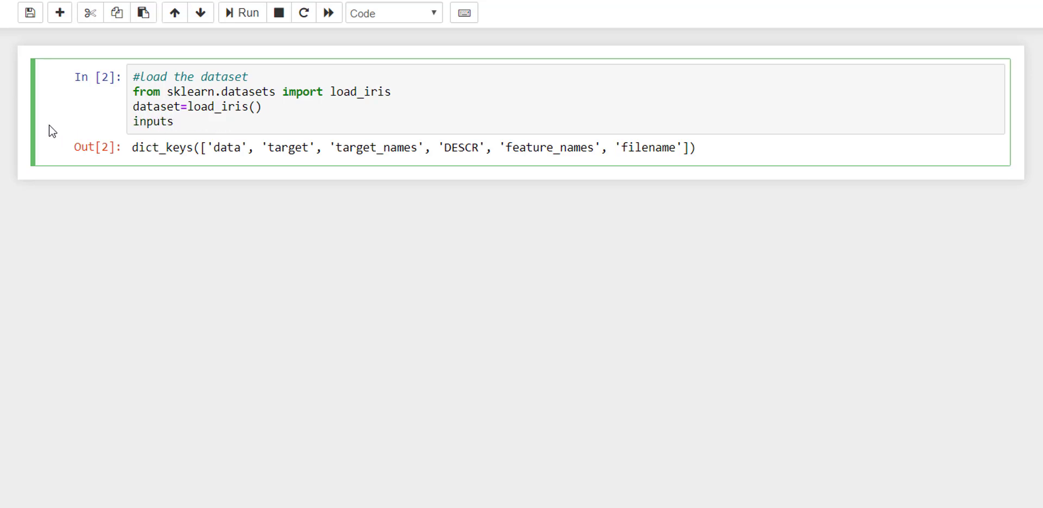
{"action": "type", "text": "=daa"}
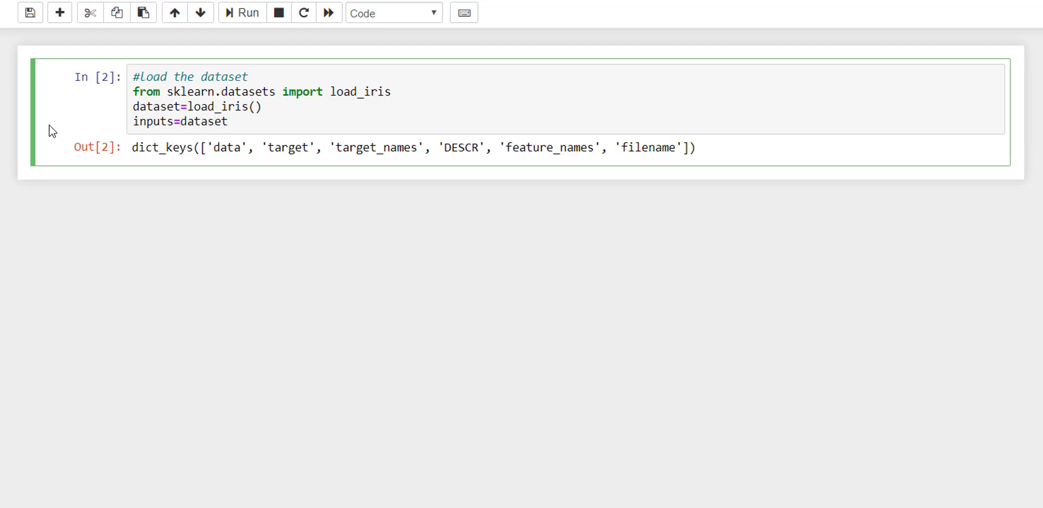
{"action": "type", "text": ".da"}
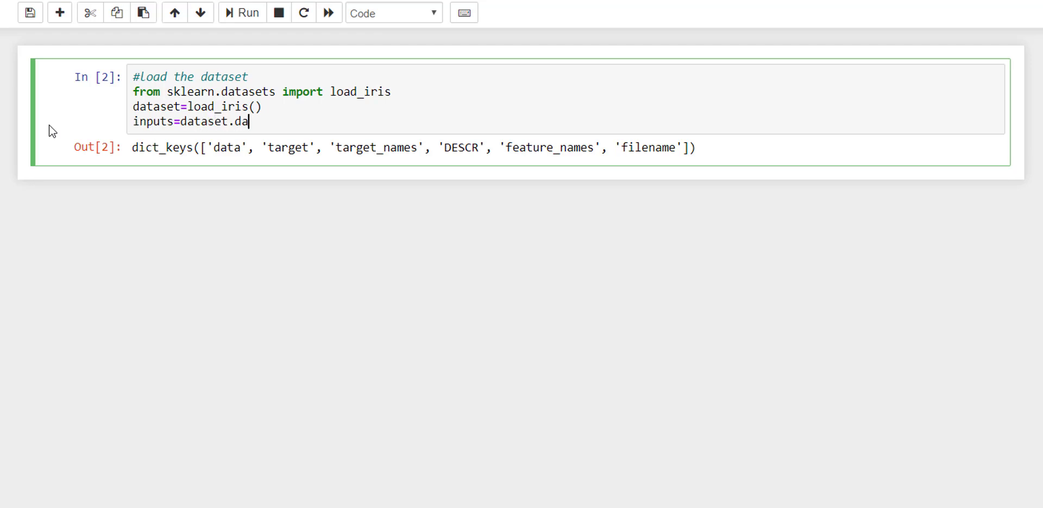
{"action": "type", "text": "ta"}
{"action": "type", "text": "outp"}
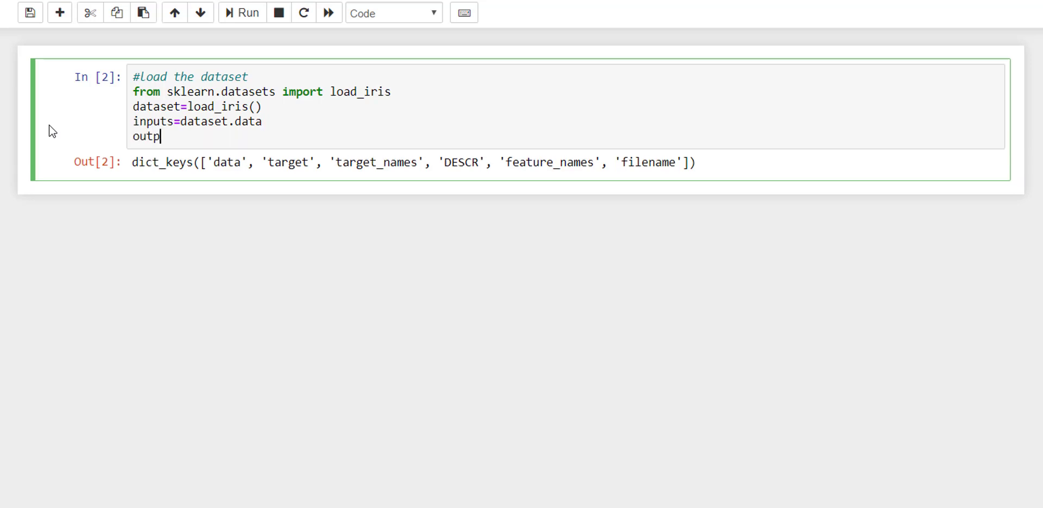
{"action": "type", "text": "ut="}
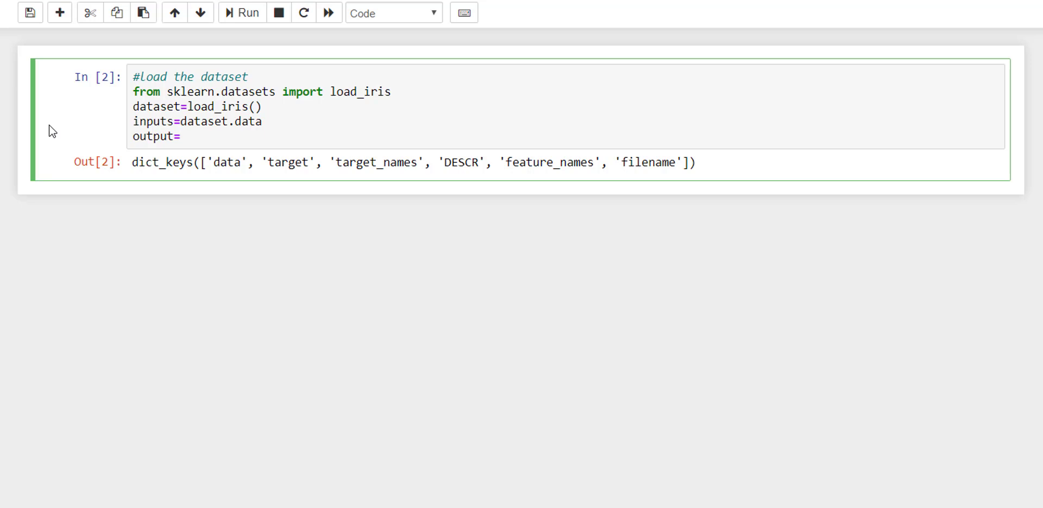
{"action": "type", "text": "tar"}
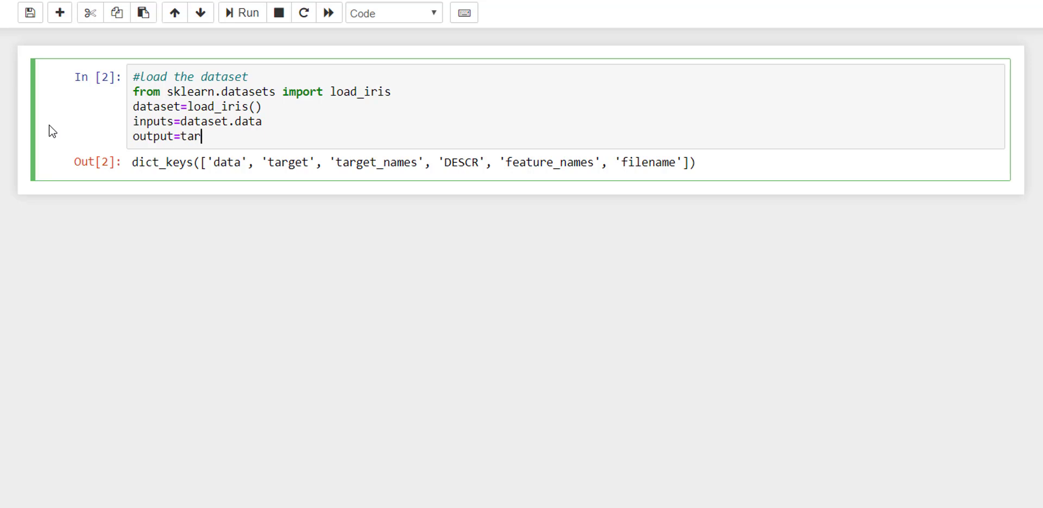
{"action": "type", "text": "get"}
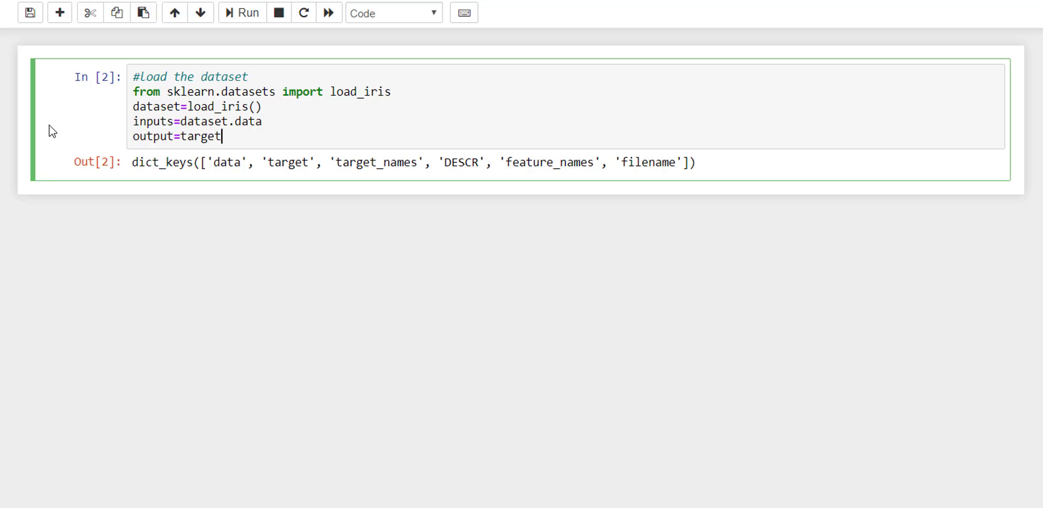
{"action": "left_click", "coordinate": [178, 136]}
{"action": "type", "text": "dataset"}
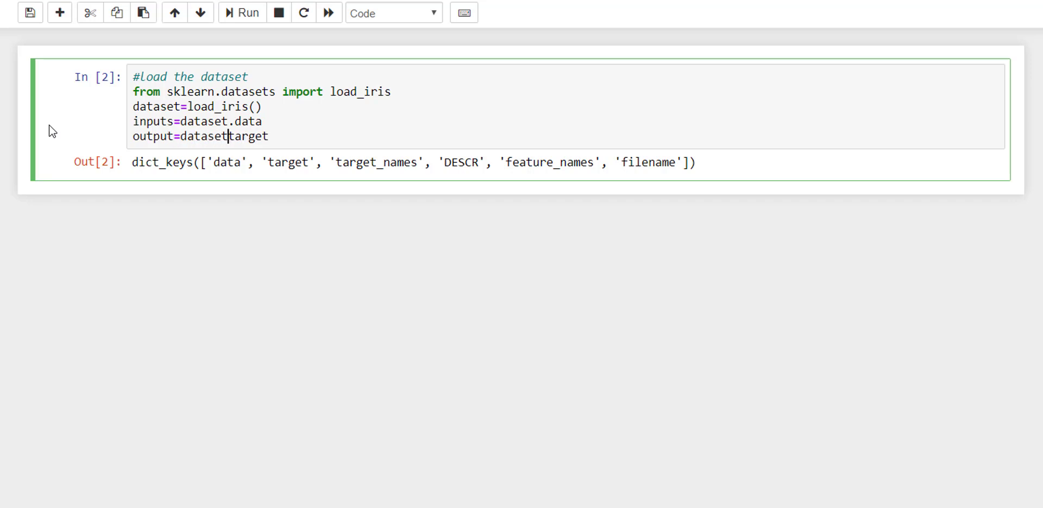
{"action": "type", "text": "."}
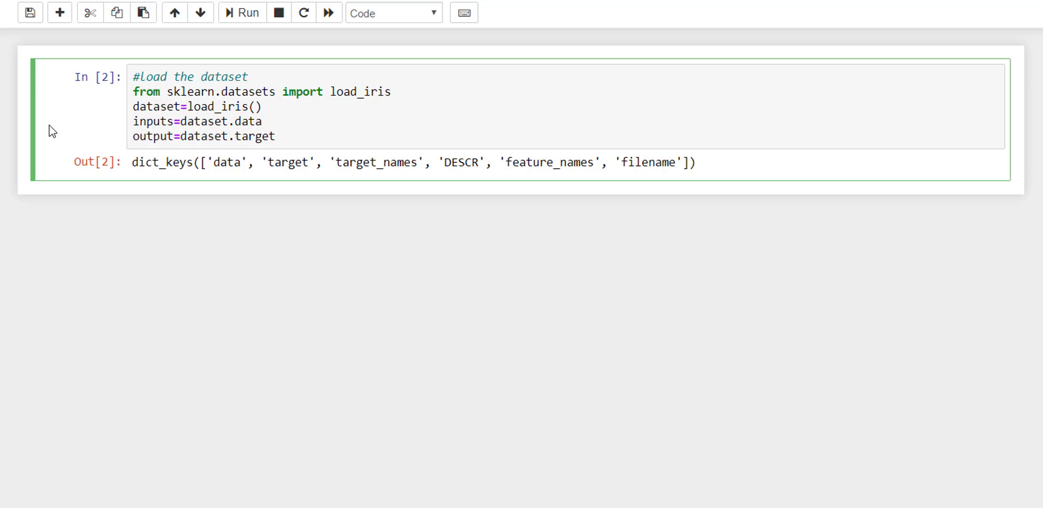
{"action": "left_click", "coordinate": [242, 12]}
{"action": "type", "text": "input"}
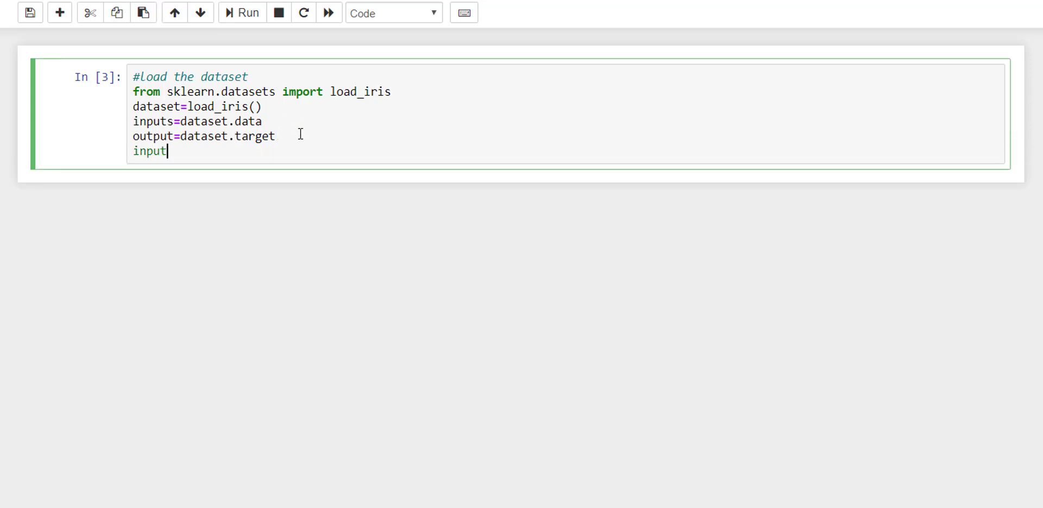
Display the inputs feature array and select values such as the first measurement 5.1.
{"action": "left_click", "coordinate": [242, 13]}
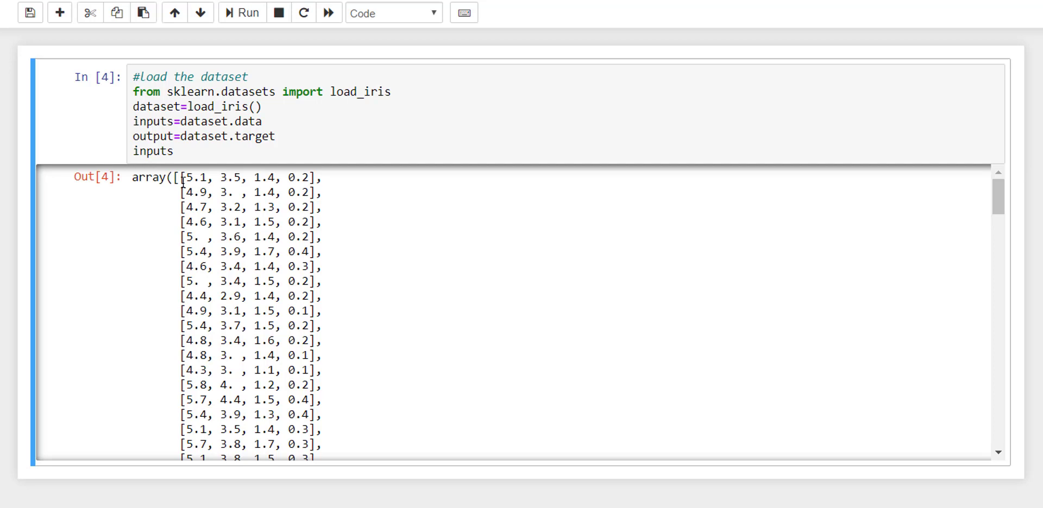
{"action": "double_click", "coordinate": [200, 177]}
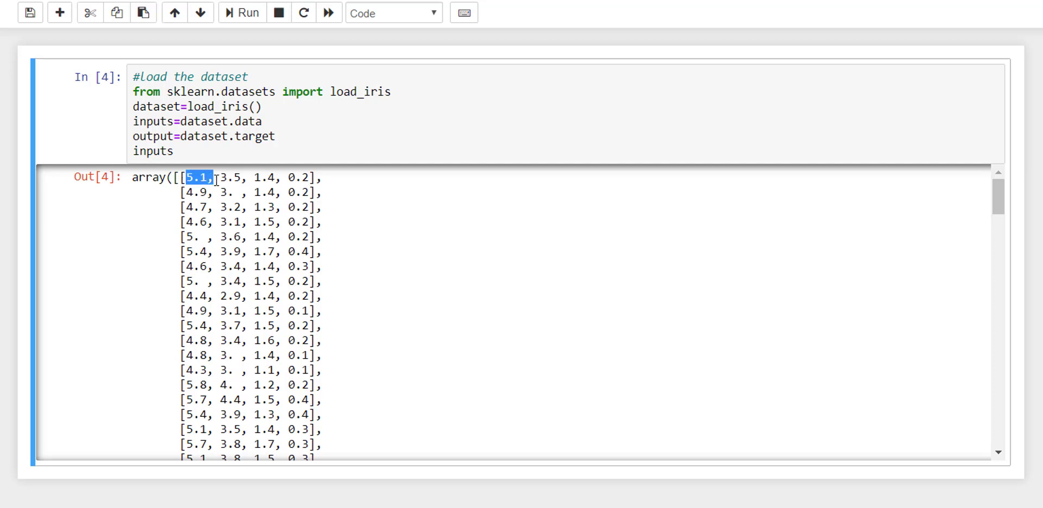
{"action": "left_click_drag", "start_coordinate": [200, 178], "coordinate": [309, 177]}
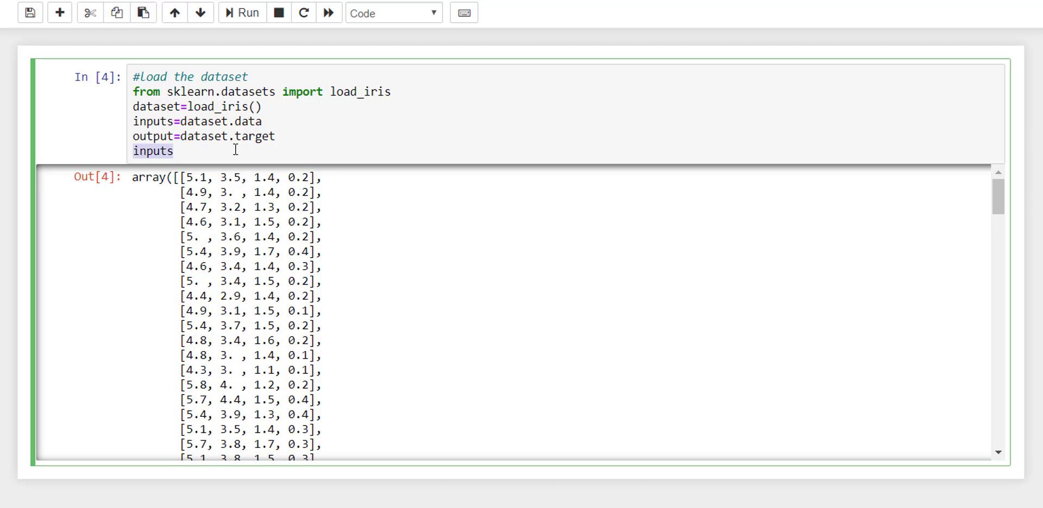
Replace the last line with output to show the 0, 1 and 2 class labels.
{"action": "type", "text": "output"}
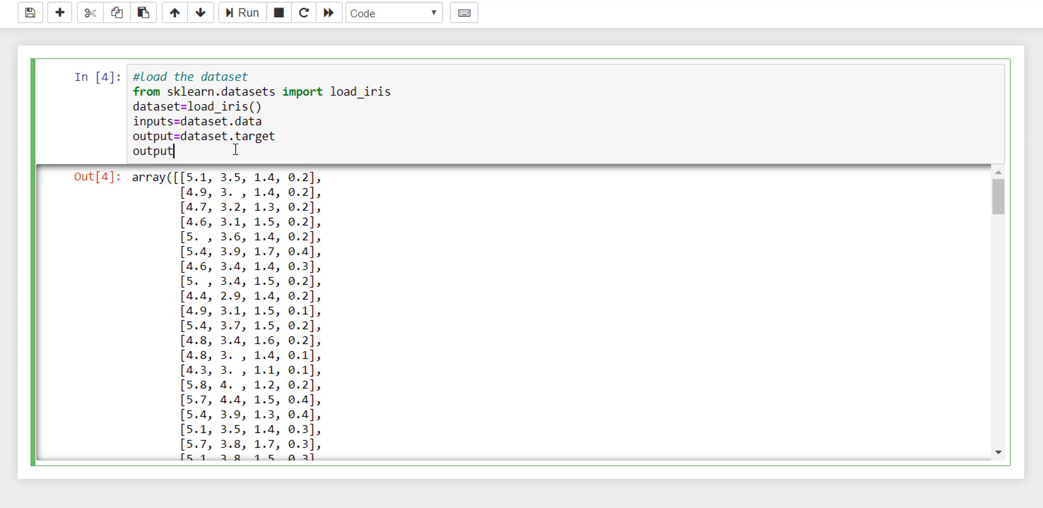
{"action": "left_click", "coordinate": [248, 12]}
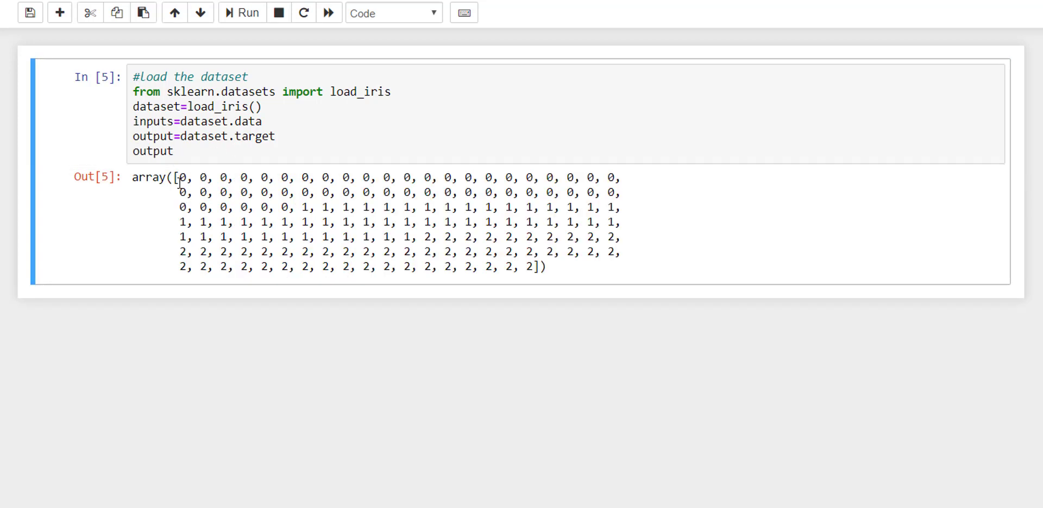
{"action": "left_click_drag", "start_coordinate": [180, 178], "coordinate": [340, 237]}
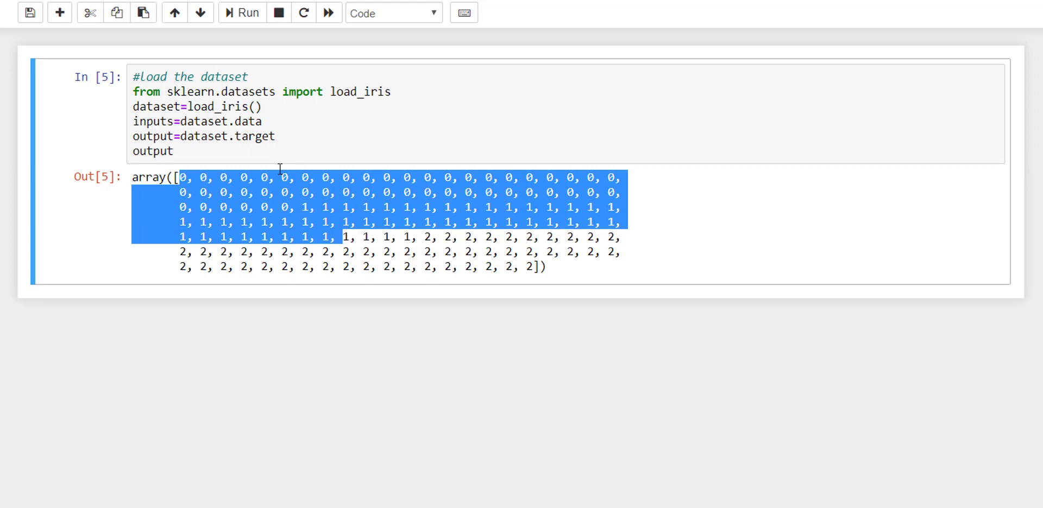
{"action": "left_click", "coordinate": [174, 151]}
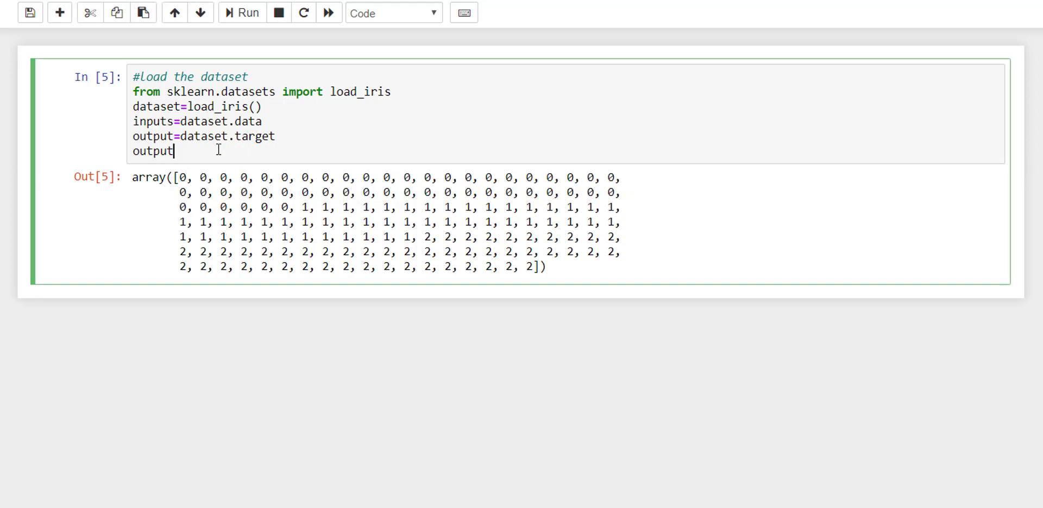
{"action": "double_click", "coordinate": [152, 150]}
{"action": "type", "text": "#"}
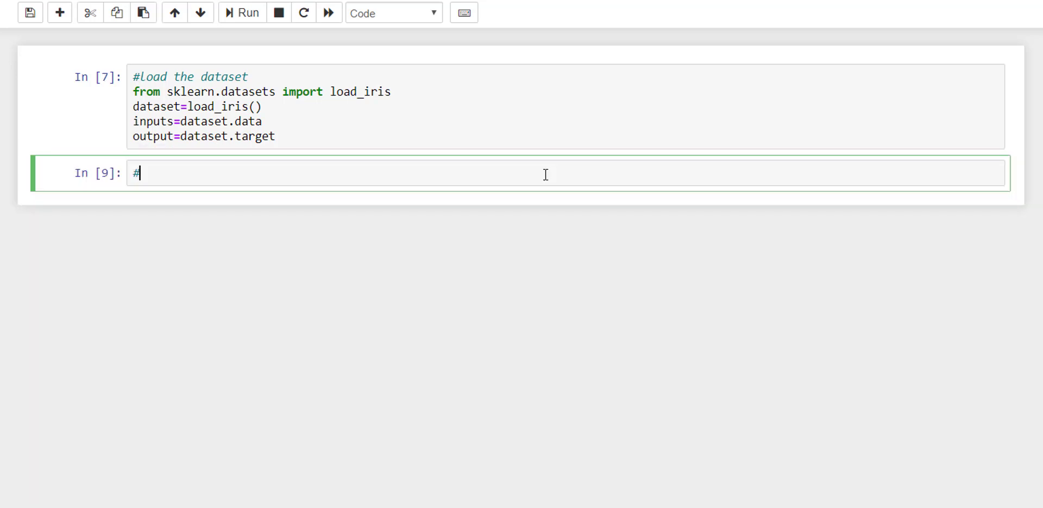
In the second cell, add a '#Split data to train and test' comment and import sklearn.model_selection as md.
{"action": "type", "text": "Splitting the"}
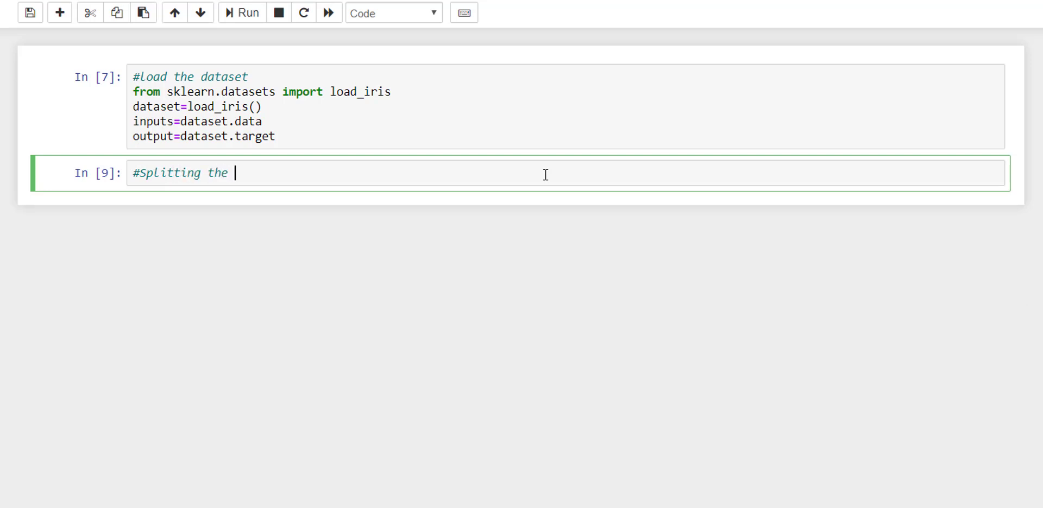
{"action": "type", "text": "data to t"}
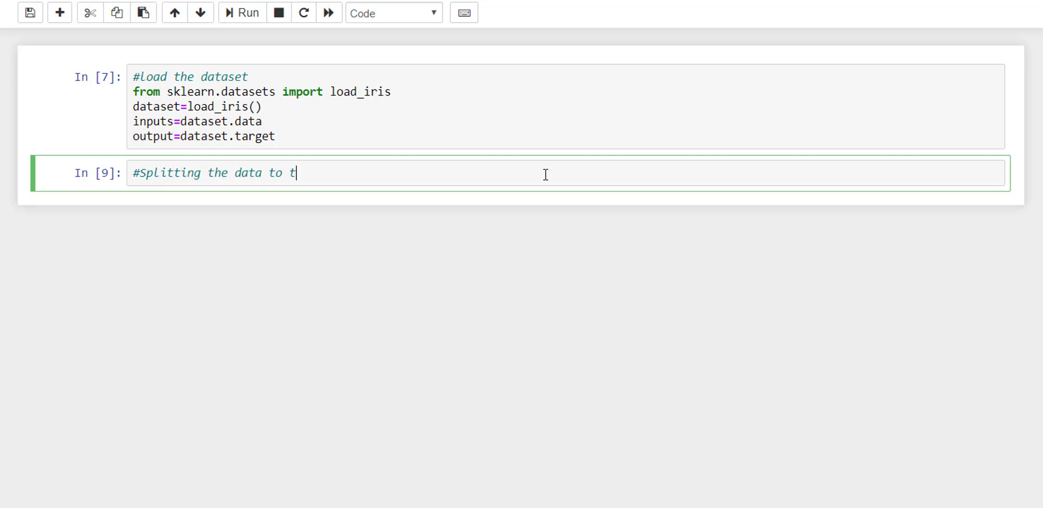
{"action": "type", "text": "rain and test sets"}
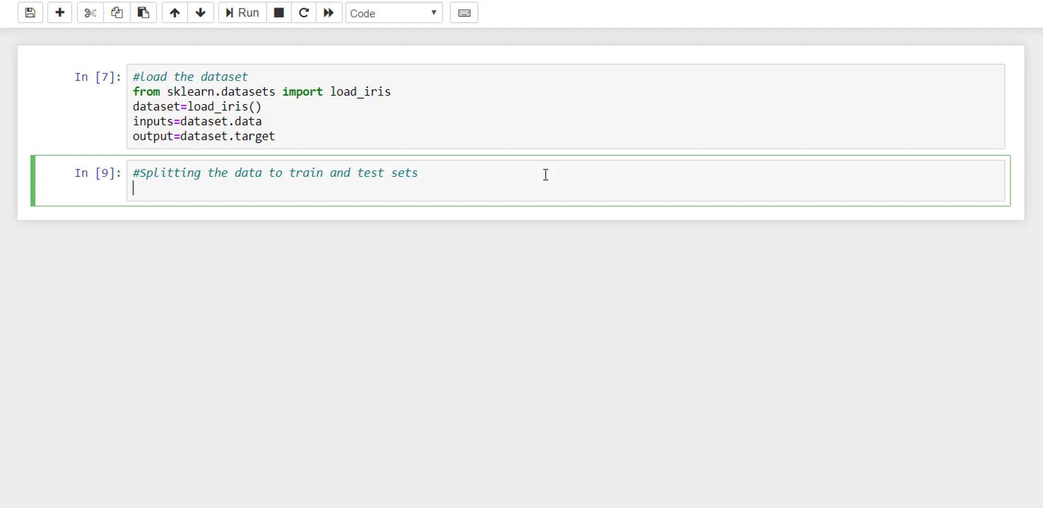
{"action": "type", "text": "import skle"}
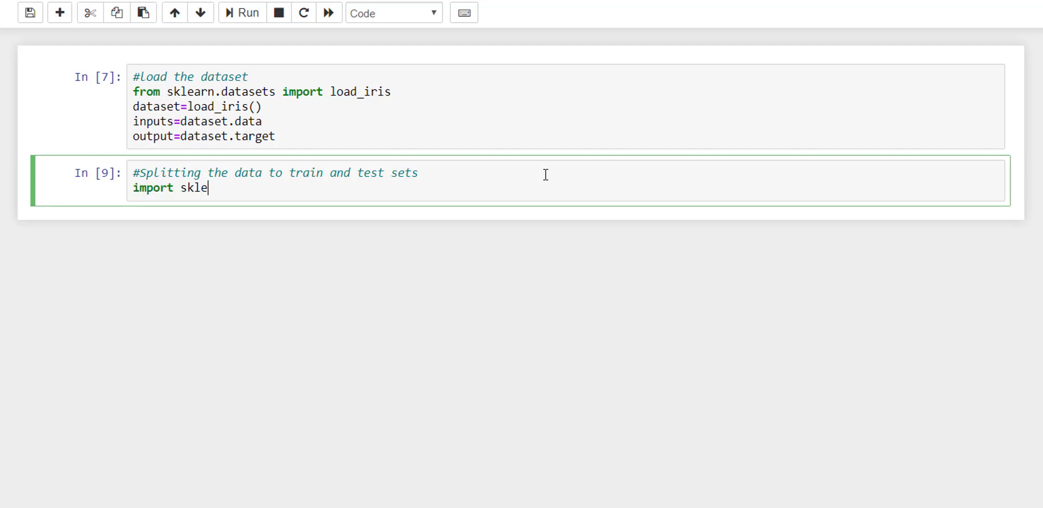
{"action": "type", "text": "arn."}
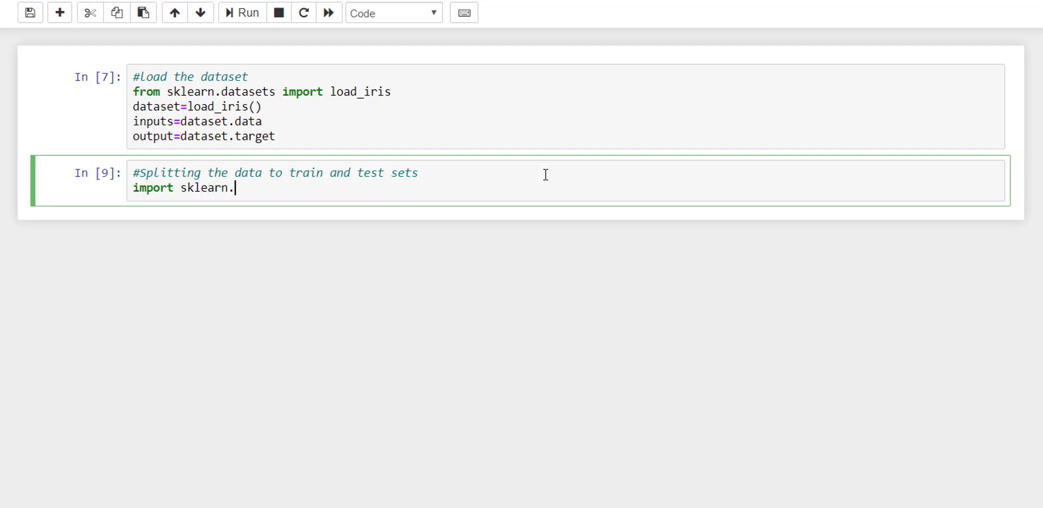
{"action": "type", "text": "model_selection as"}
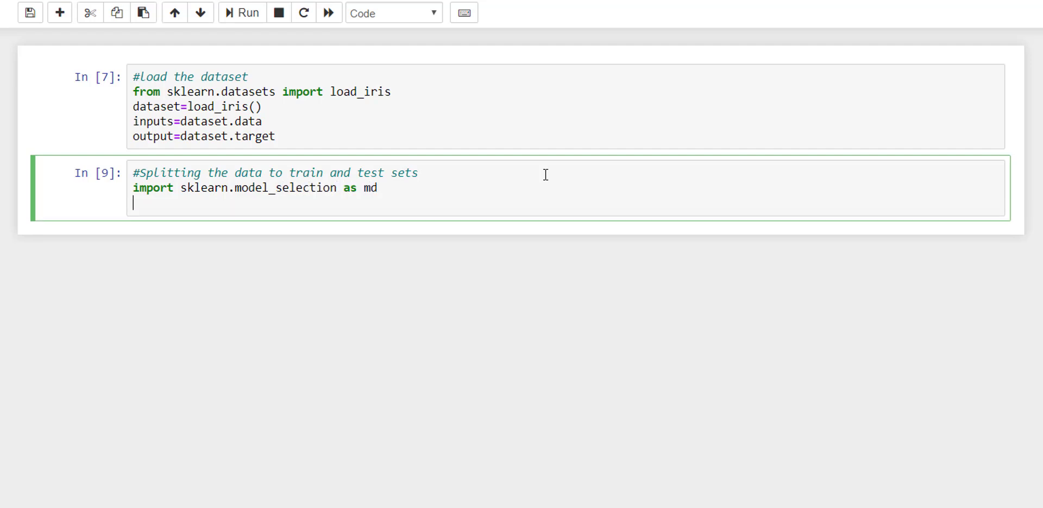
Call md.train_test_split(inputs, output, test_size=0.20, random_state=0).
{"action": "type", "text": "md."}
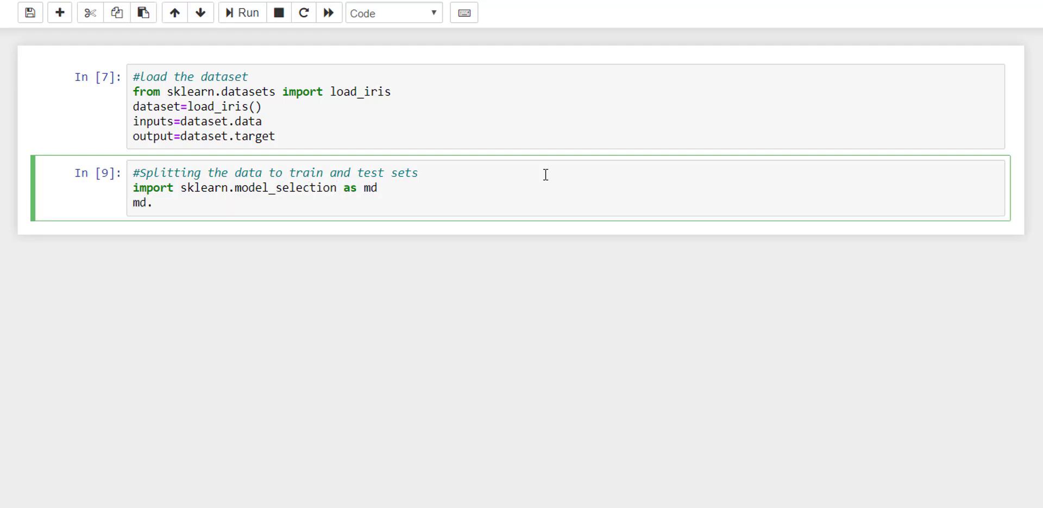
{"action": "type", "text": "trai"}
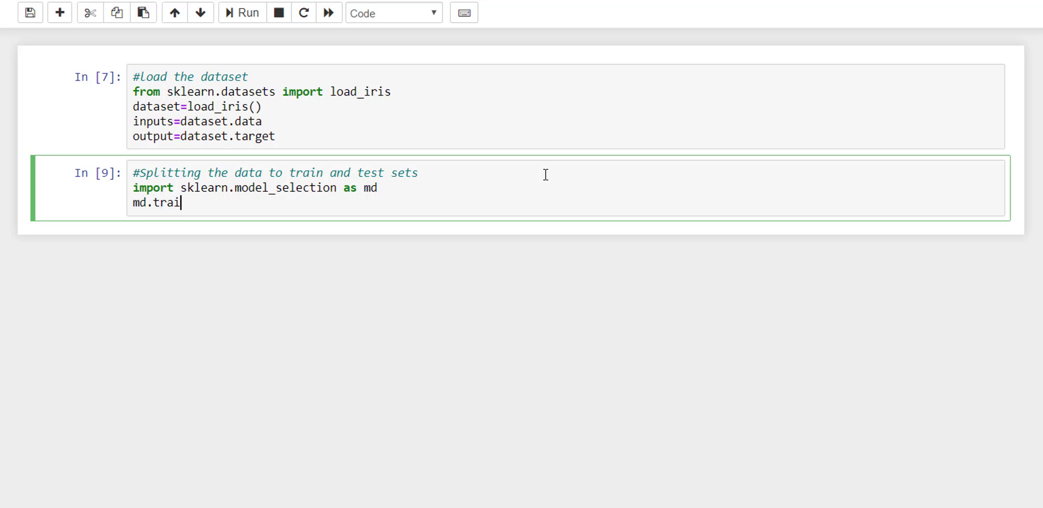
{"action": "type", "text": "n_test_"}
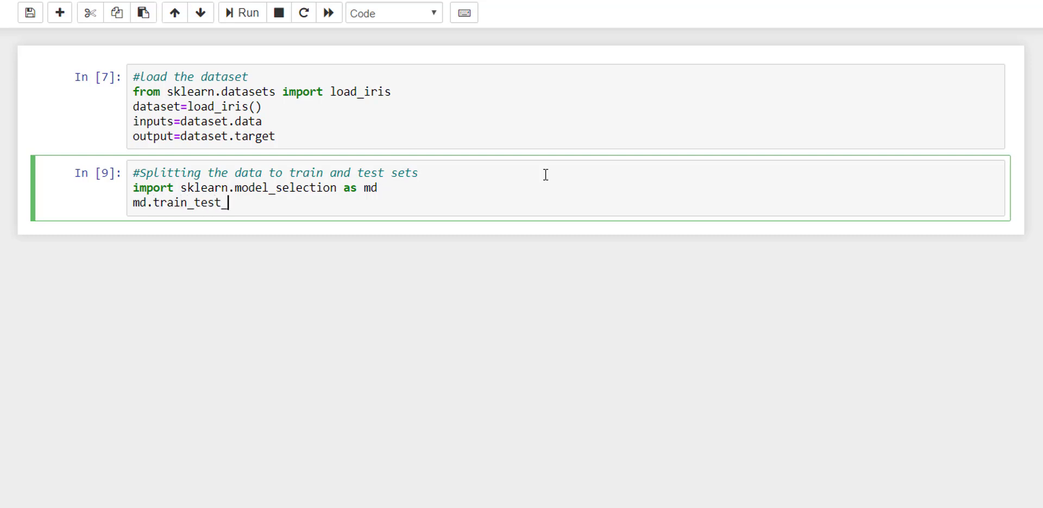
{"action": "type", "text": "split()"}
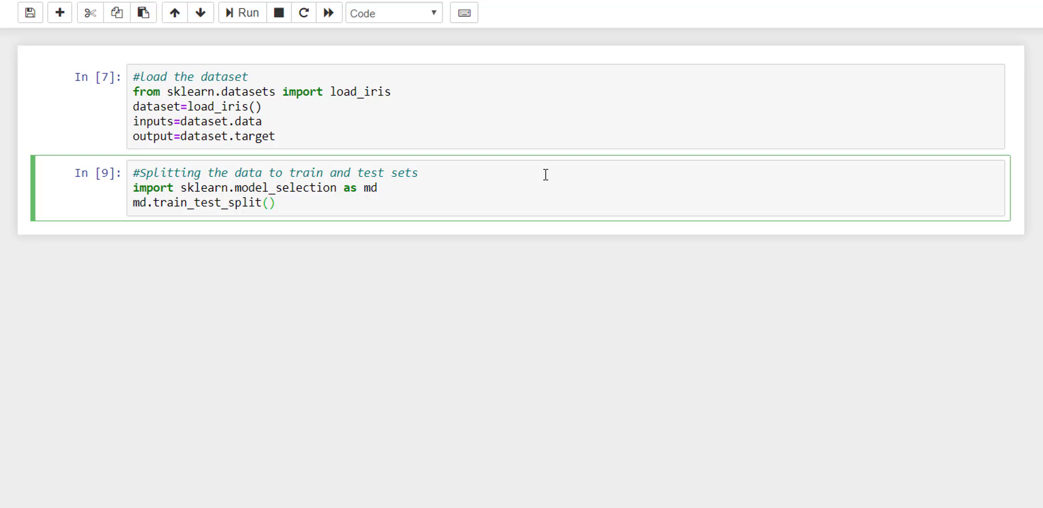
{"action": "type", "text": "inputs"}
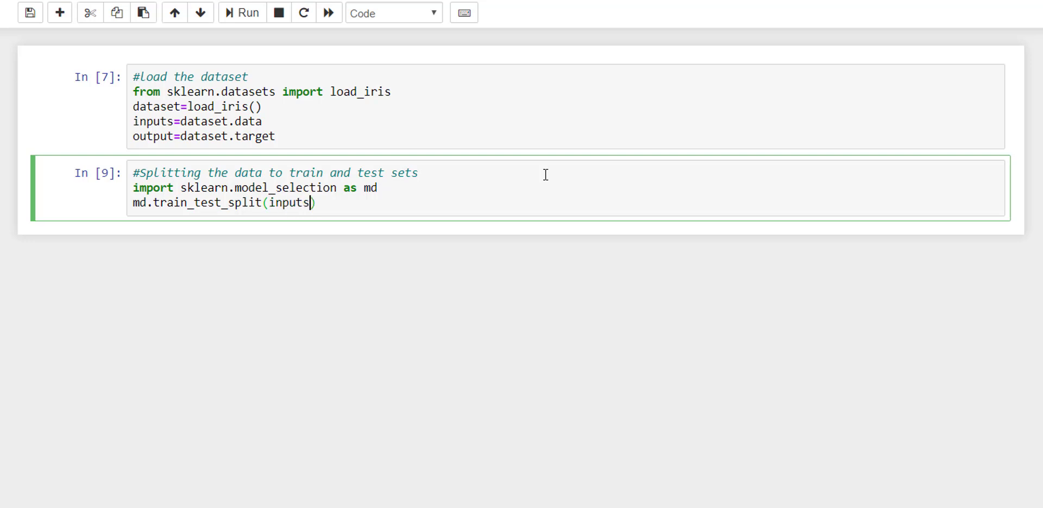
{"action": "type", "text": ",output,"}
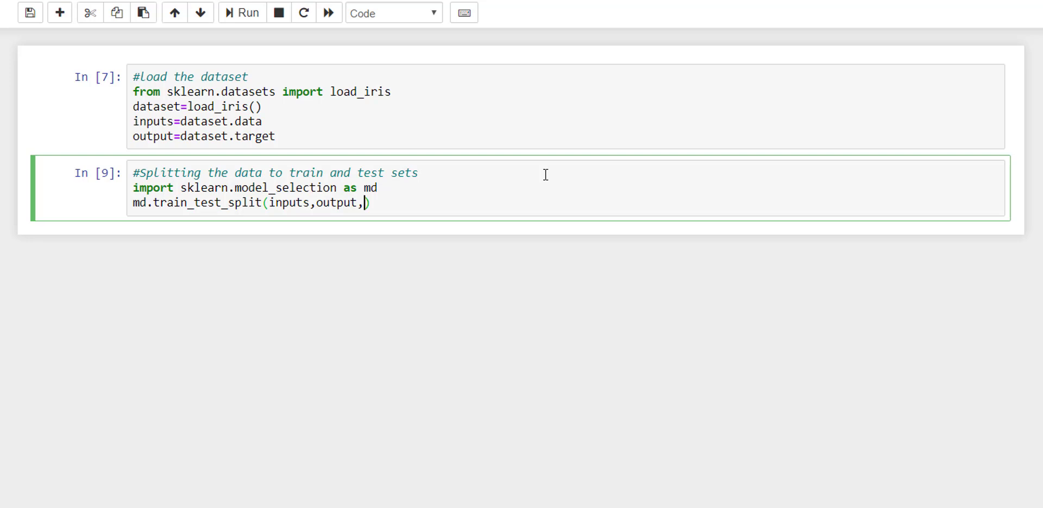
{"action": "type", "text": "test"}
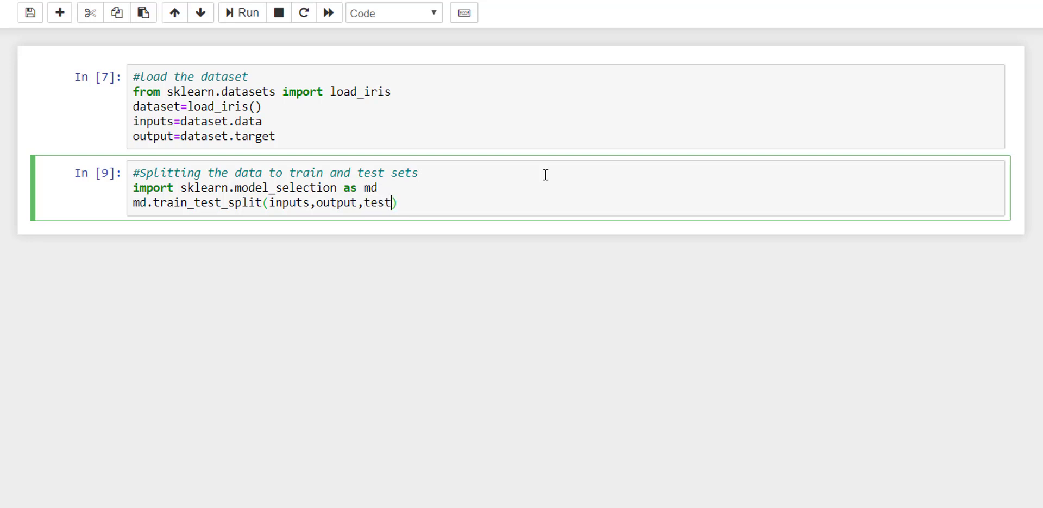
{"action": "type", "text": "_size"}
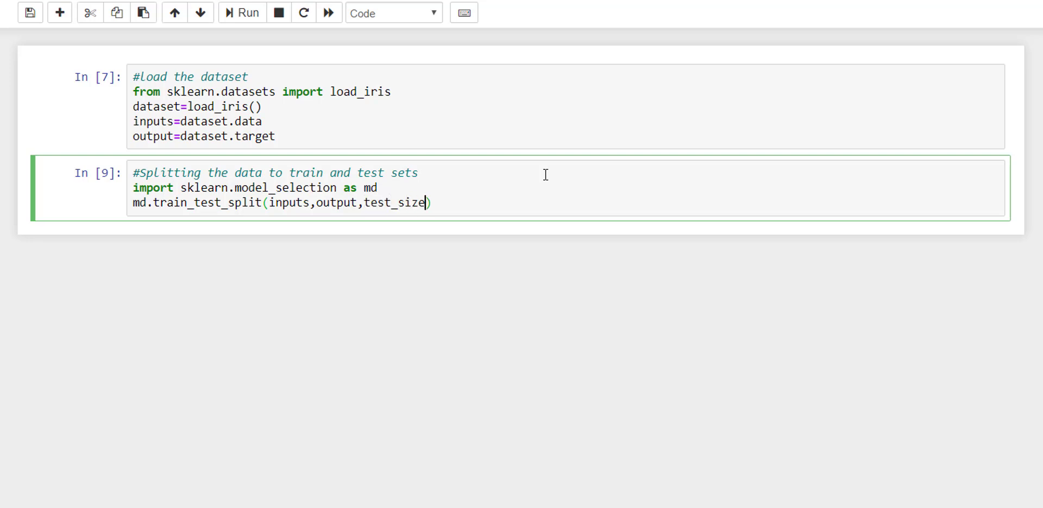
{"action": "type", "text": "=0.20,"}
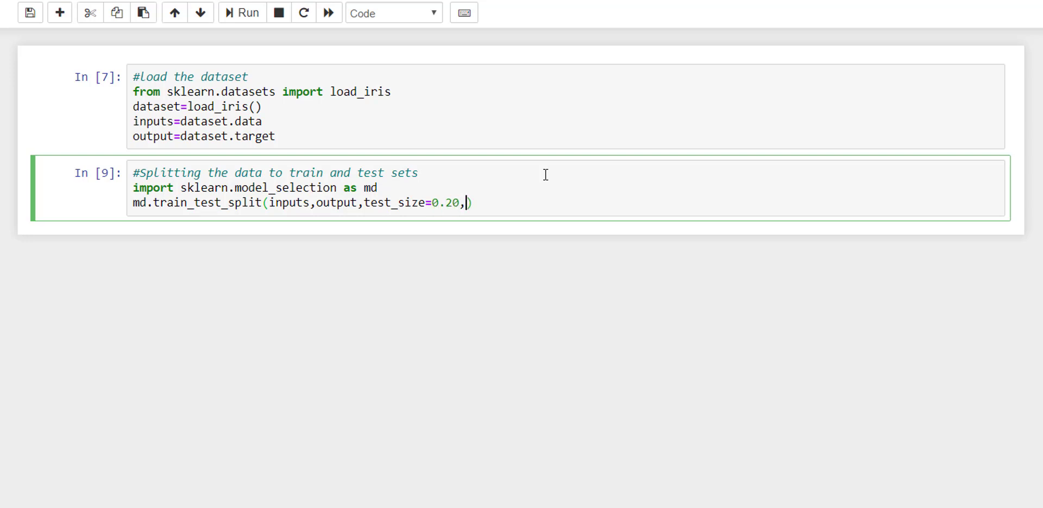
{"action": "type", "text": "random"}
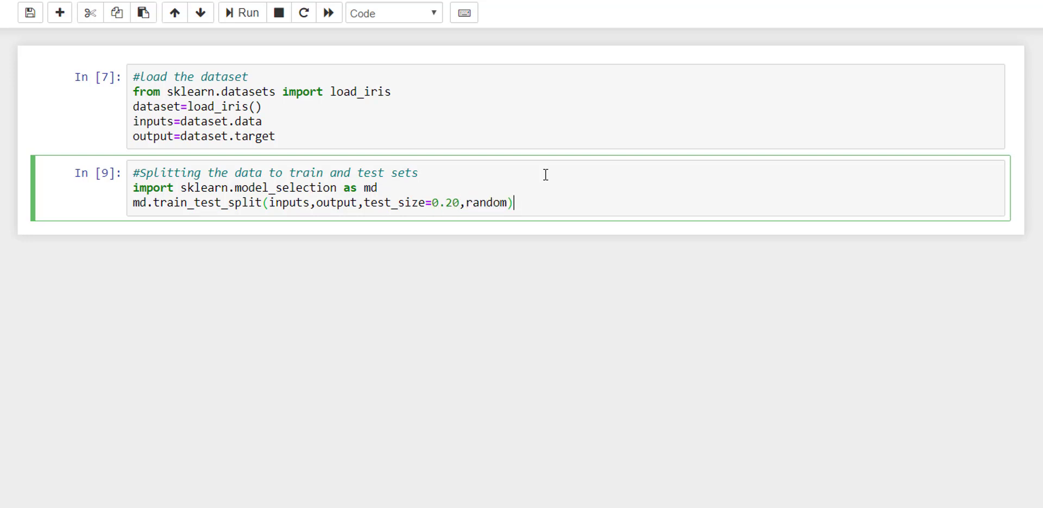
{"action": "key", "text": "Left"}
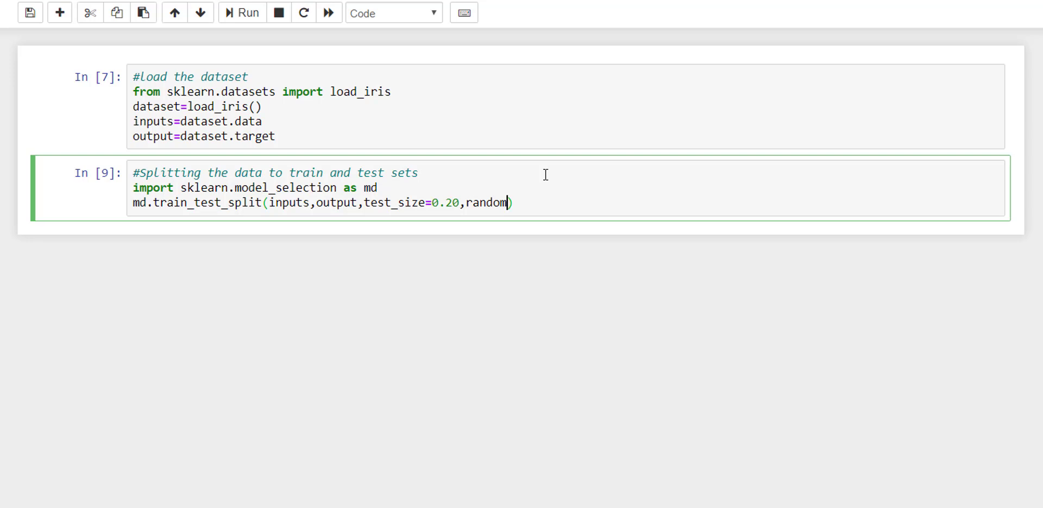
{"action": "type", "text": "_state="}
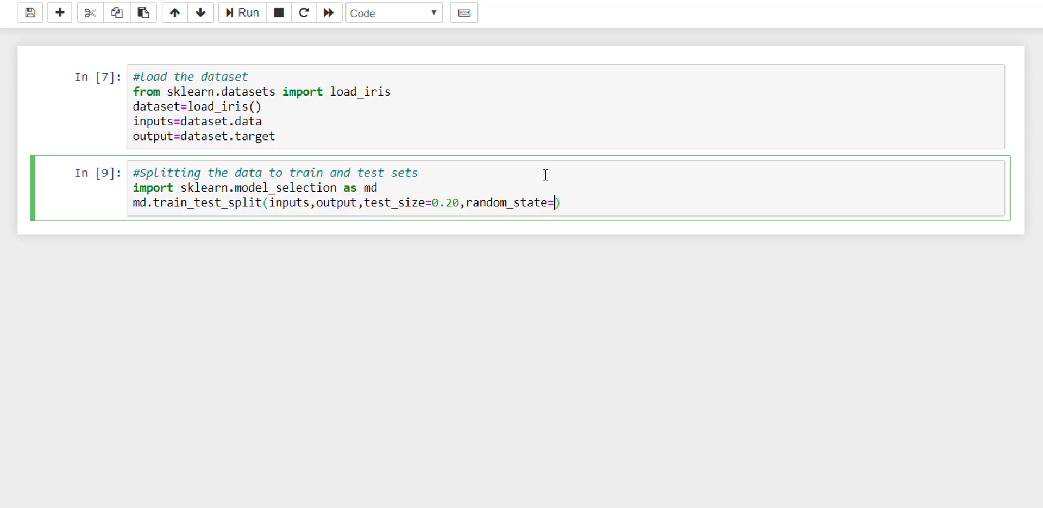
{"action": "type", "text": "0"}
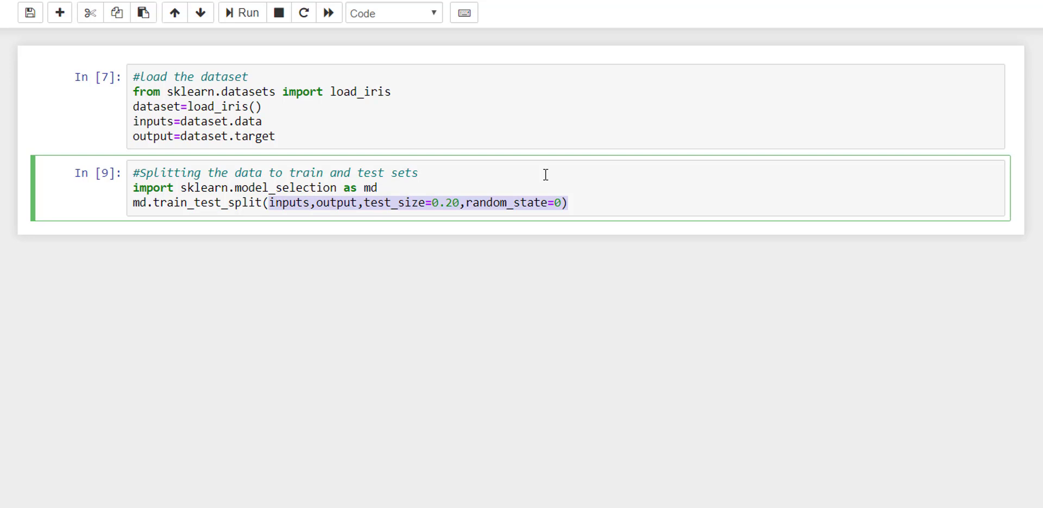
Run the split, then assign its results to X_train, X_test, Y_train, Y_test and rerun.
{"action": "left_click", "coordinate": [248, 12]}
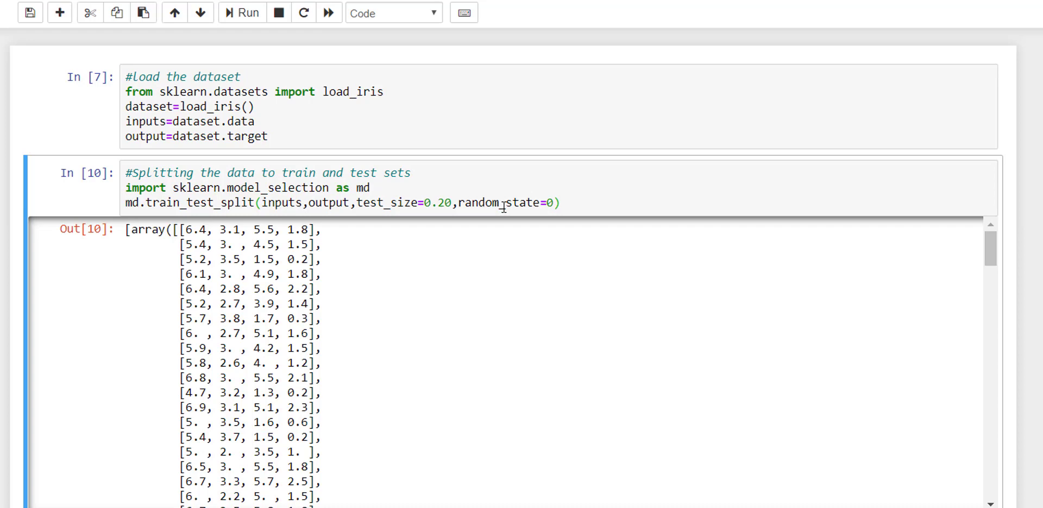
{"action": "scroll", "scroll_direction": "down", "scroll_amount": 3}
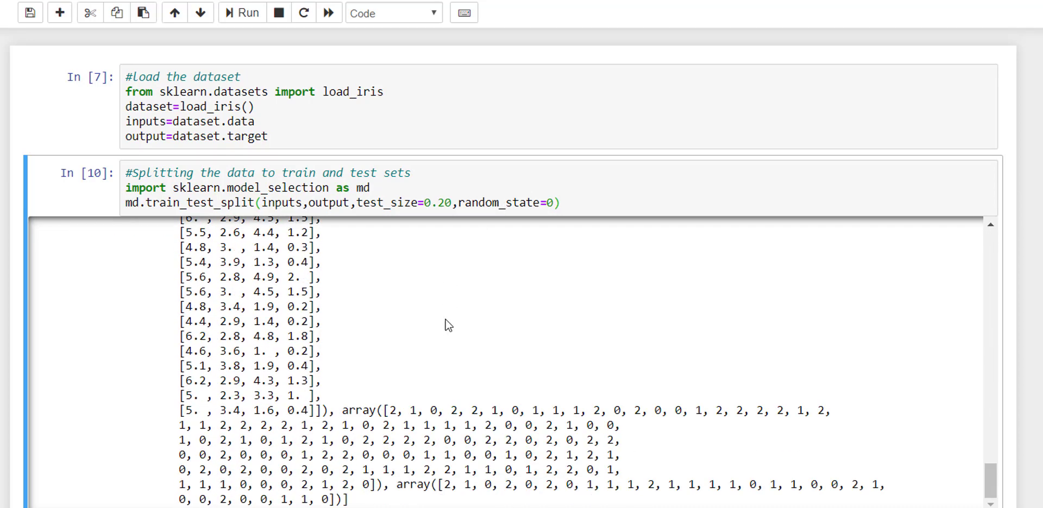
{"action": "left_click", "coordinate": [255, 12]}
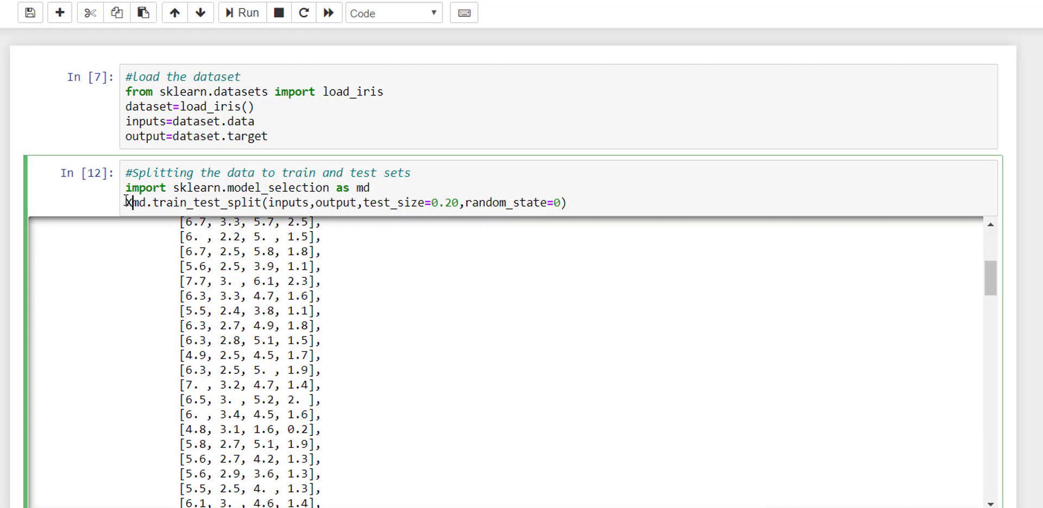
{"action": "type", "text": "_train,"}
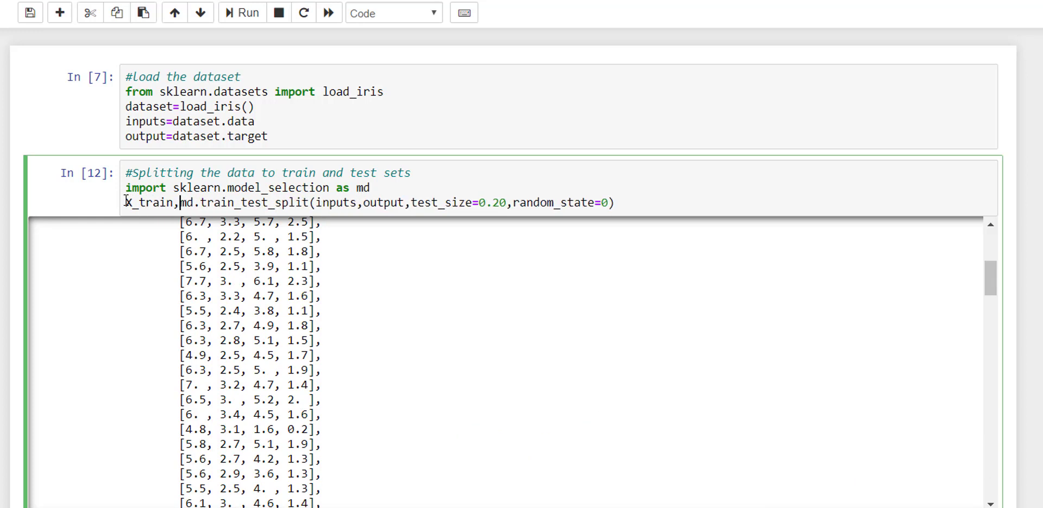
{"action": "type", "text": "X_tes"}
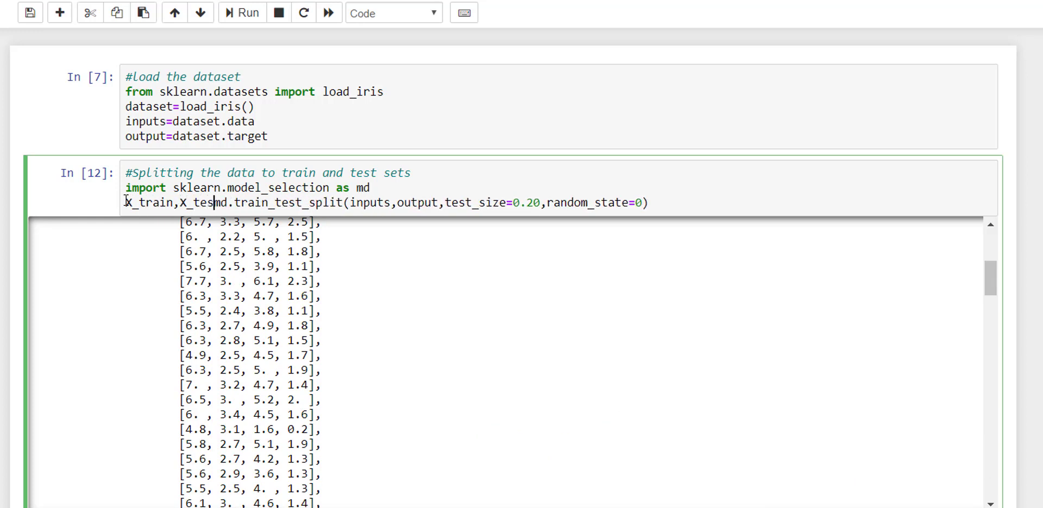
{"action": "type", "text": ",Y"}
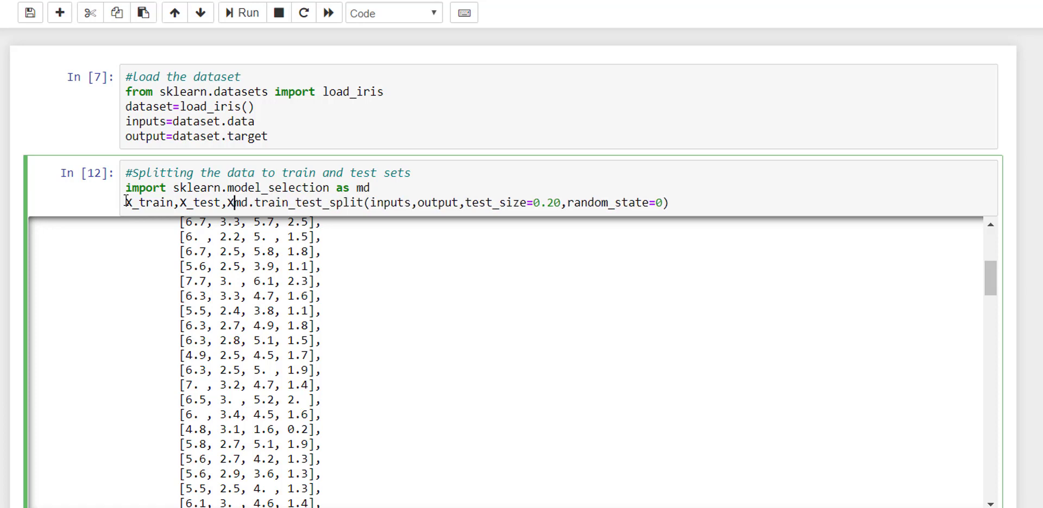
{"action": "type", "text": "Y_train"}
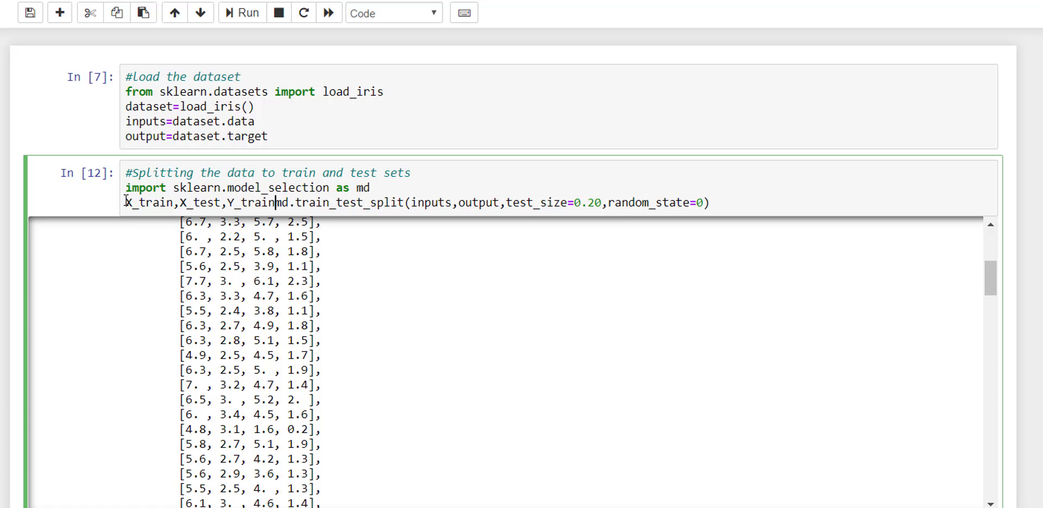
{"action": "type", "text": ",Y_t"}
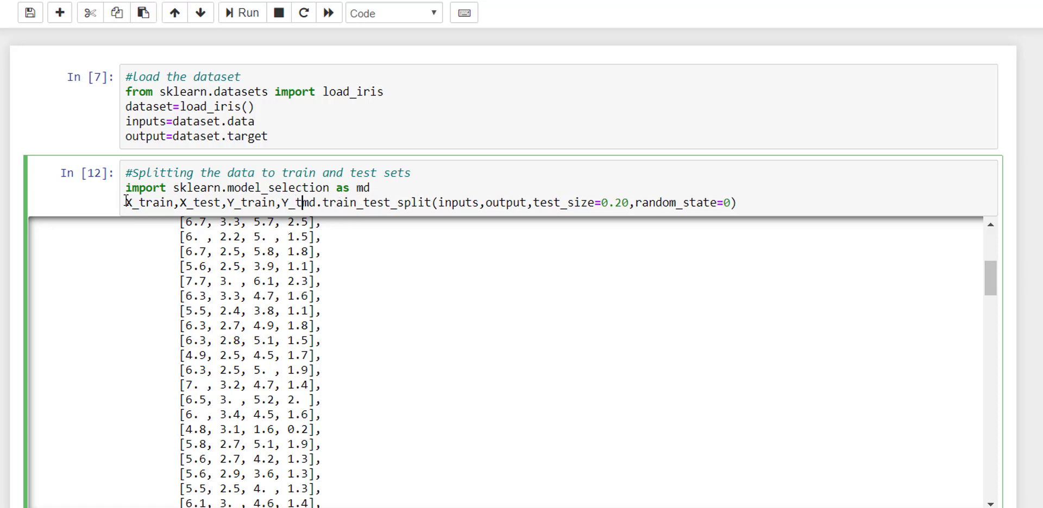
{"action": "left_click", "coordinate": [248, 12]}
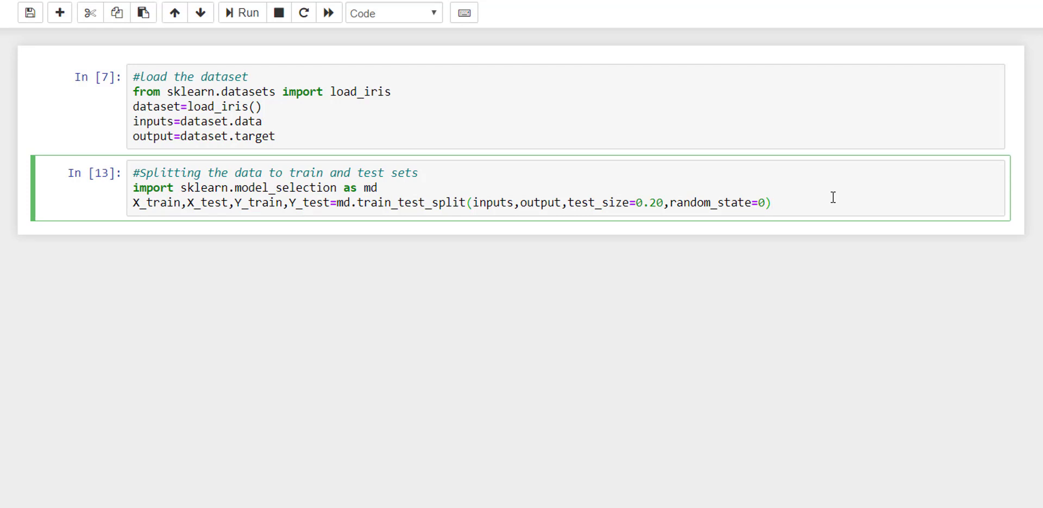
Insert a new cell below the split cell and type the comment '#Select the model'.
{"action": "left_click", "coordinate": [771, 203]}
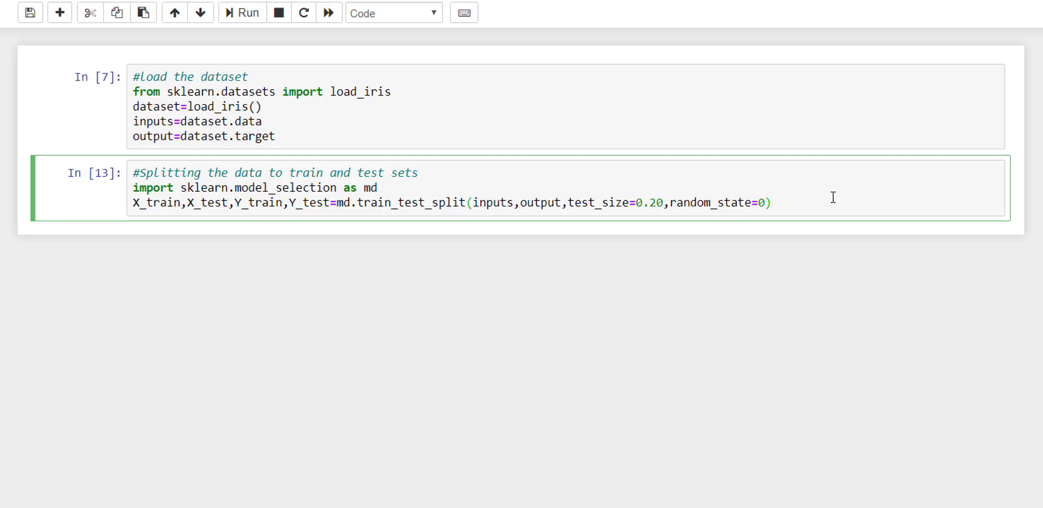
{"action": "left_click", "coordinate": [768, 203]}
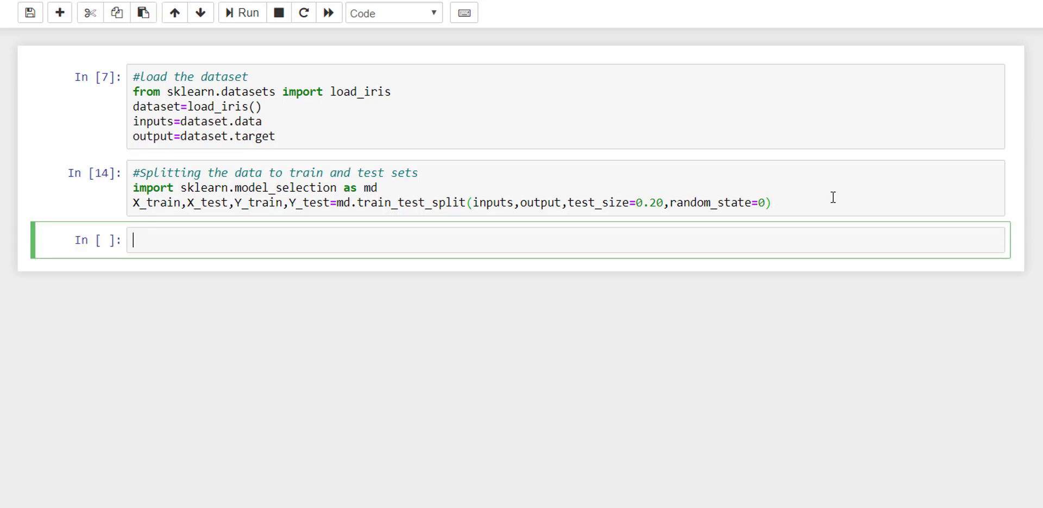
{"action": "type", "text": "#"}
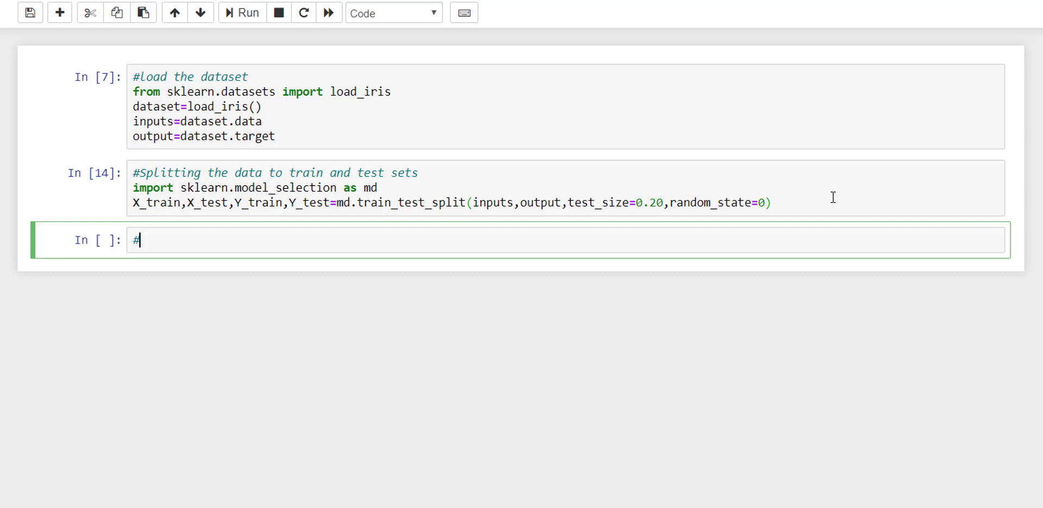
{"action": "type", "text": "Select"}
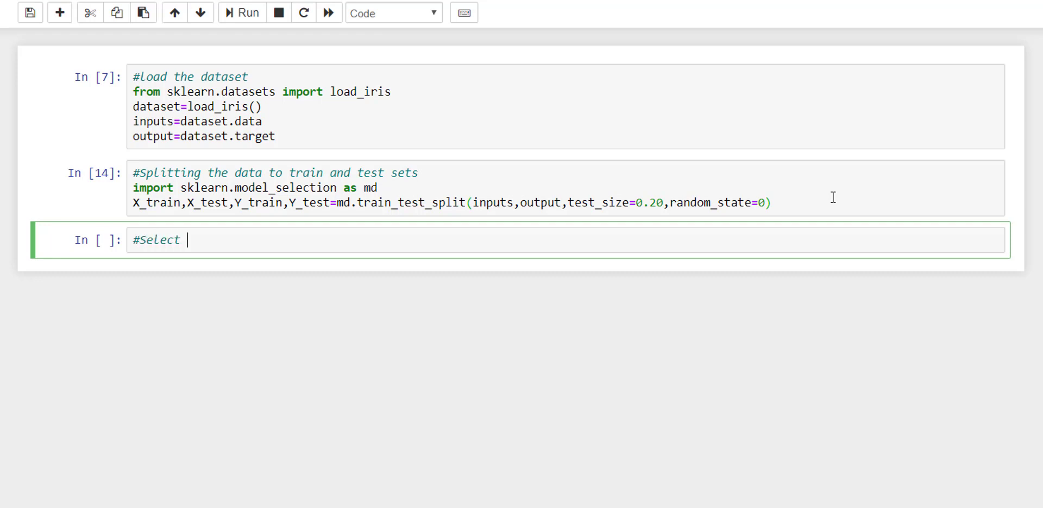
{"action": "type", "text": "the moddl"}
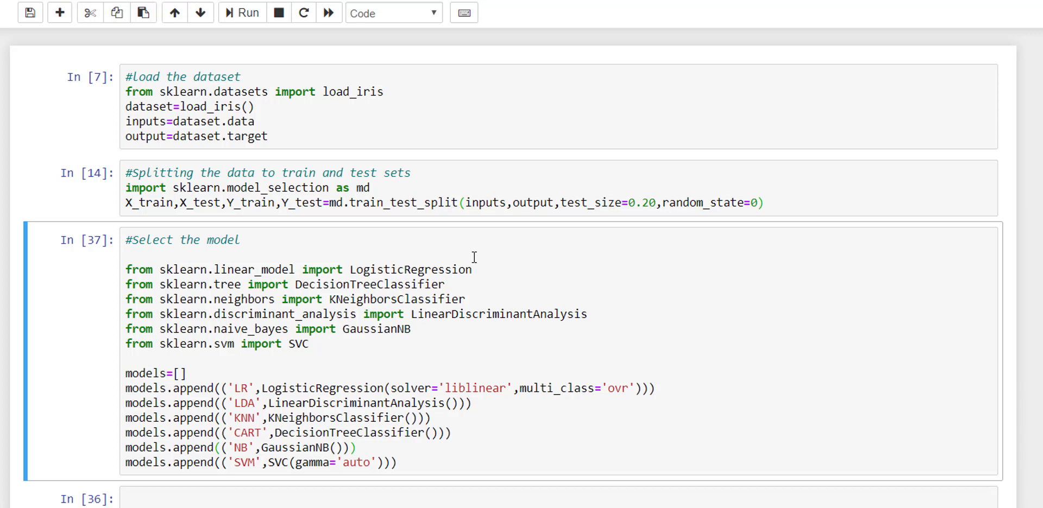
{"action": "mouse_move", "coordinate": [460, 305]}
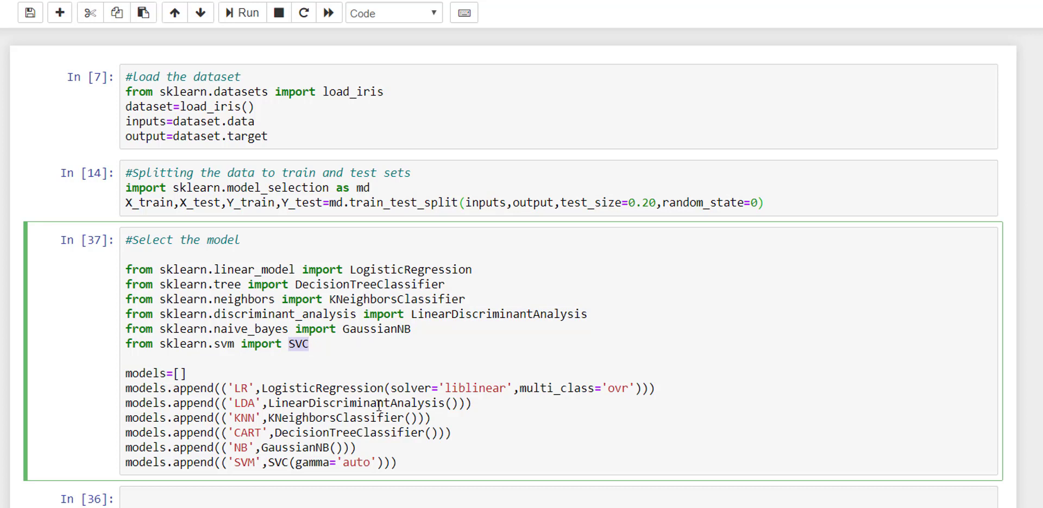
Scroll up over the LR, LDA, KNN, CART, NB and SVM models cell and double-click in it.
{"action": "scroll", "scroll_direction": "up", "scroll_amount": 3}
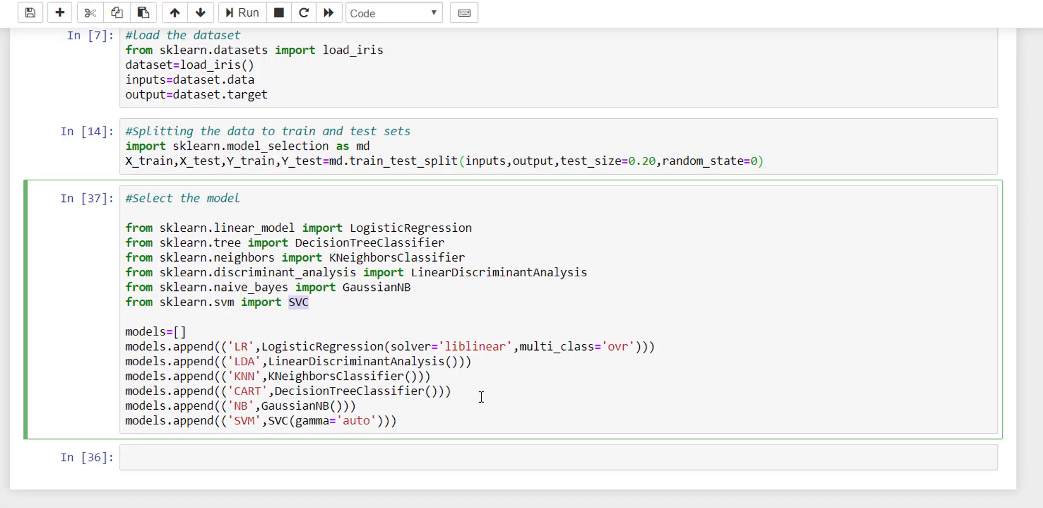
{"action": "mouse_move", "coordinate": [223, 346]}
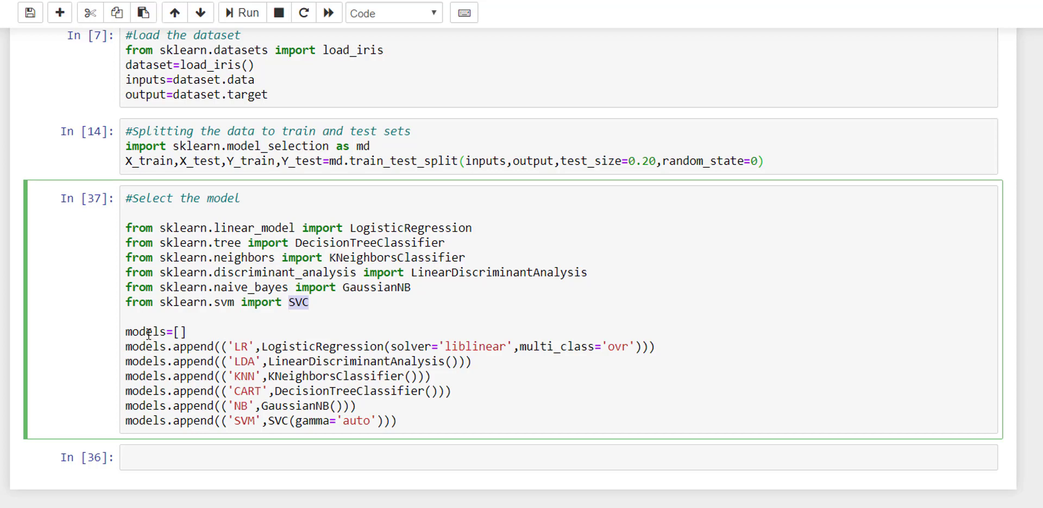
{"action": "double_click", "coordinate": [144, 331]}
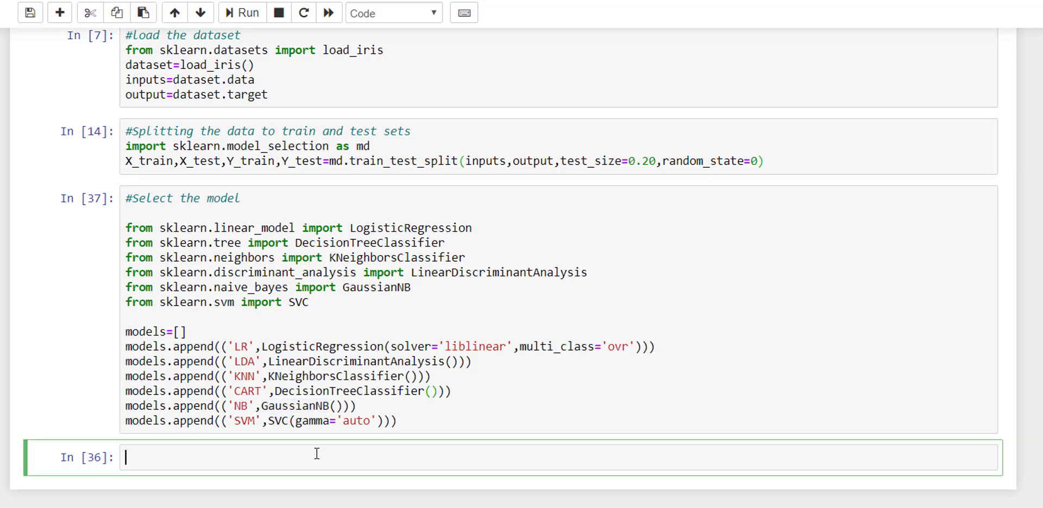
Add a '# select the best out the results' comment and a for name,model loop header.
{"action": "type", "text": "# sel"}
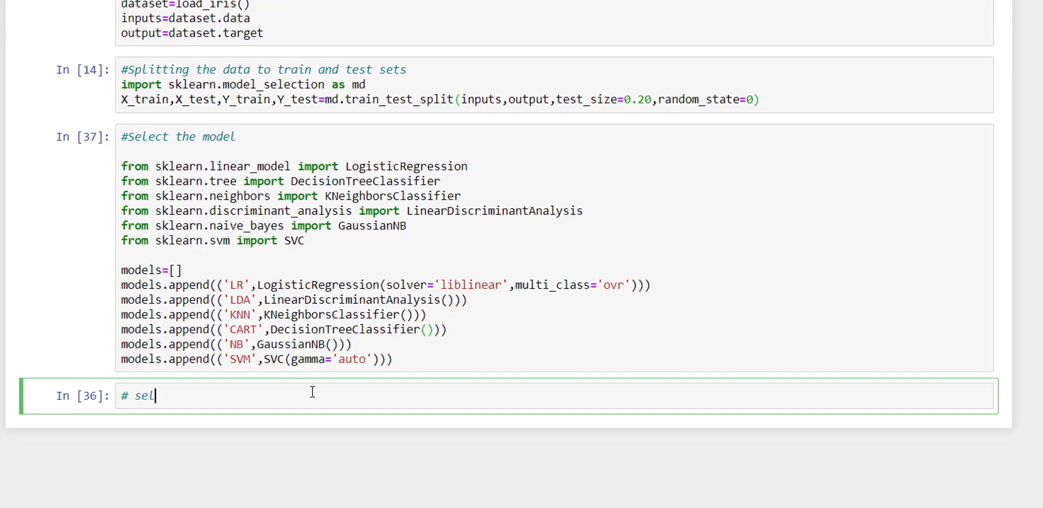
{"action": "type", "text": "ect the best"}
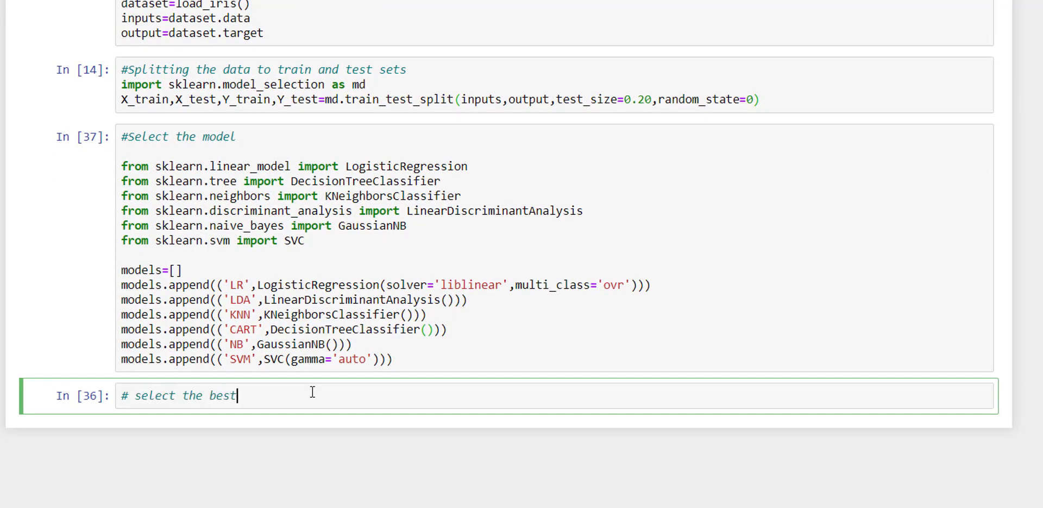
{"action": "type", "text": "out the rest"}
{"action": "type", "text": "for"}
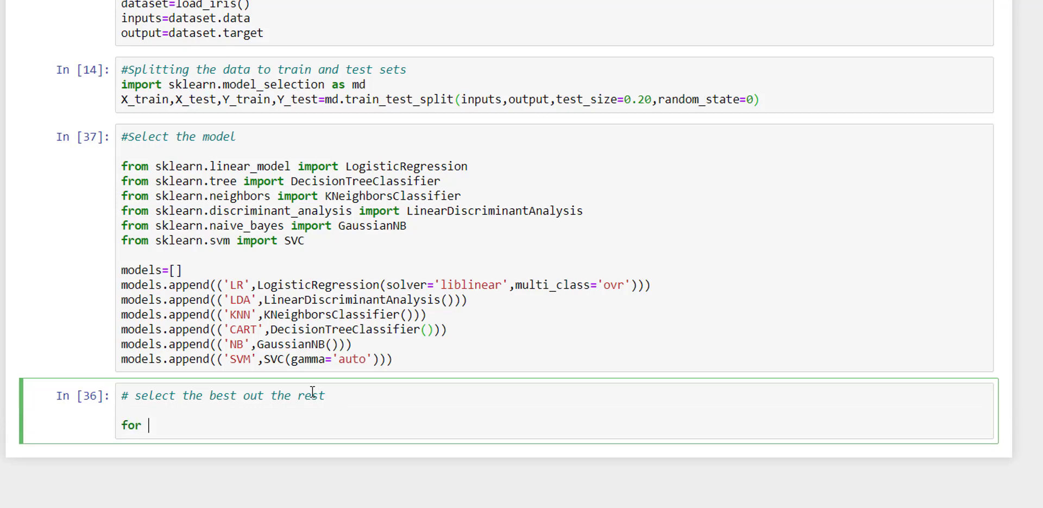
{"action": "type", "text": "name,model in models:"}
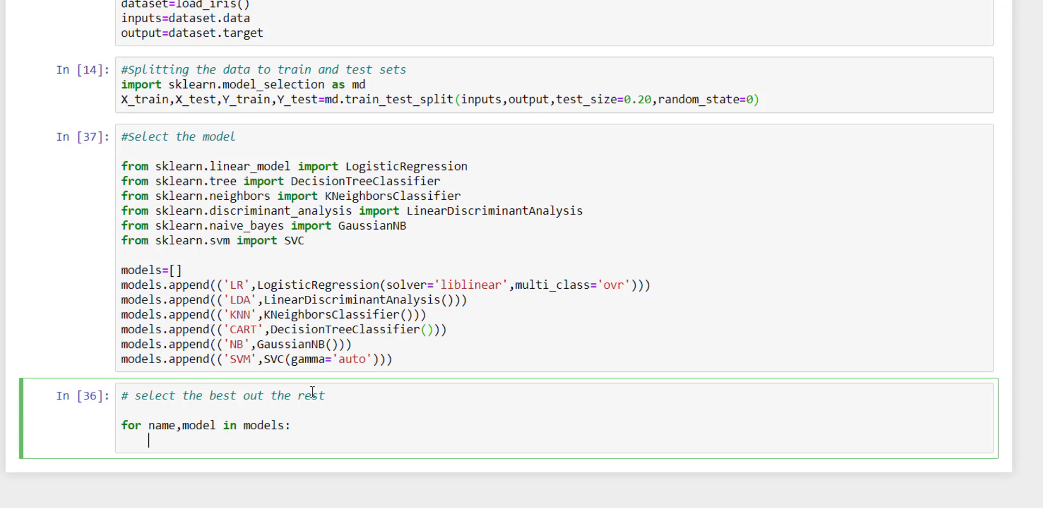
Create kFold=md.KFold(n_splits=10, random_state=7) inside the loop.
{"action": "type", "text": "k"}
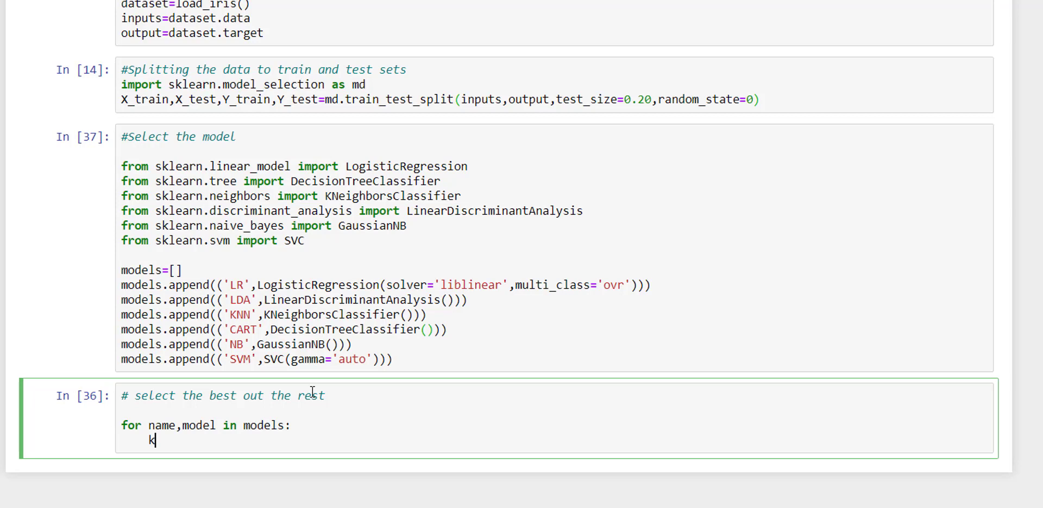
{"action": "type", "text": "Fold="}
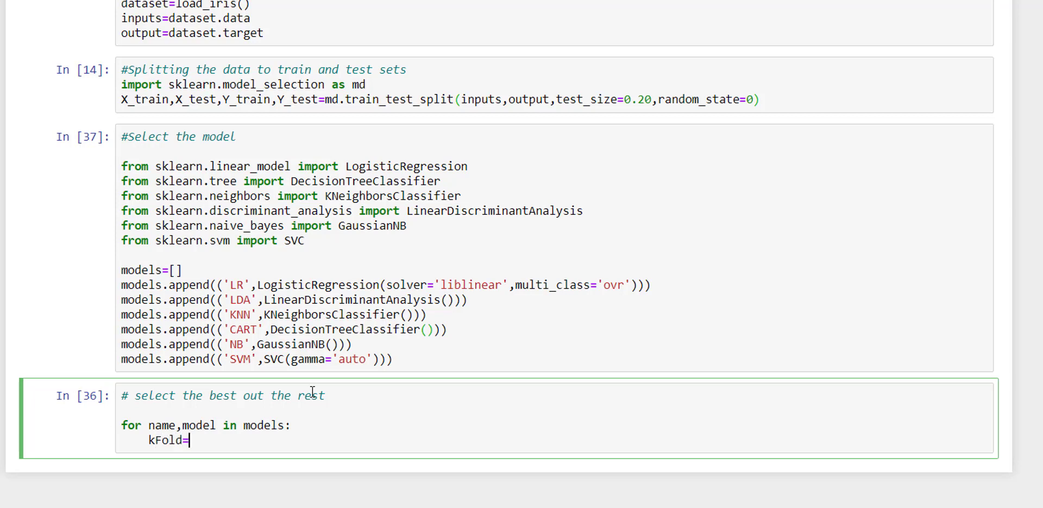
{"action": "type", "text": "md"}
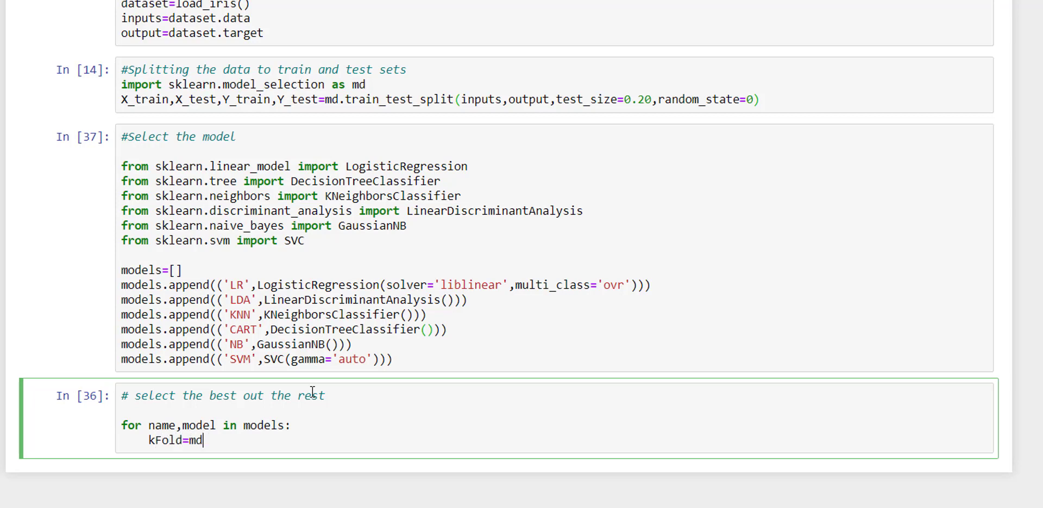
{"action": "type", "text": ".KFold"}
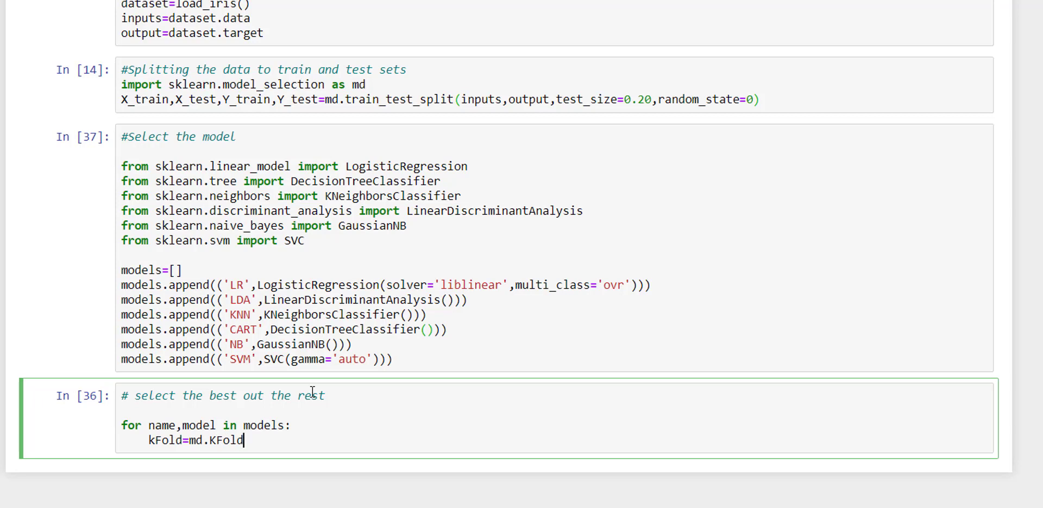
{"action": "type", "text": "()"}
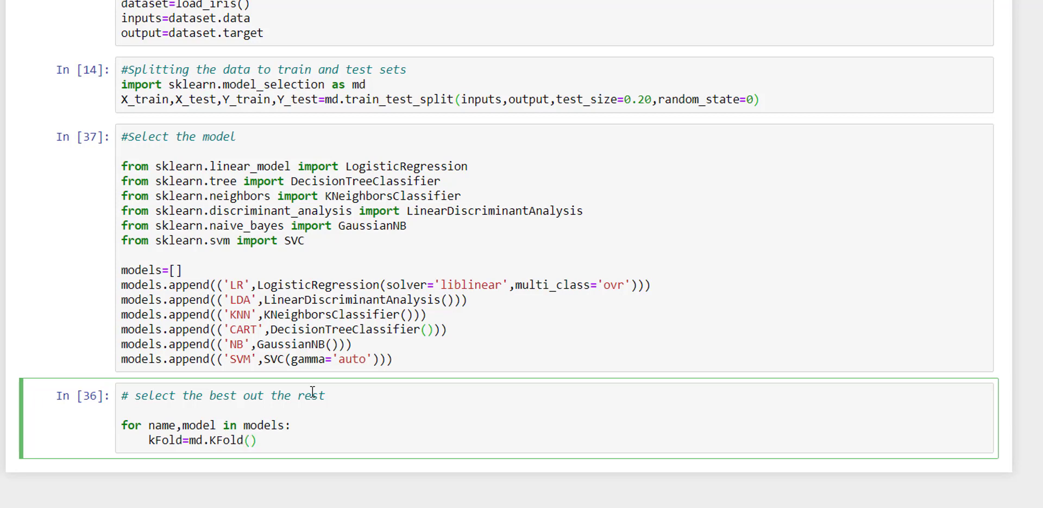
{"action": "type", "text": "n+"}
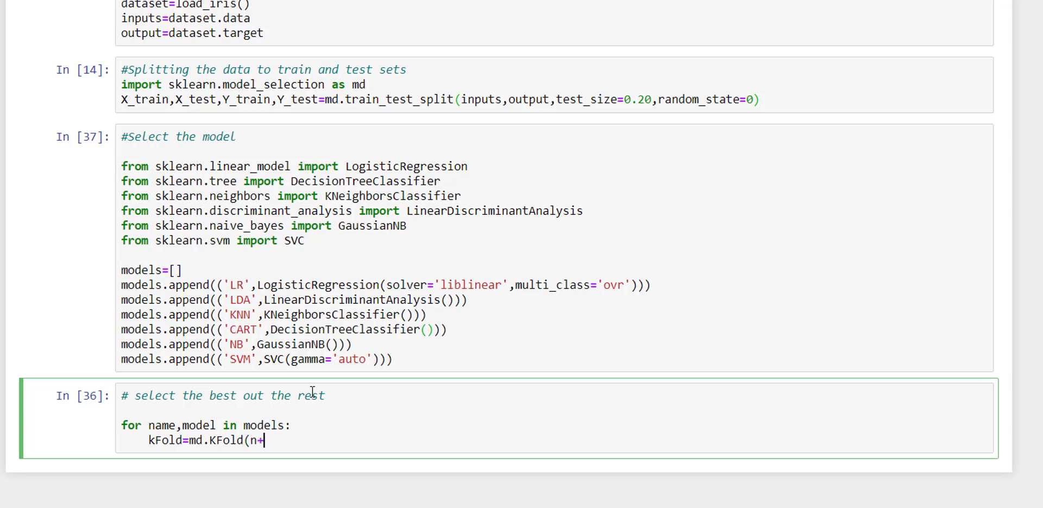
{"action": "type", "text": "_split"}
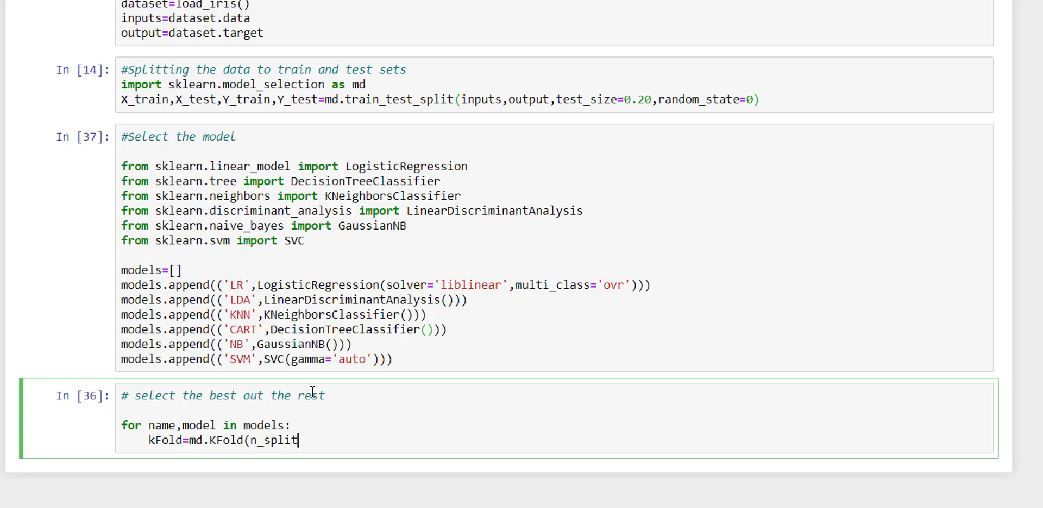
{"action": "type", "text": "s=10,"}
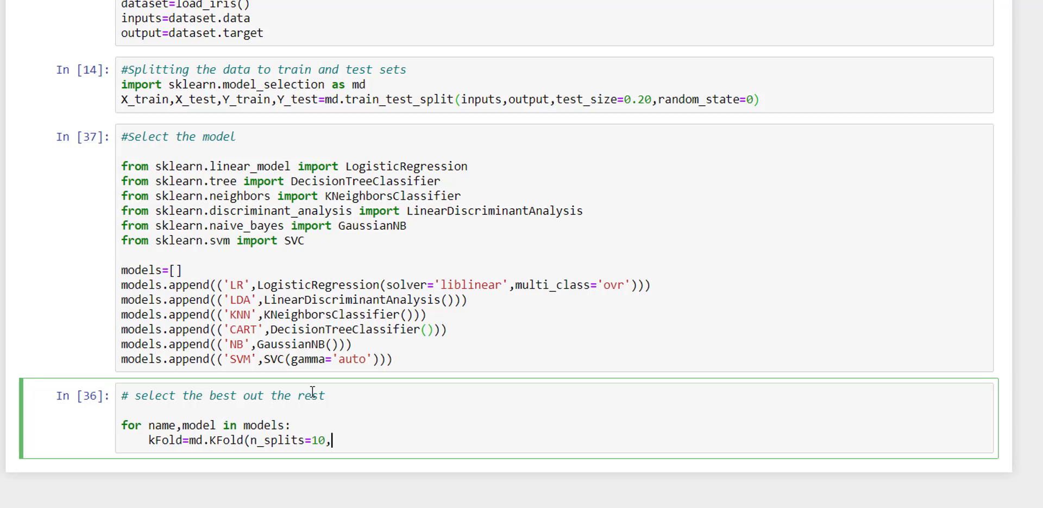
{"action": "type", "text": "random_state"}
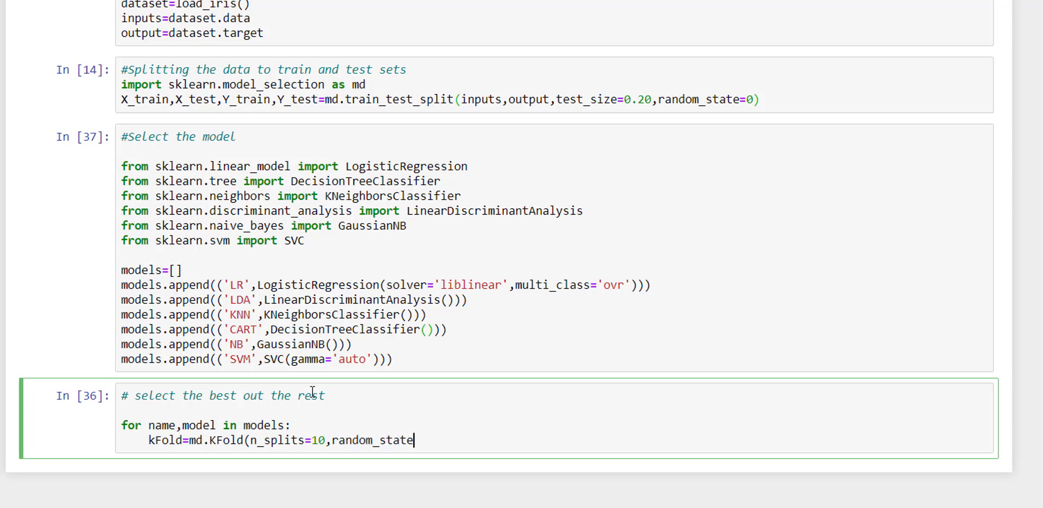
{"action": "type", "text": "="}
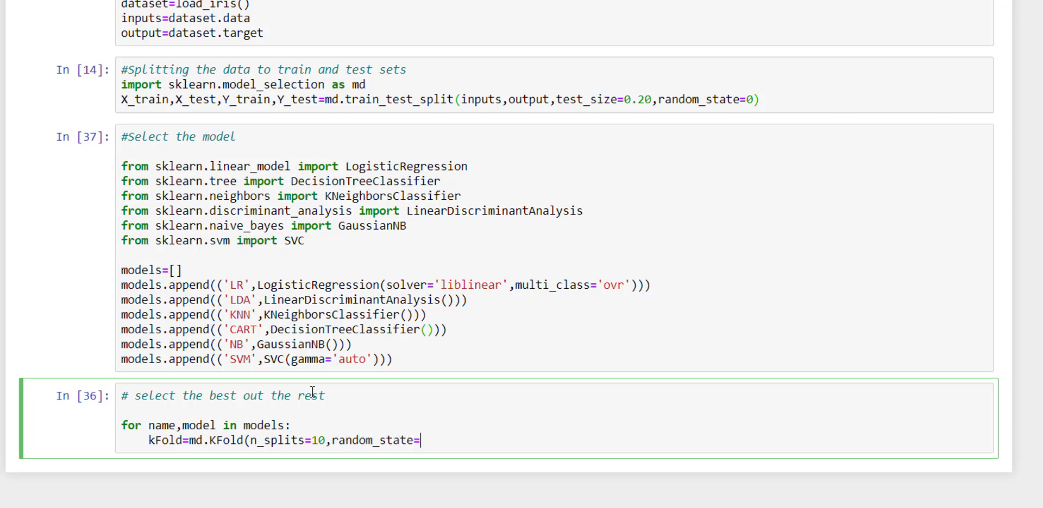
{"action": "type", "text": "7)"}
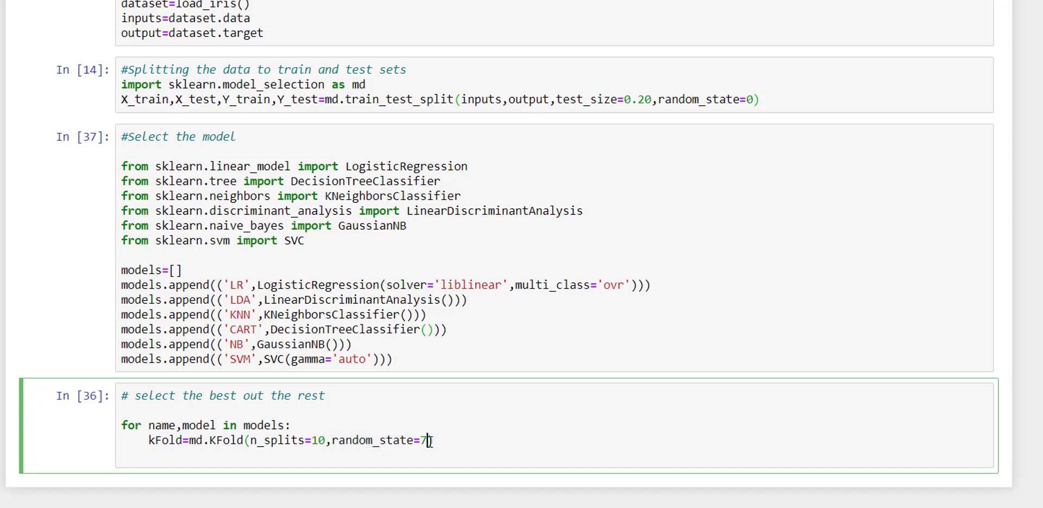
{"action": "key", "text": "Backspace"}
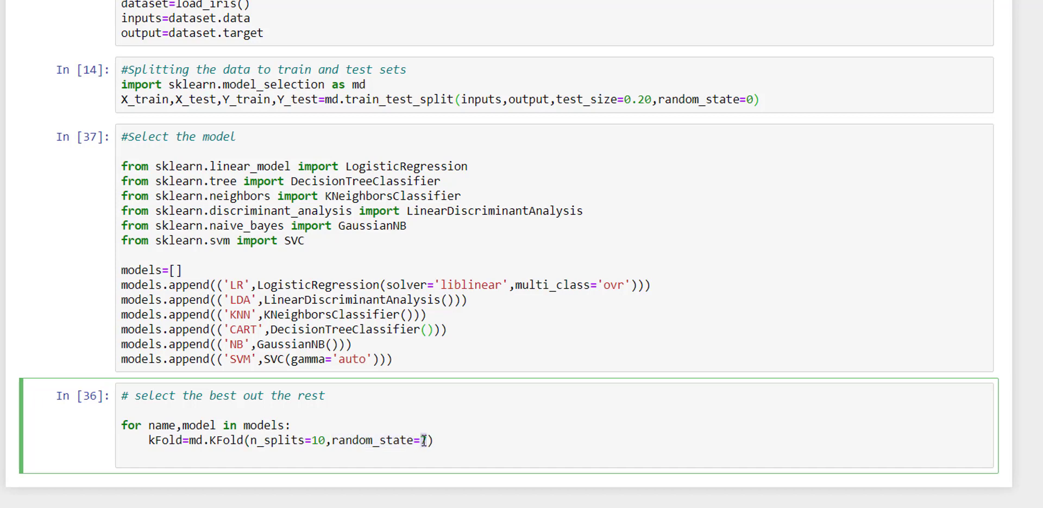
{"action": "type", "text": "7"}
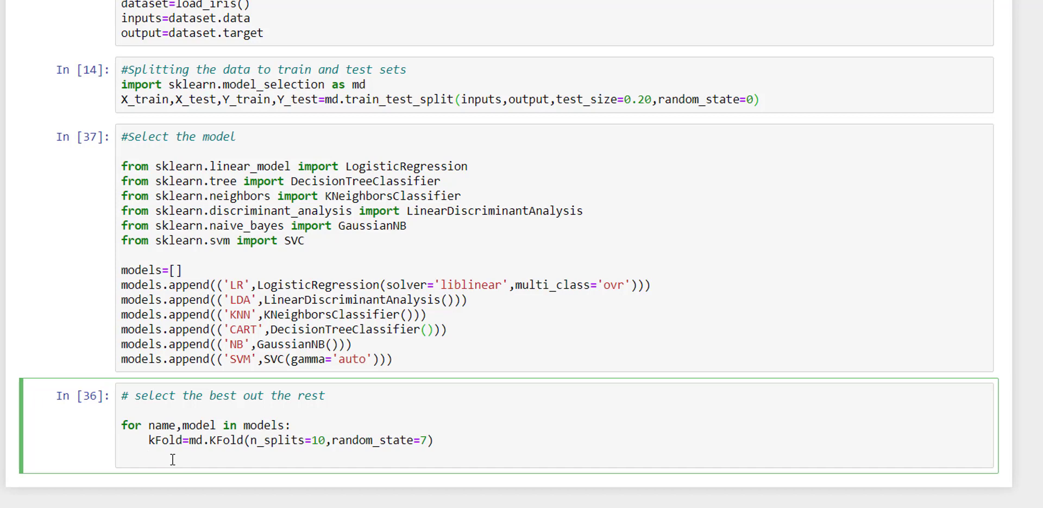
Add results=md.cross_val_score(model, X_train, Y_train, cv=kFold, scoring='accuracy') to the loop.
{"action": "type", "text": "md."}
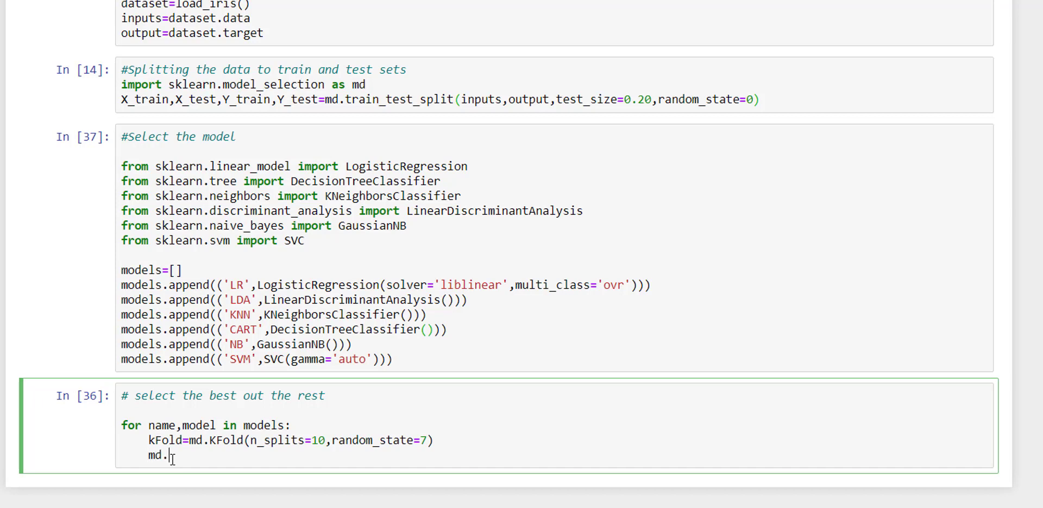
{"action": "type", "text": "cross_val_score("}
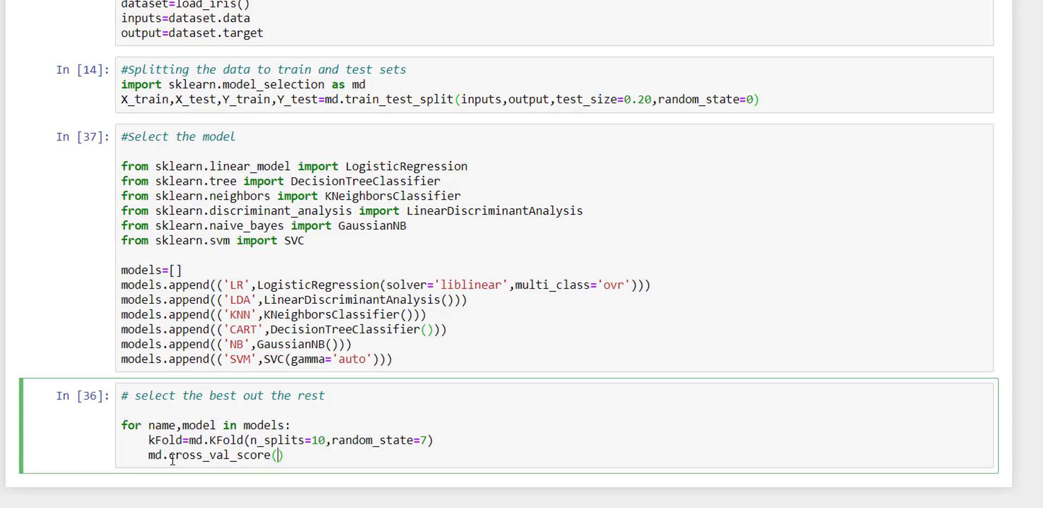
{"action": "type", "text": "m"}
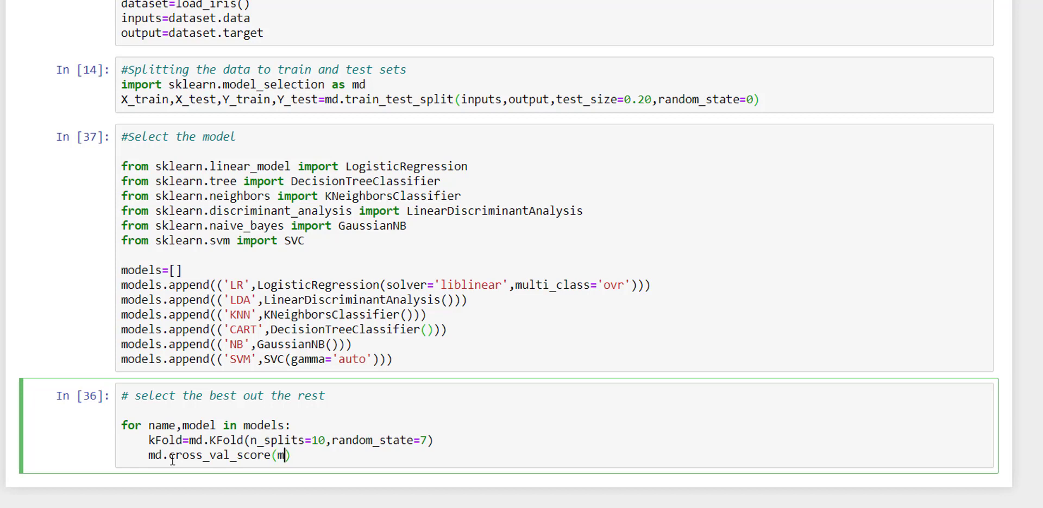
{"action": "type", "text": "odel,"}
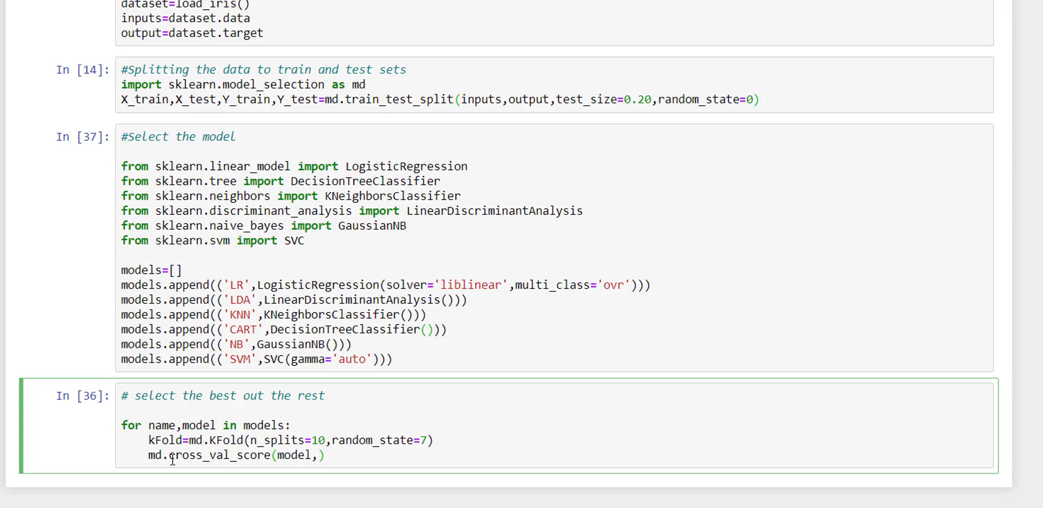
{"action": "type", "text": "X_tra"}
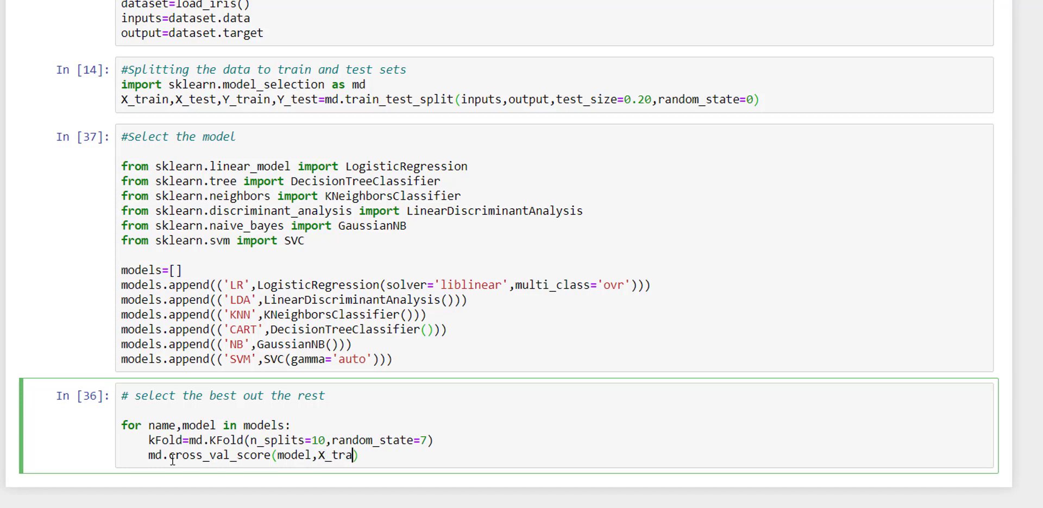
{"action": "type", "text": "in,Y"}
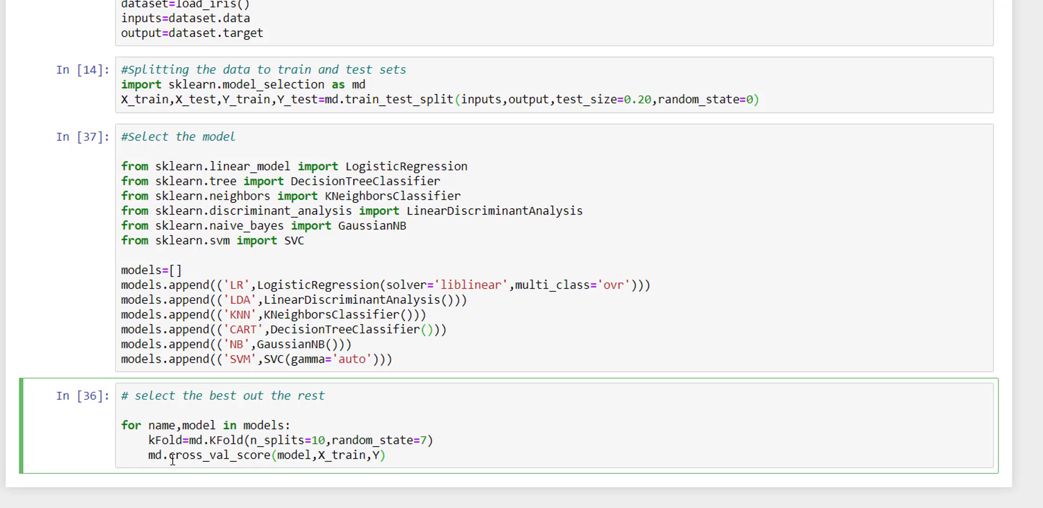
{"action": "type", "text": "_train,"}
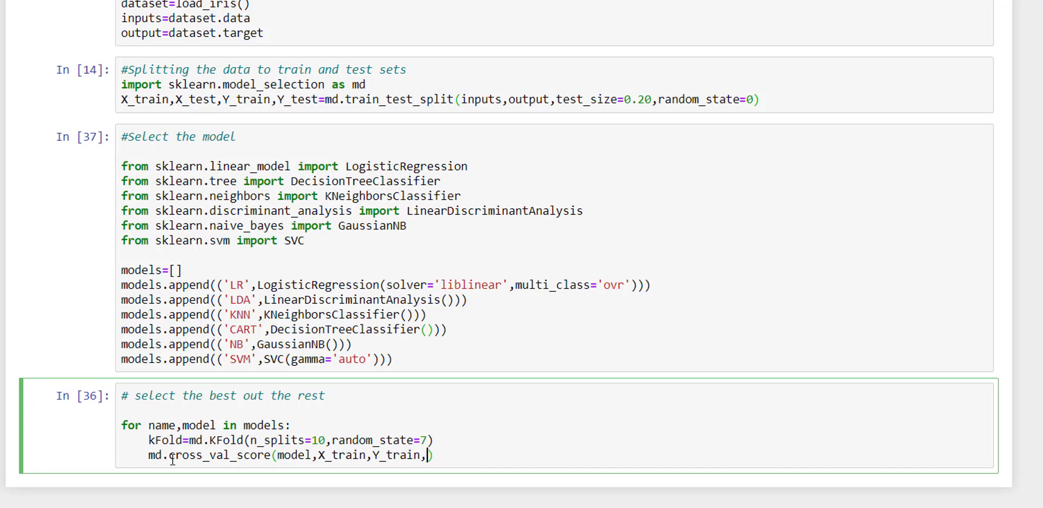
{"action": "type", "text": "cv="}
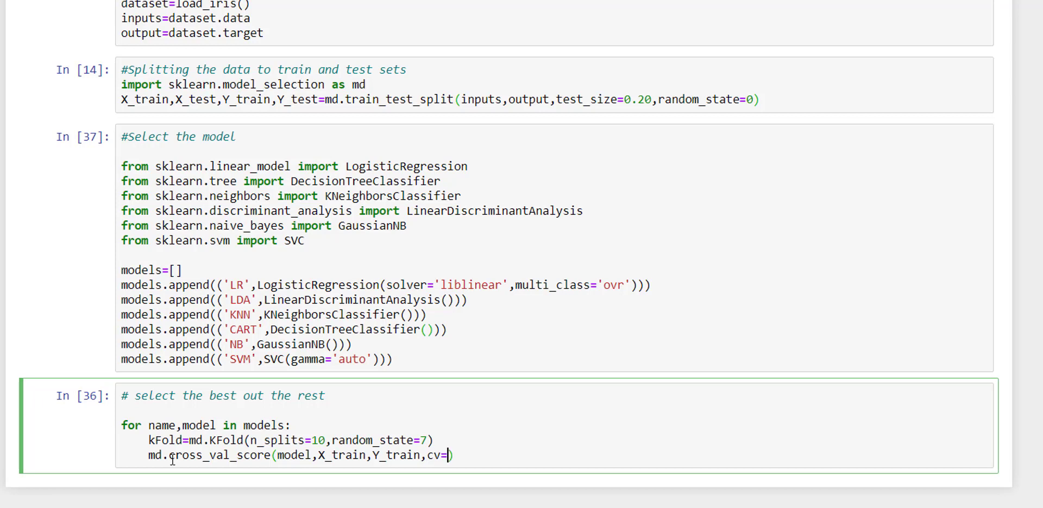
{"action": "type", "text": "kFold"}
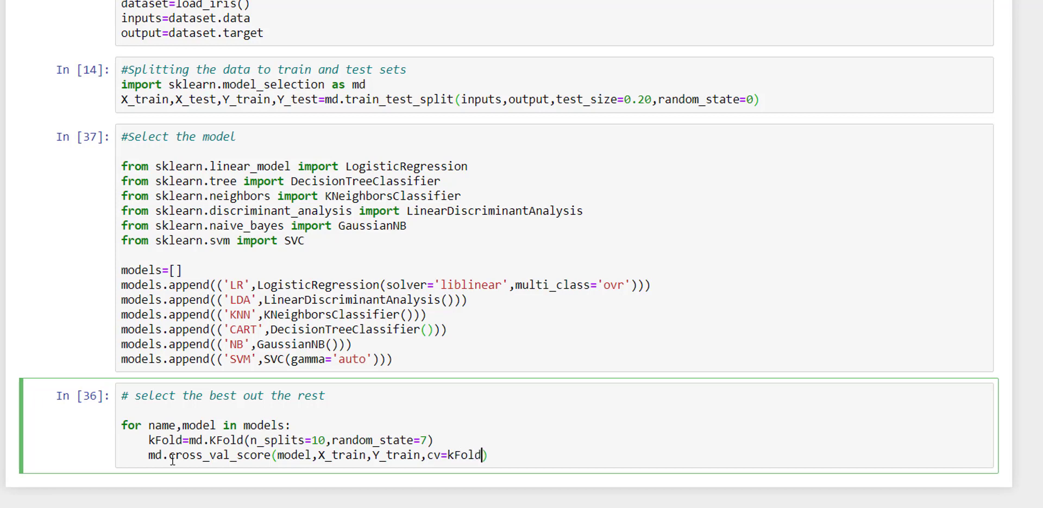
{"action": "type", "text": ","}
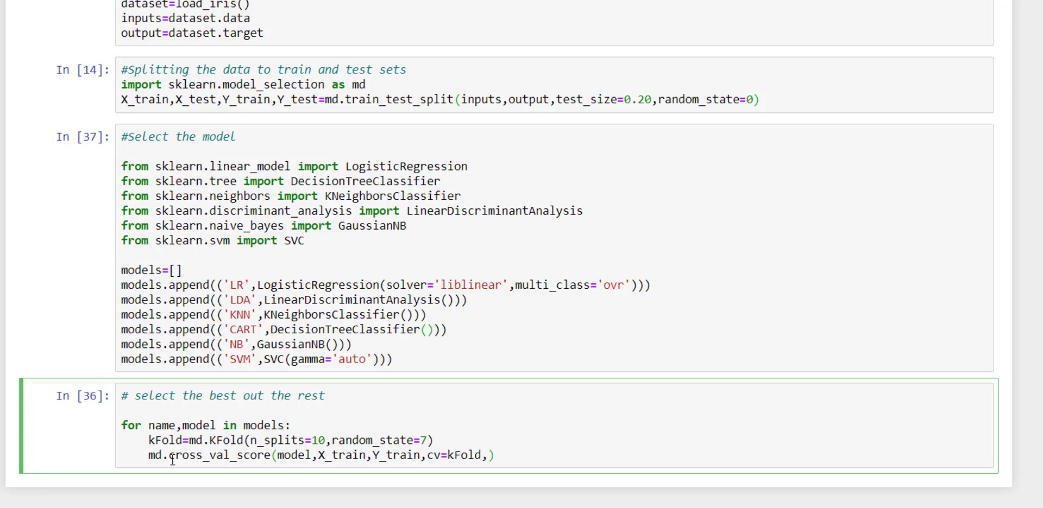
{"action": "type", "text": "scoring="}
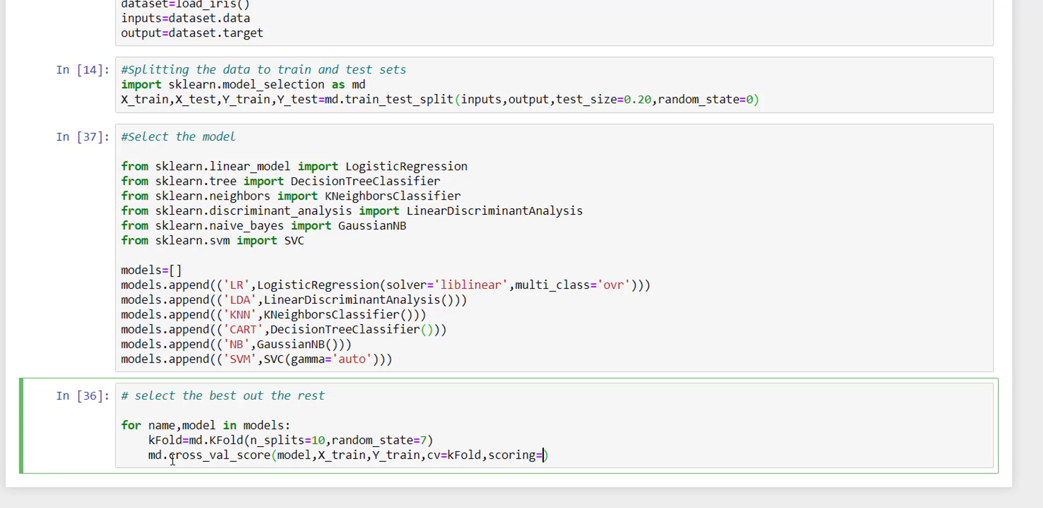
{"action": "type", "text": "ac'"}
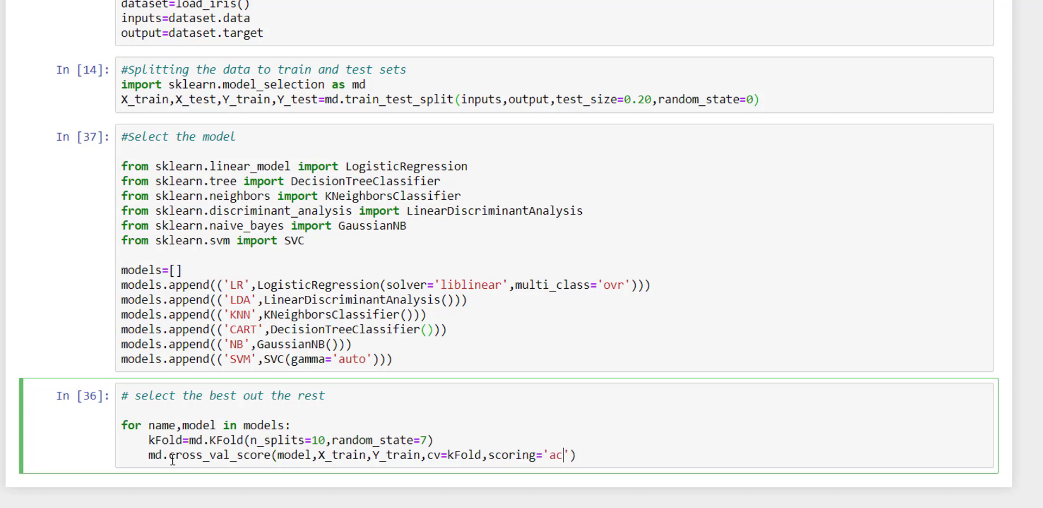
{"action": "type", "text": "curacy"}
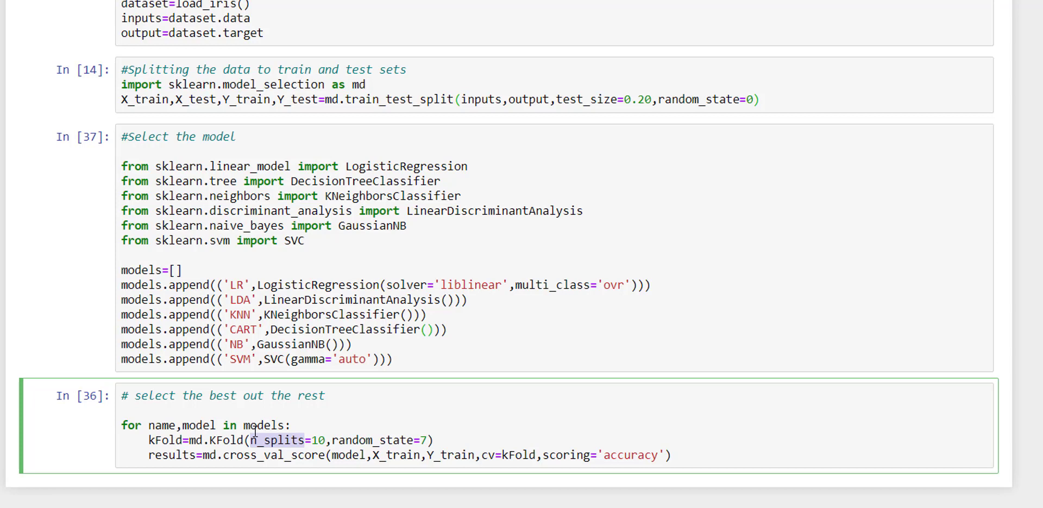
{"action": "mouse_move", "coordinate": [344, 440]}
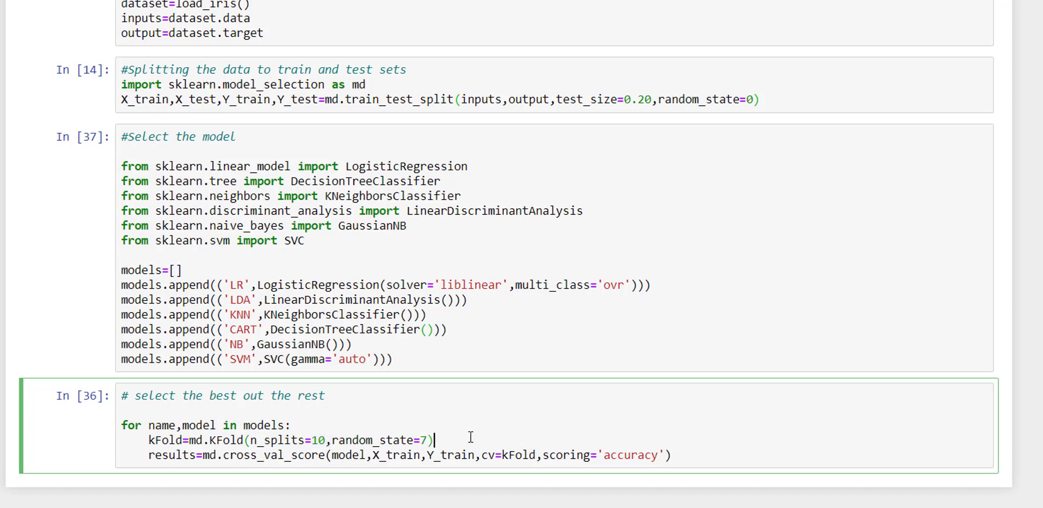
{"action": "left_click", "coordinate": [672, 455]}
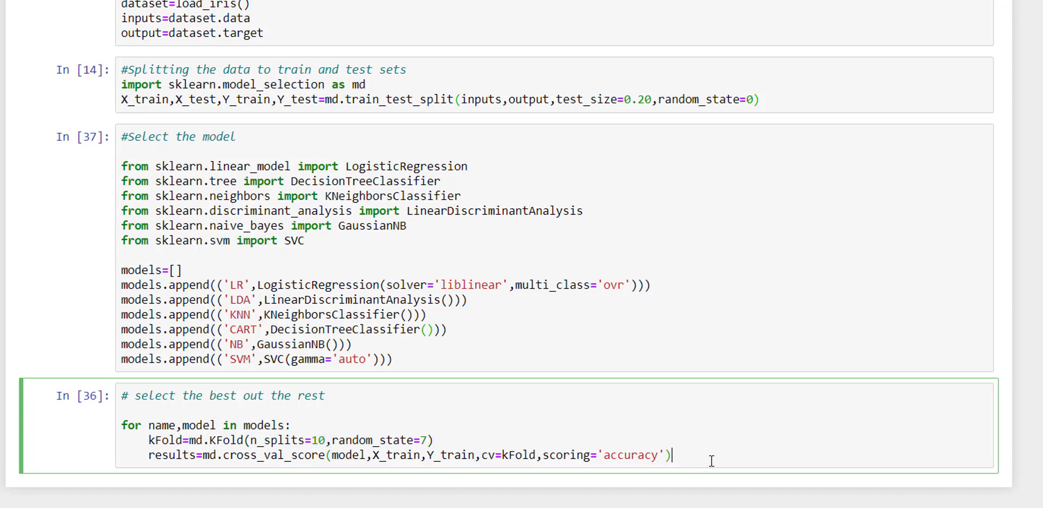
Change the loop's print call to output results.mean() and results.std() with a label.
{"action": "scroll", "scroll_direction": "down", "scroll_amount": 3}
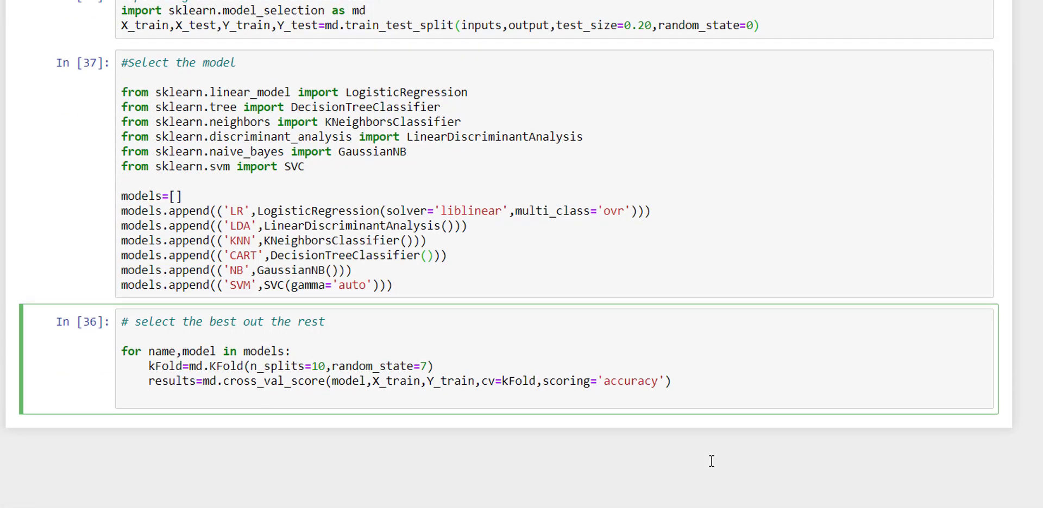
{"action": "type", "text": "print(results)"}
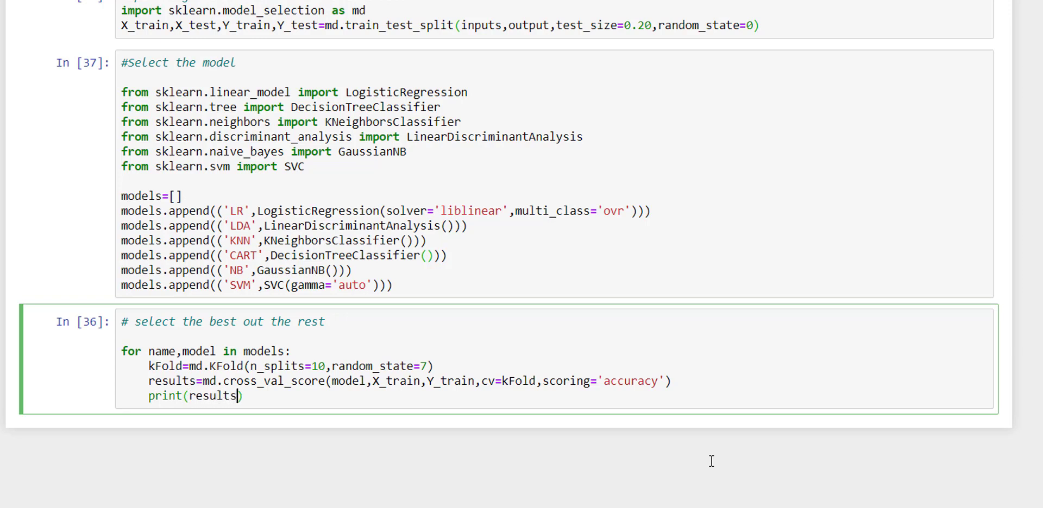
{"action": "type", "text": ".mean()"}
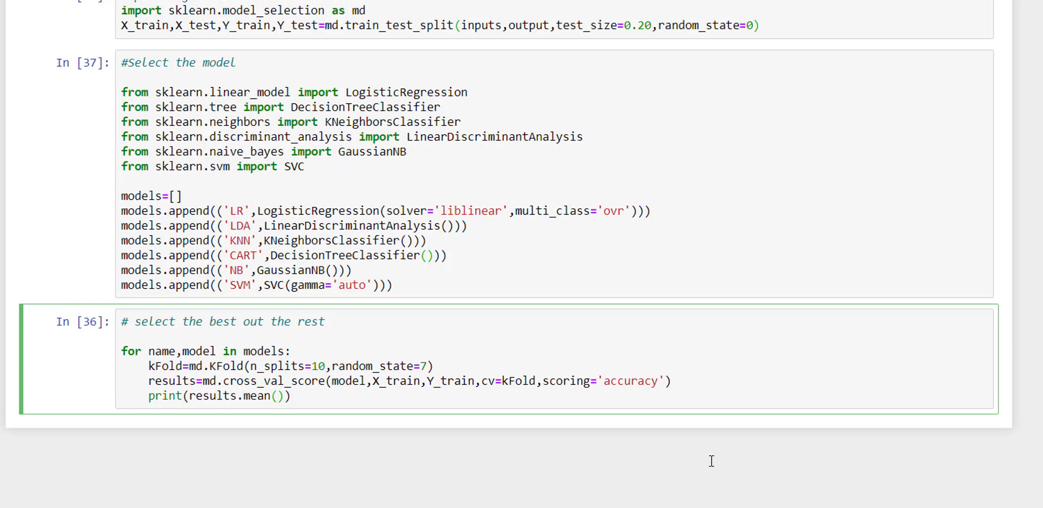
{"action": "type", "text": ":"}
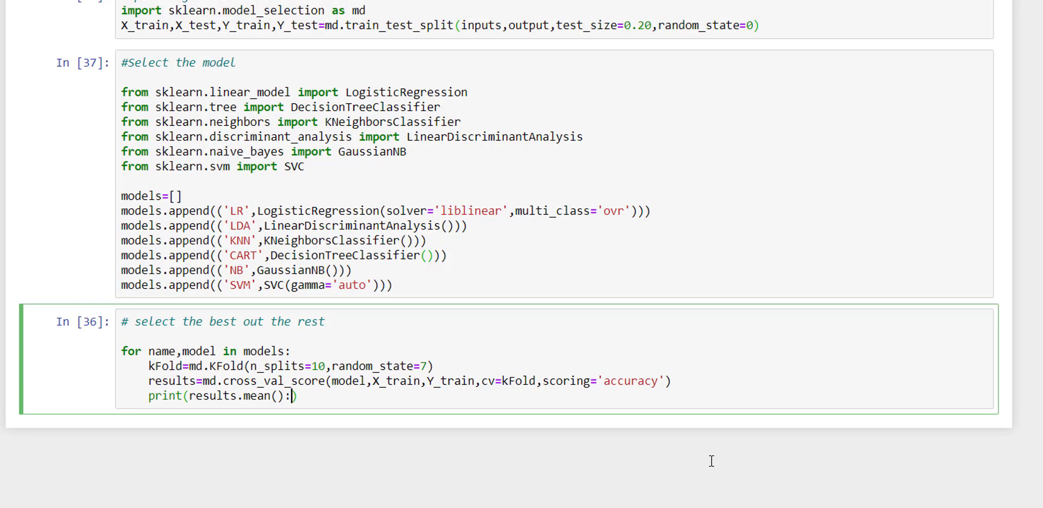
{"action": "type", "text": ",''"}
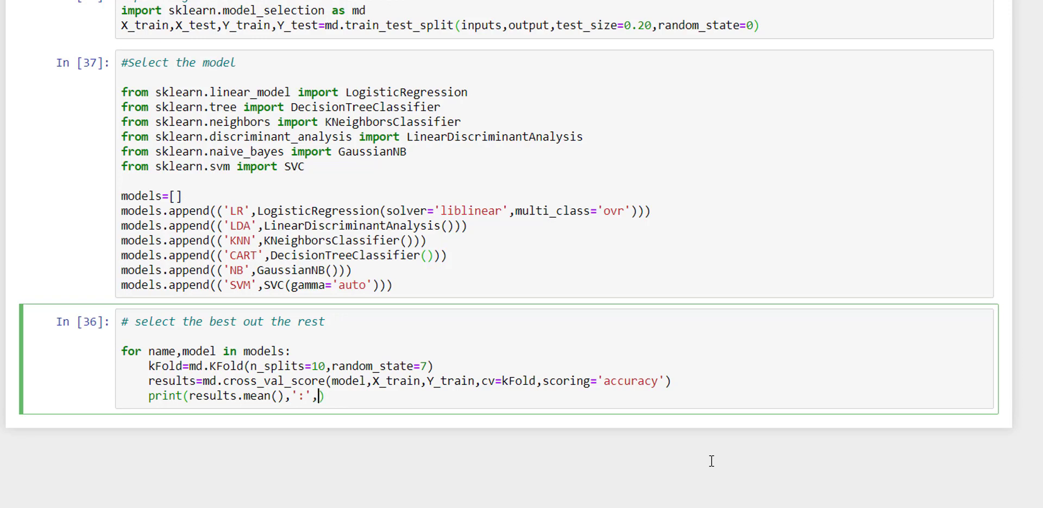
{"action": "type", "text": "results.std("}
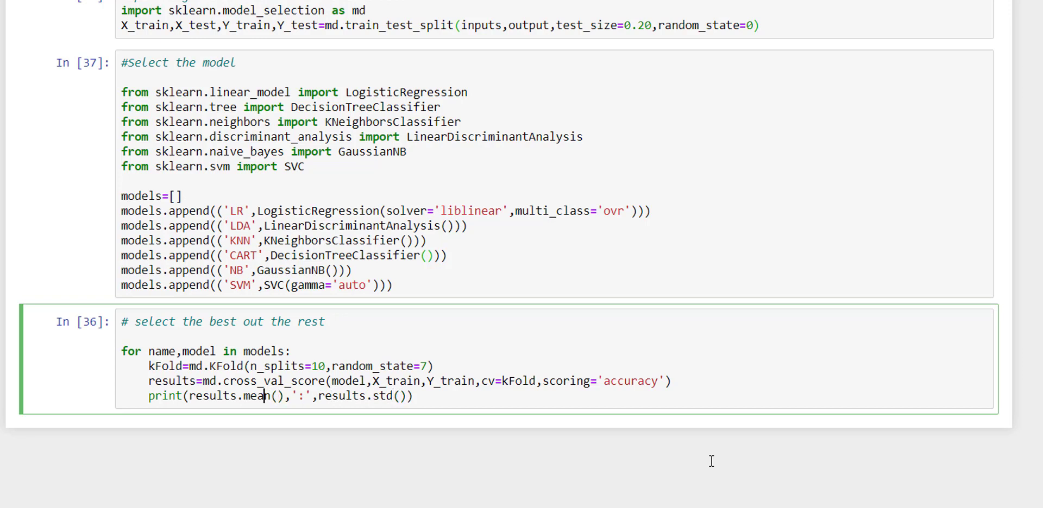
{"action": "left_click", "coordinate": [189, 396]}
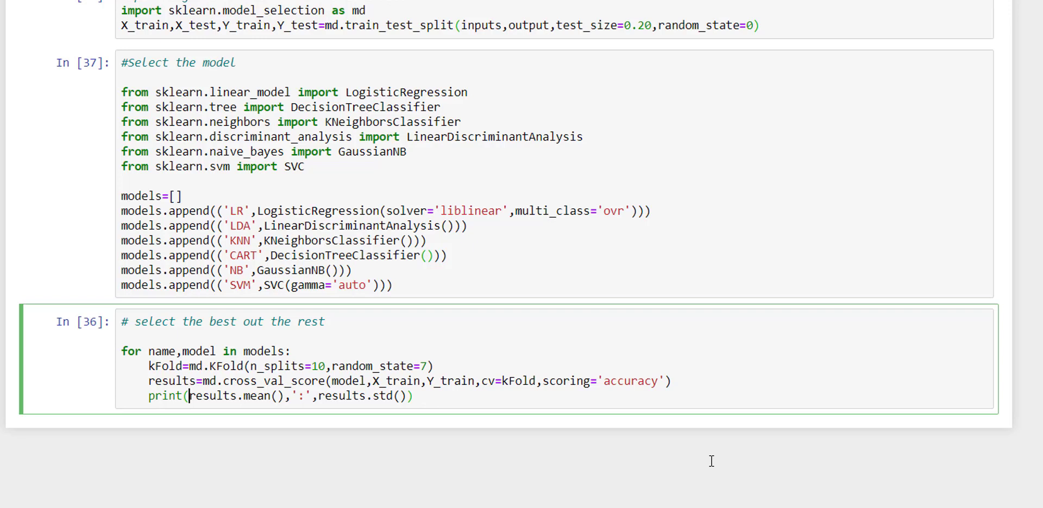
{"action": "type", "text": "'',"}
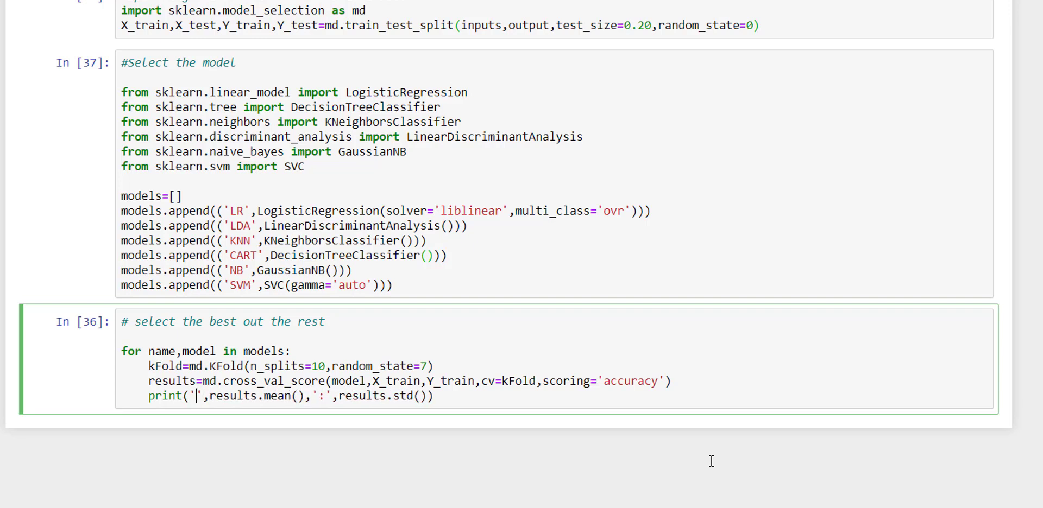
{"action": "type", "text": ":"}
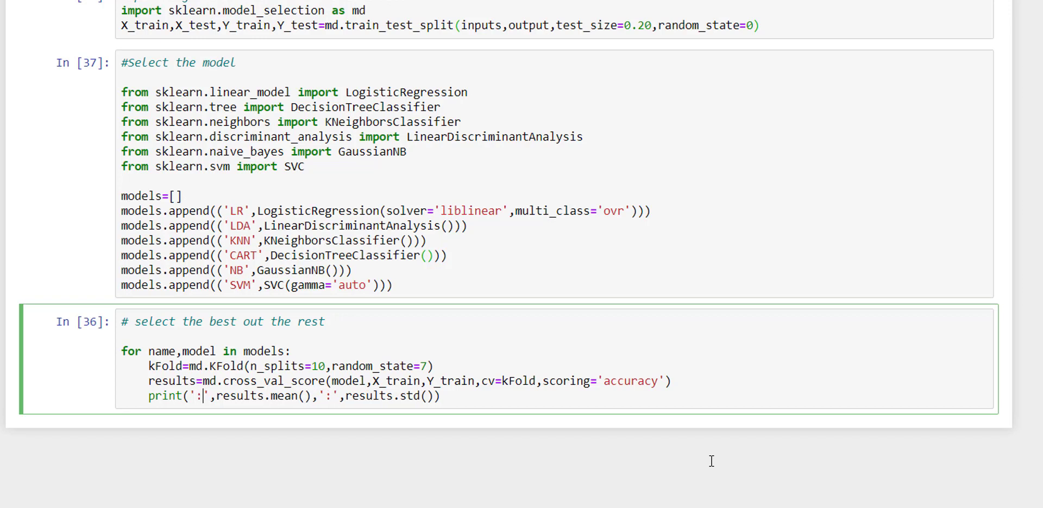
{"action": "type", "text": "="}
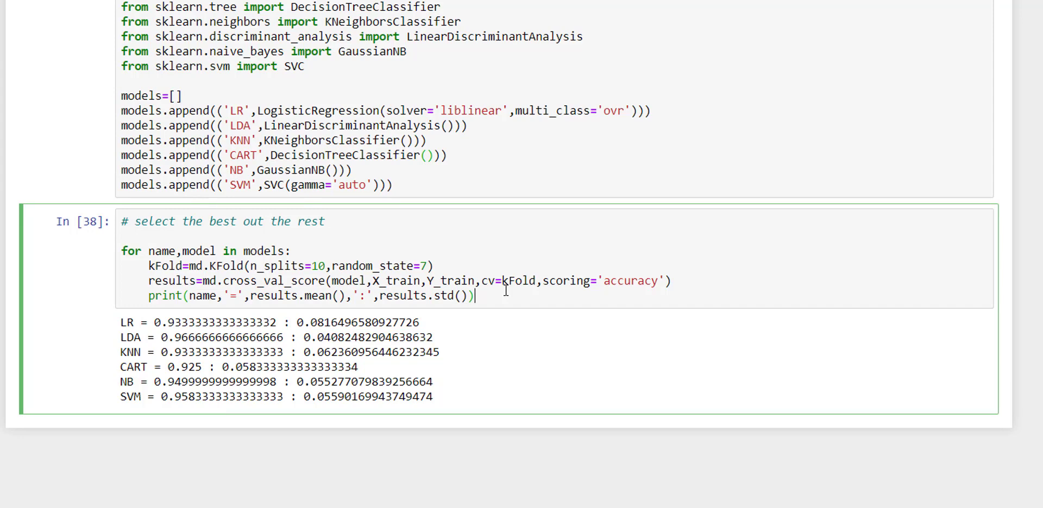
{"action": "mouse_move", "coordinate": [475, 331]}
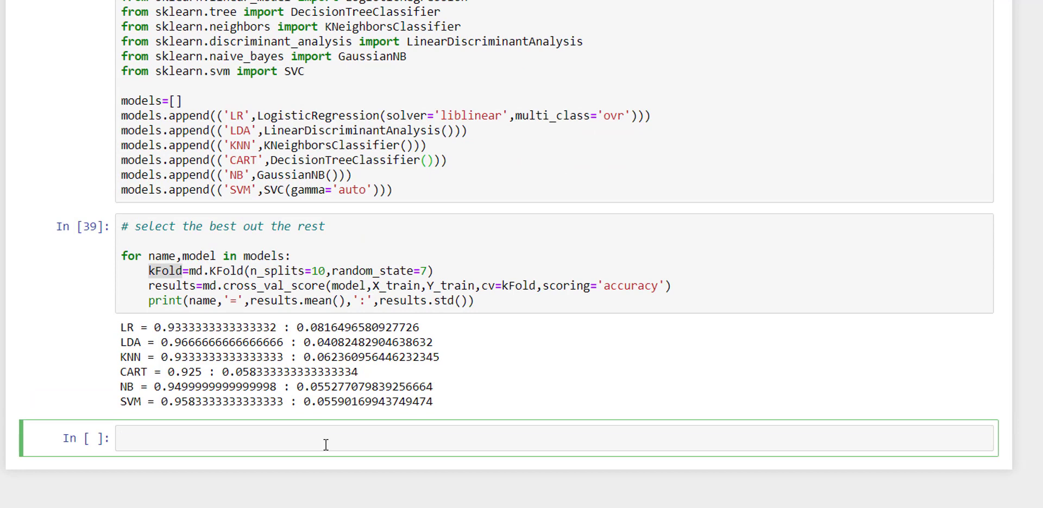
Fit LDA=LinearDiscriminantAnalysis() on X_train and Y_train in a new cell.
{"action": "type", "text": "L"}
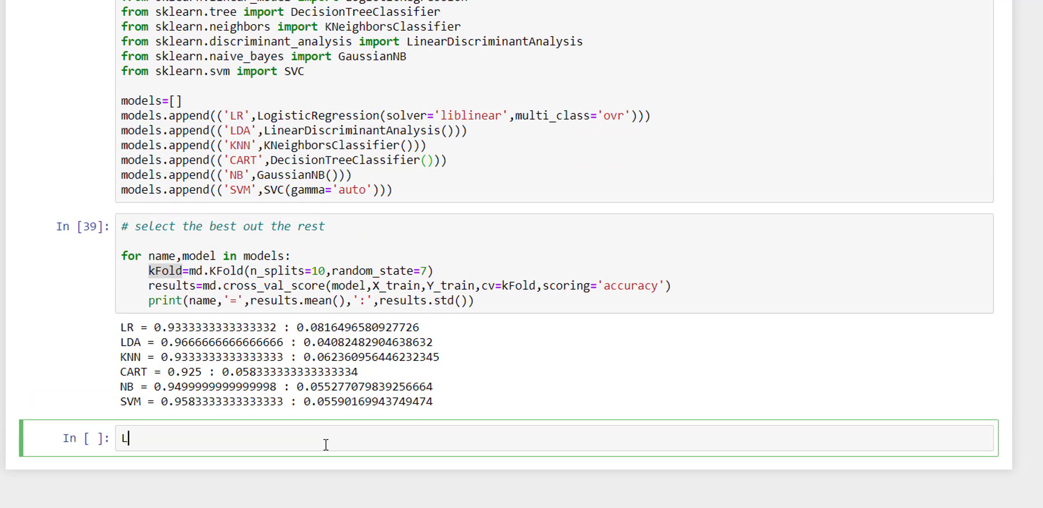
{"action": "type", "text": "DA="}
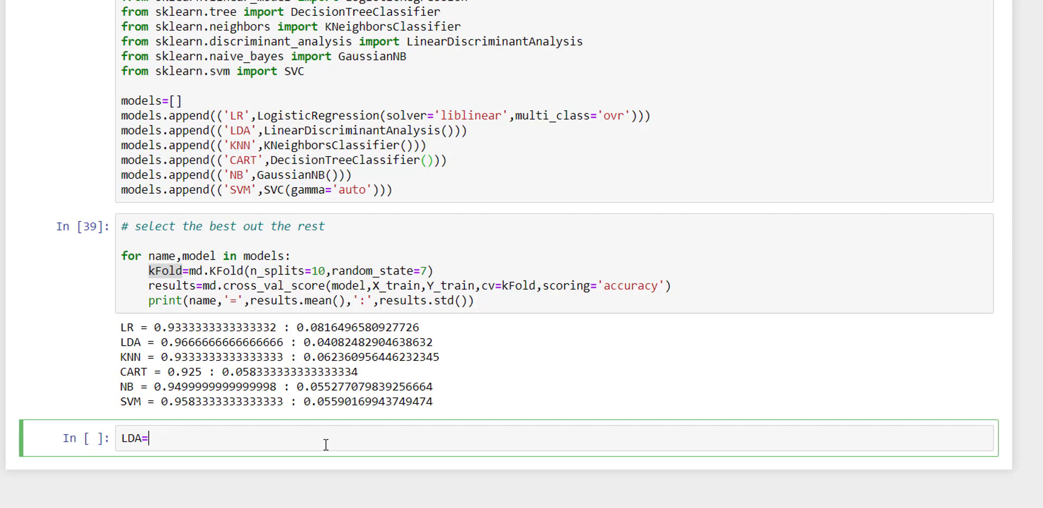
{"action": "mouse_move", "coordinate": [450, 38]}
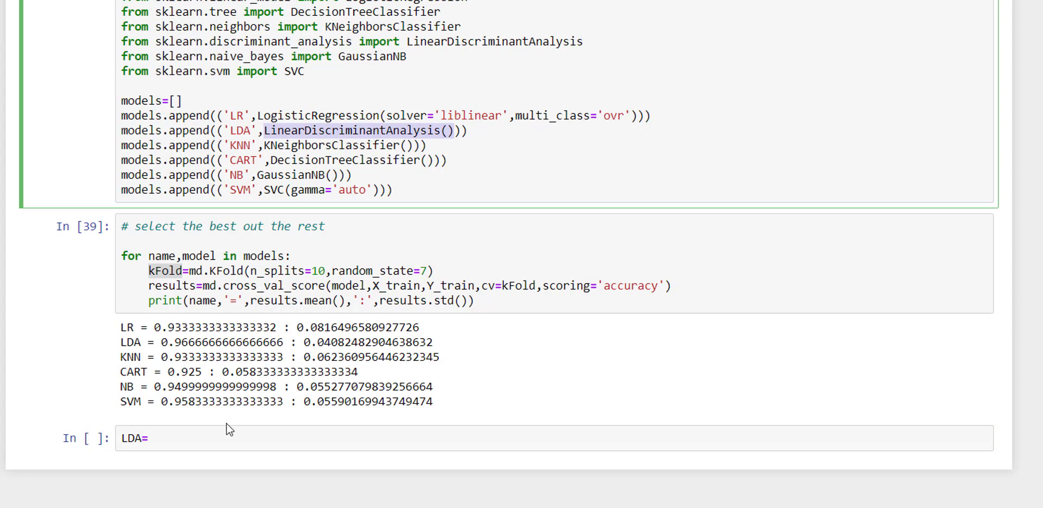
{"action": "type", "text": "LinearDiscriminantAnalysis()"}
{"action": "type", "text": "LDA"}
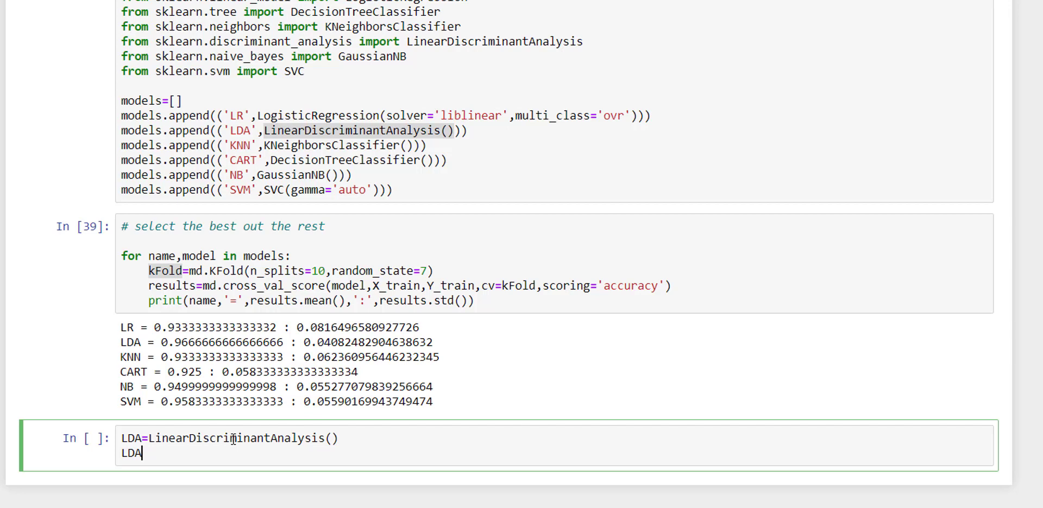
{"action": "type", "text": ".fit()"}
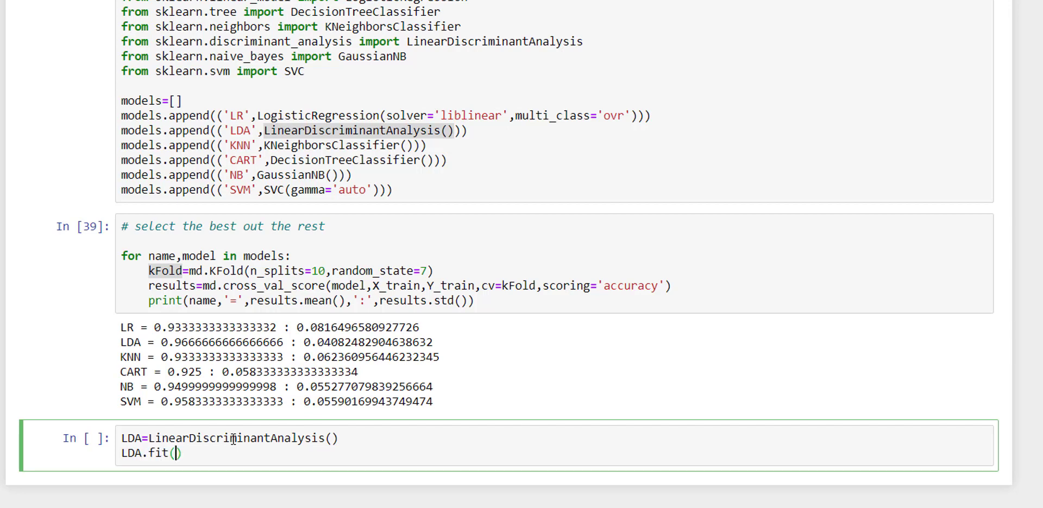
{"action": "type", "text": "X_tr"}
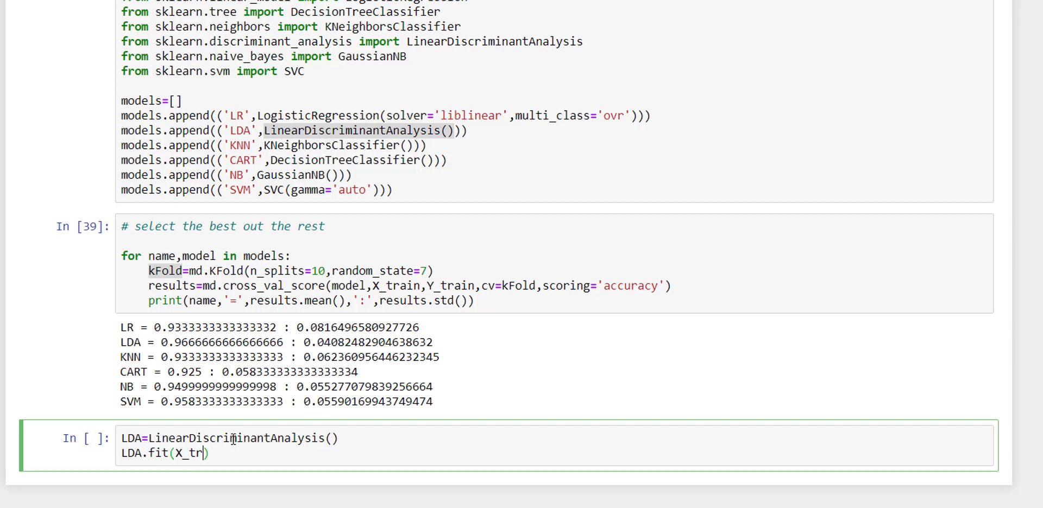
{"action": "type", "text": "ain,Y_t"}
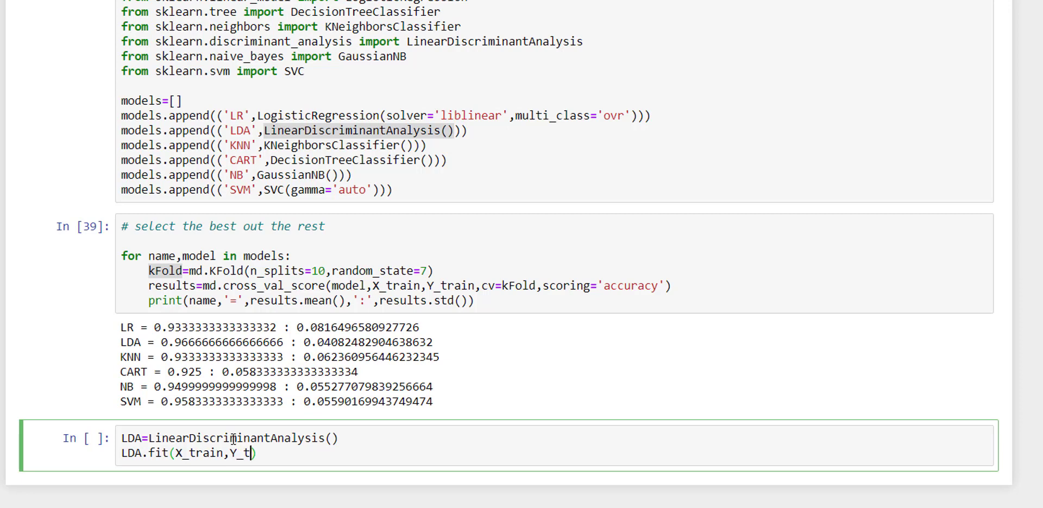
{"action": "type", "text": "rain"}
{"action": "type", "text": "pred"}
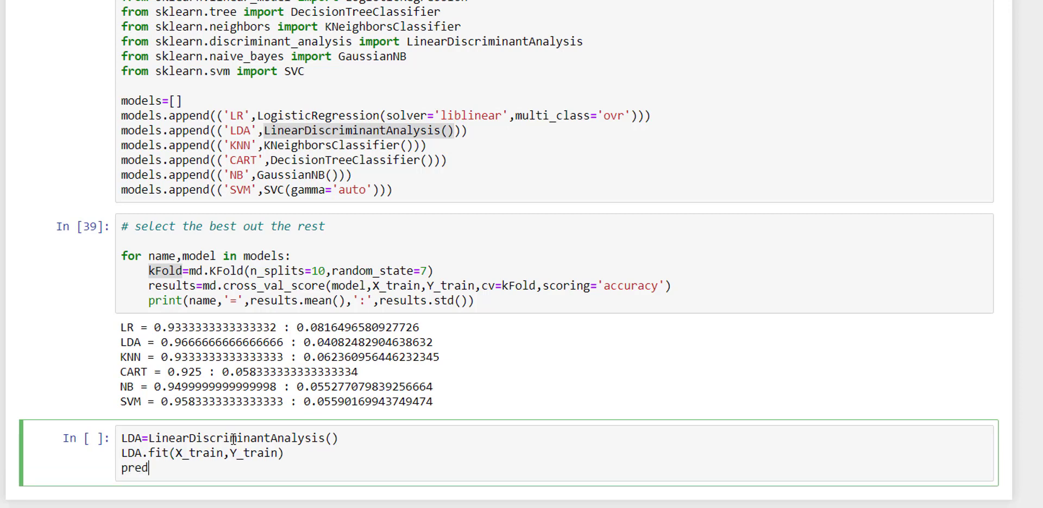
Store LDA's predictions for X_test in prediction.
{"action": "type", "text": "iction="}
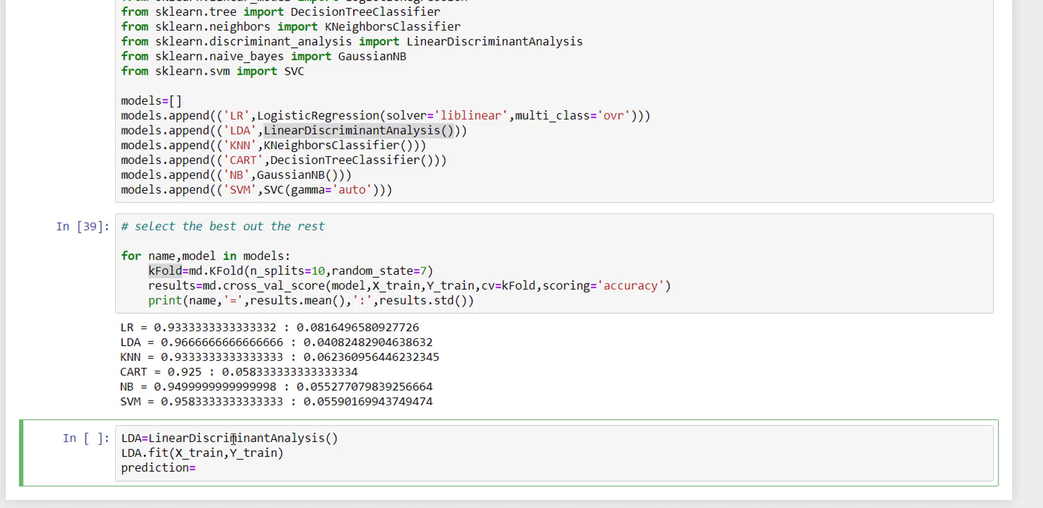
{"action": "type", "text": "LDA"}
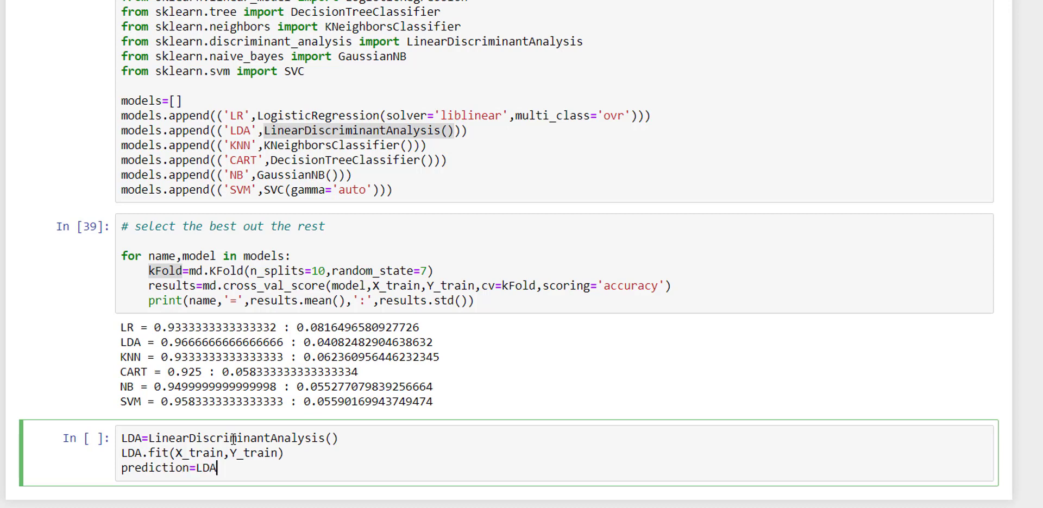
{"action": "type", "text": ".predict(X"}
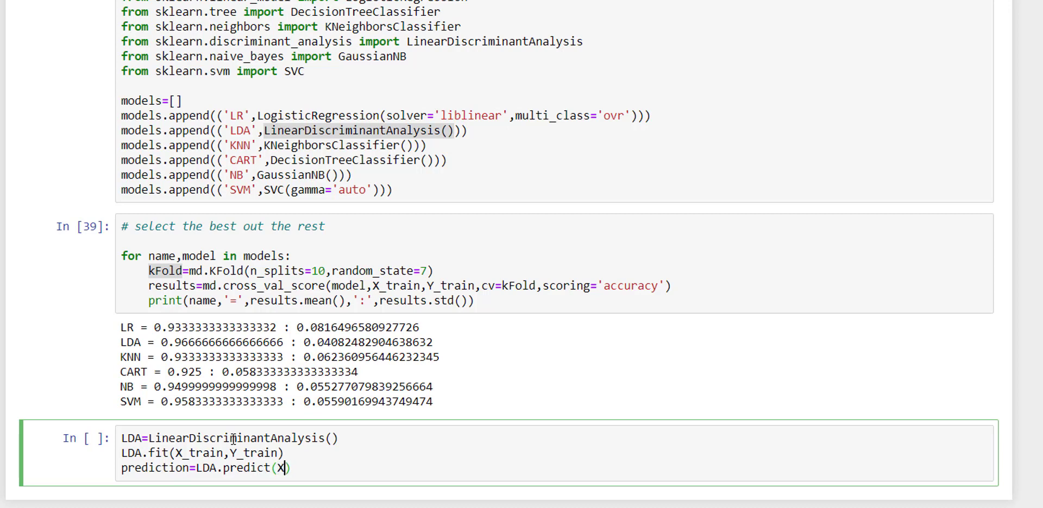
{"action": "type", "text": "_test"}
{"action": "type", "text": "from sk"}
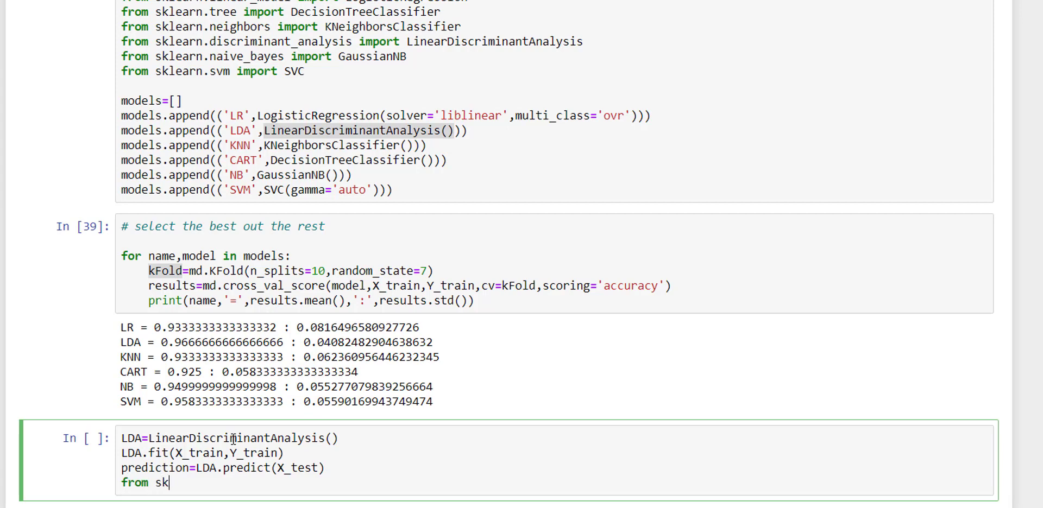
Import accuracy_score from sklearn.metrics and score Y_test against prediction.
{"action": "type", "text": "earn.pre"}
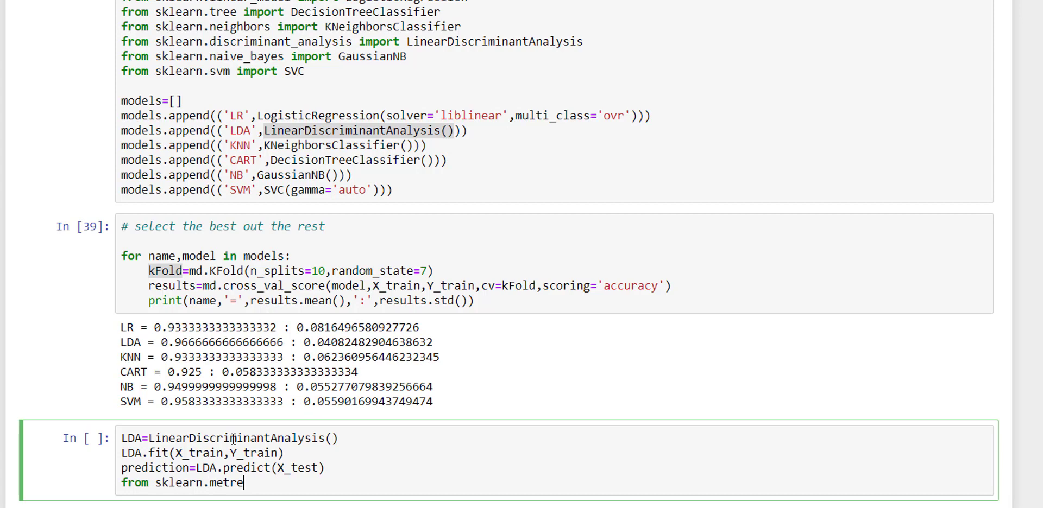
{"action": "type", "text": "ics import acc"}
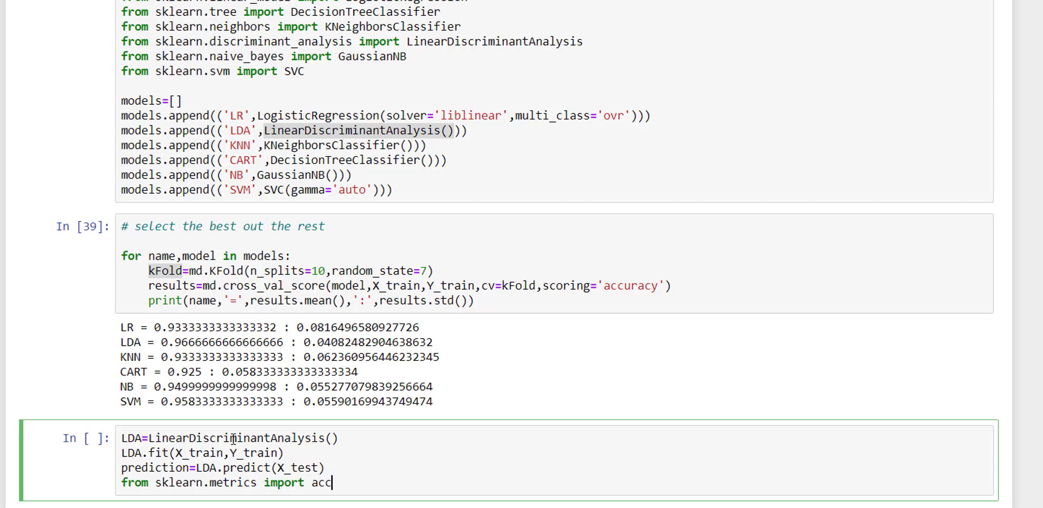
{"action": "type", "text": "uracy_score"}
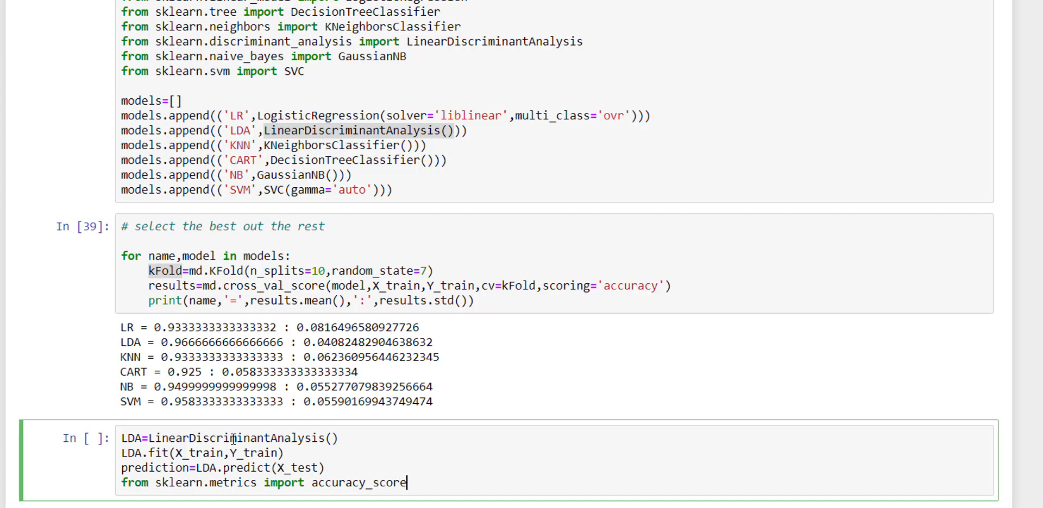
{"action": "type", "text": "a"}
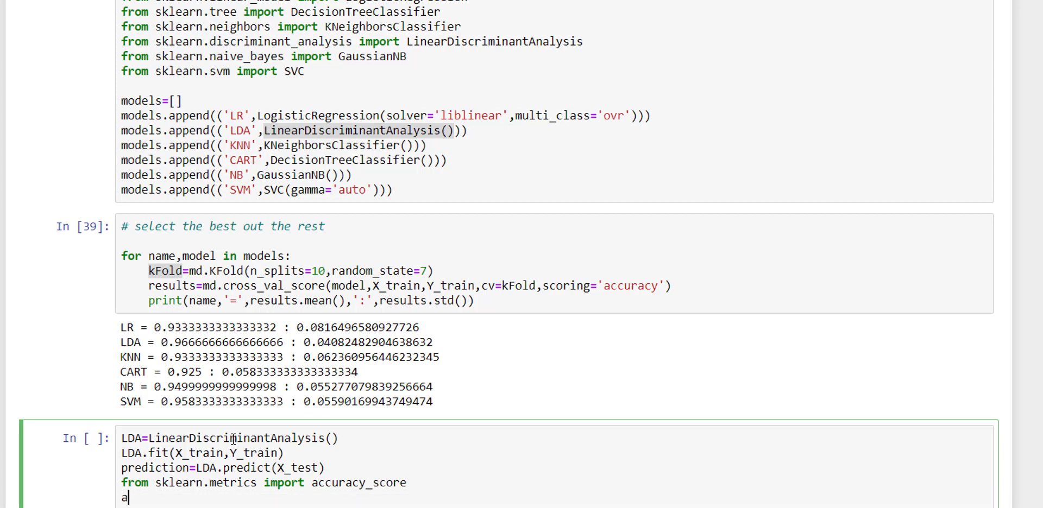
{"action": "type", "text": "ccuracy"}
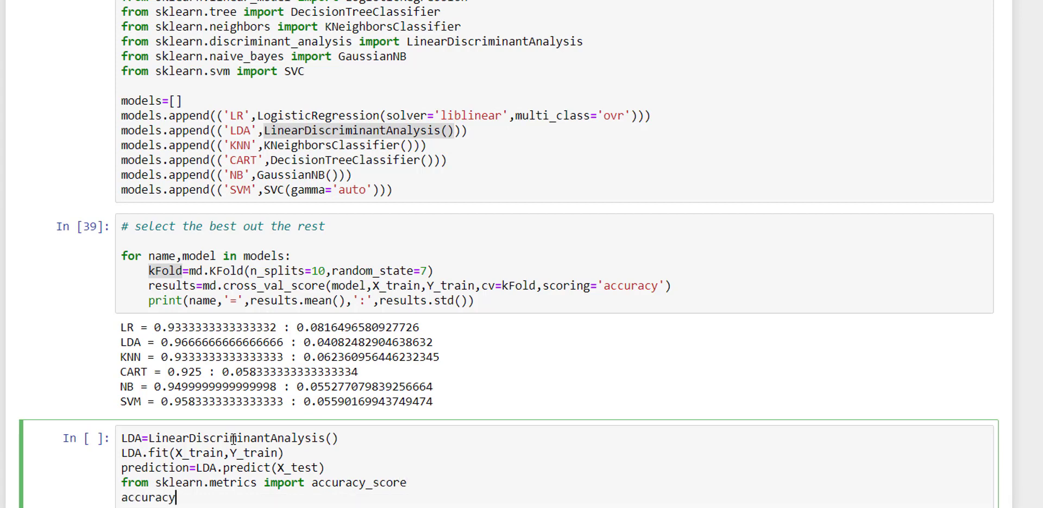
{"action": "type", "text": "_score)"}
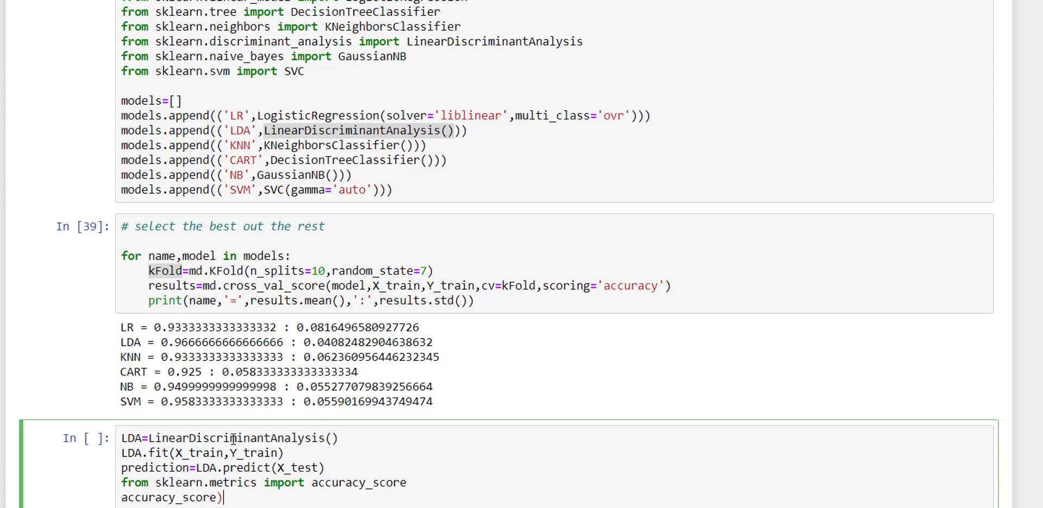
{"action": "type", "text": "("}
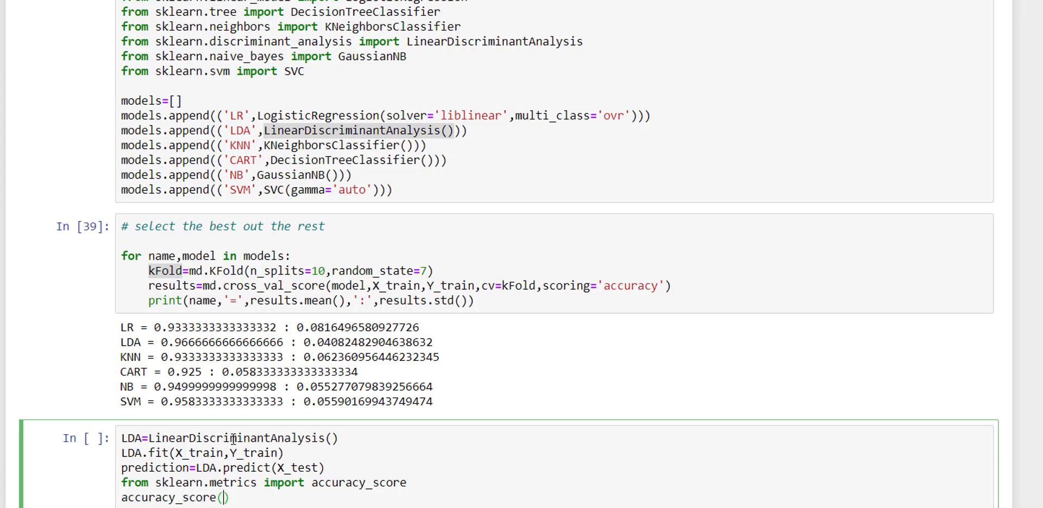
{"action": "type", "text": "Y"}
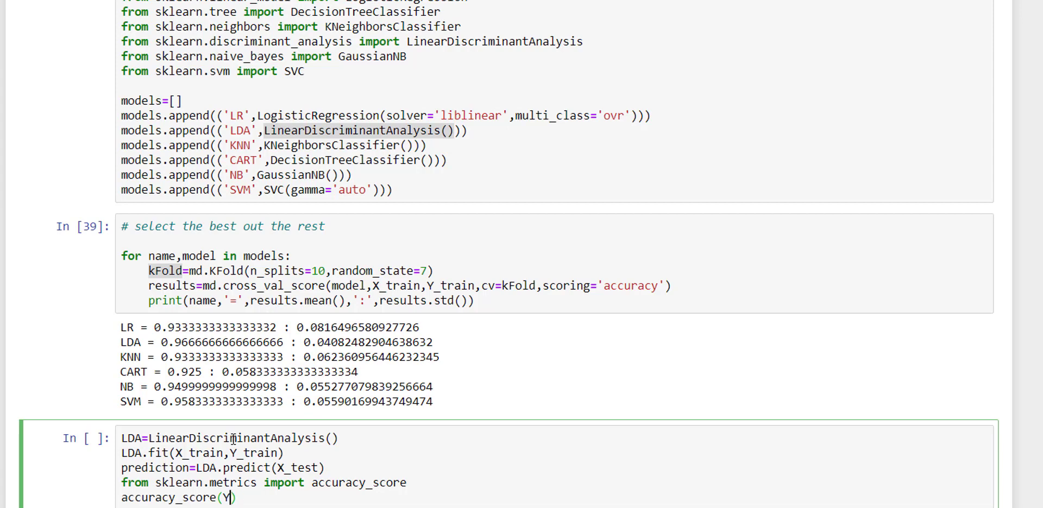
{"action": "type", "text": "_test,"}
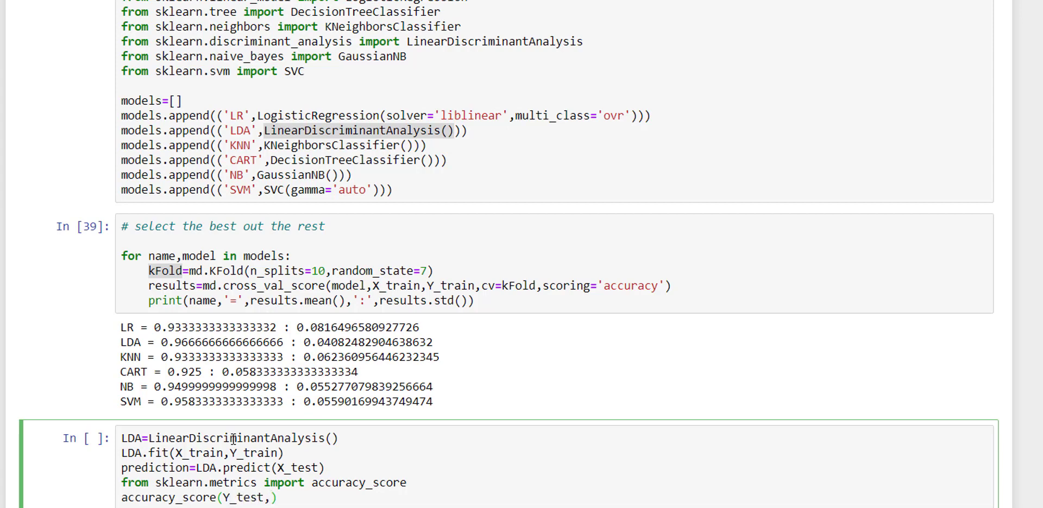
{"action": "type", "text": "prediction"}
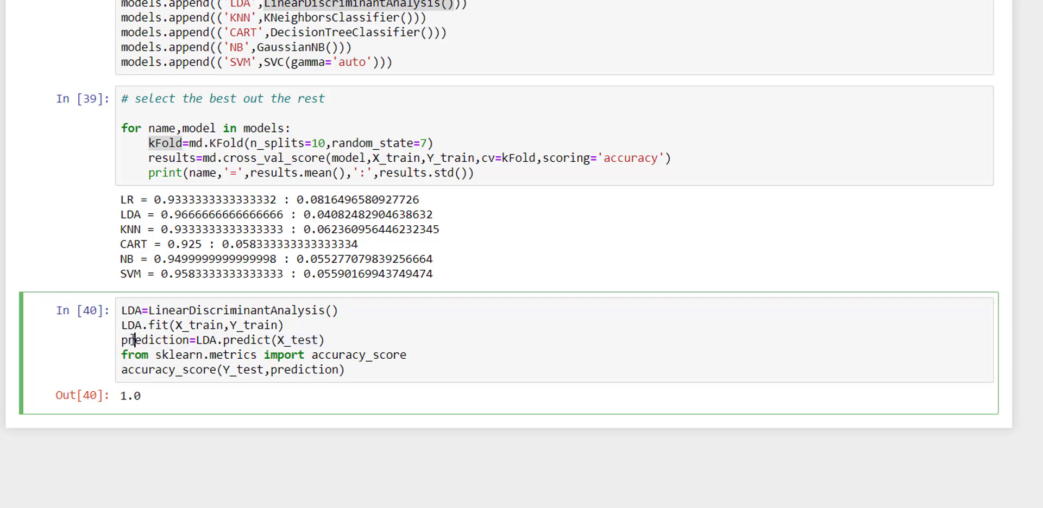
Select the prediction variable in the LDA scoring cell.
{"action": "double_click", "coordinate": [155, 340]}
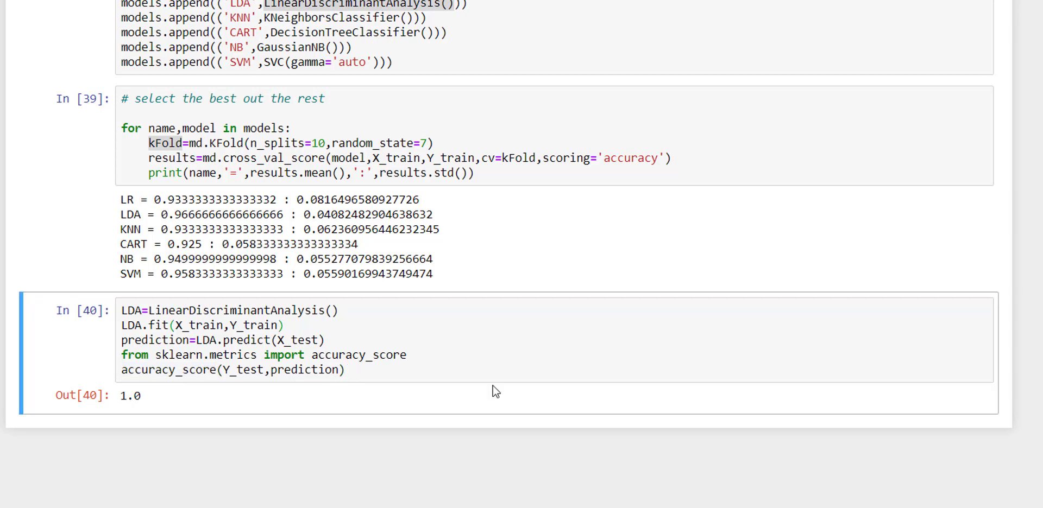
{"action": "mouse_move", "coordinate": [397, 324]}
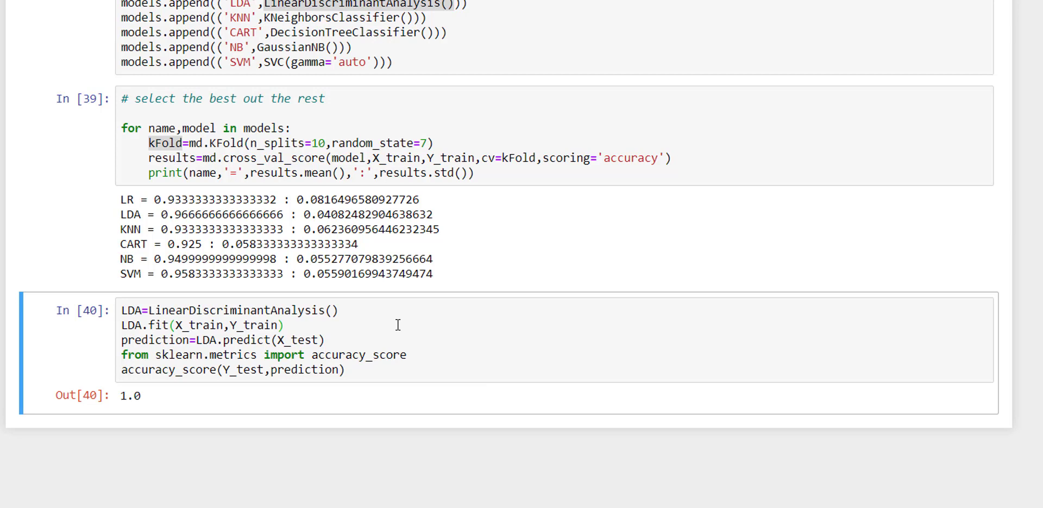
{"action": "mouse_move", "coordinate": [369, 331]}
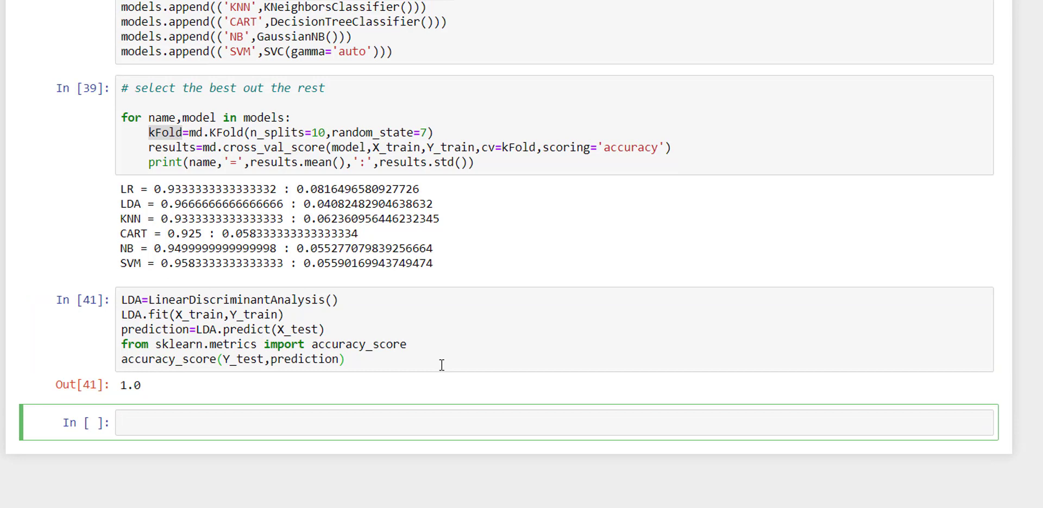
Import joblib from sklearn.externals and dump LDA to 'model.pkl', returning ['model.pkl'].
{"action": "type", "text": "from skl"}
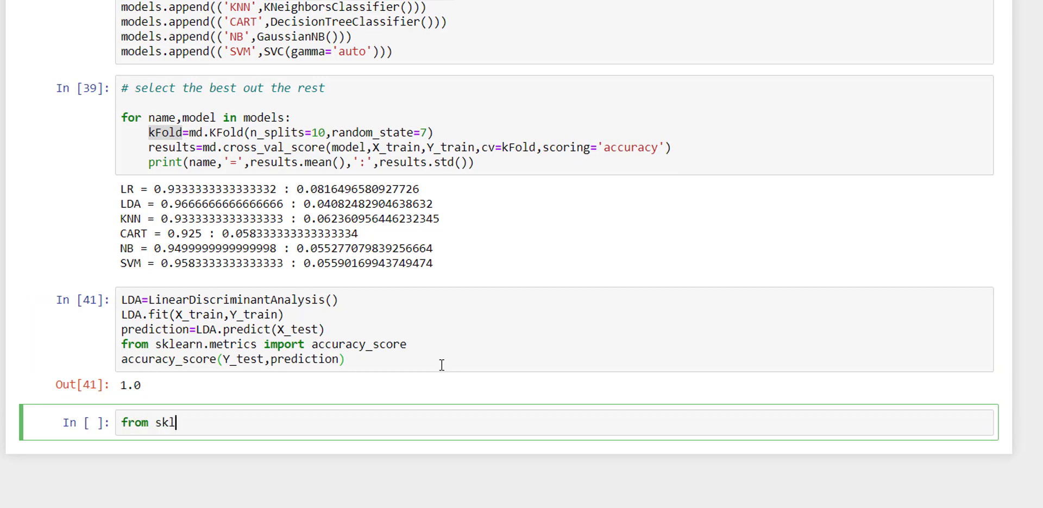
{"action": "type", "text": "earn.extern"}
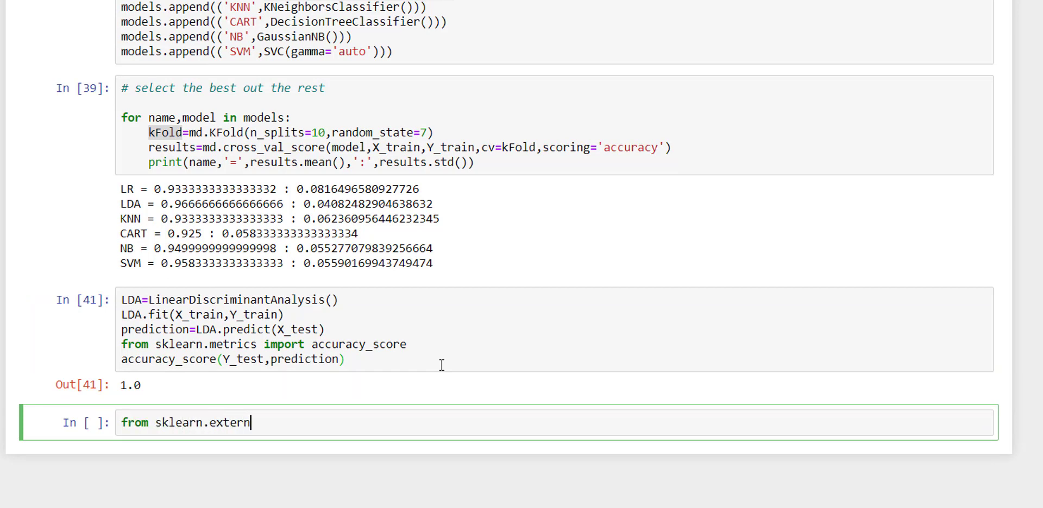
{"action": "type", "text": "als import joblib"}
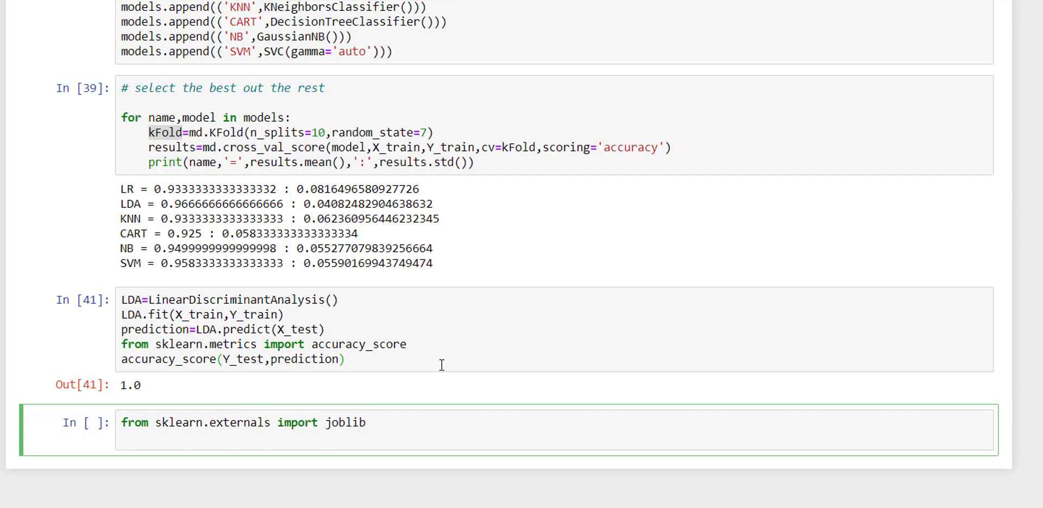
{"action": "type", "text": "joblic"}
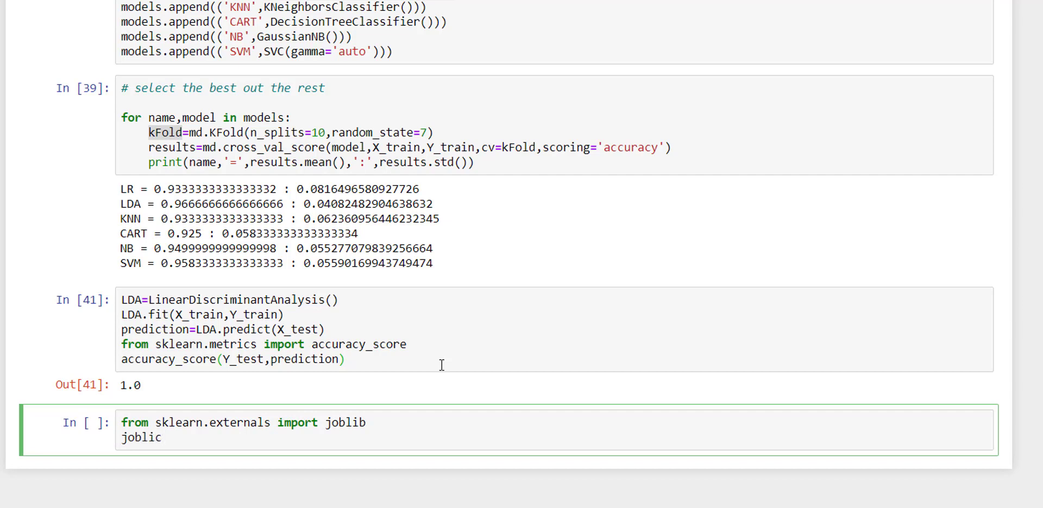
{"action": "type", "text": ".j"}
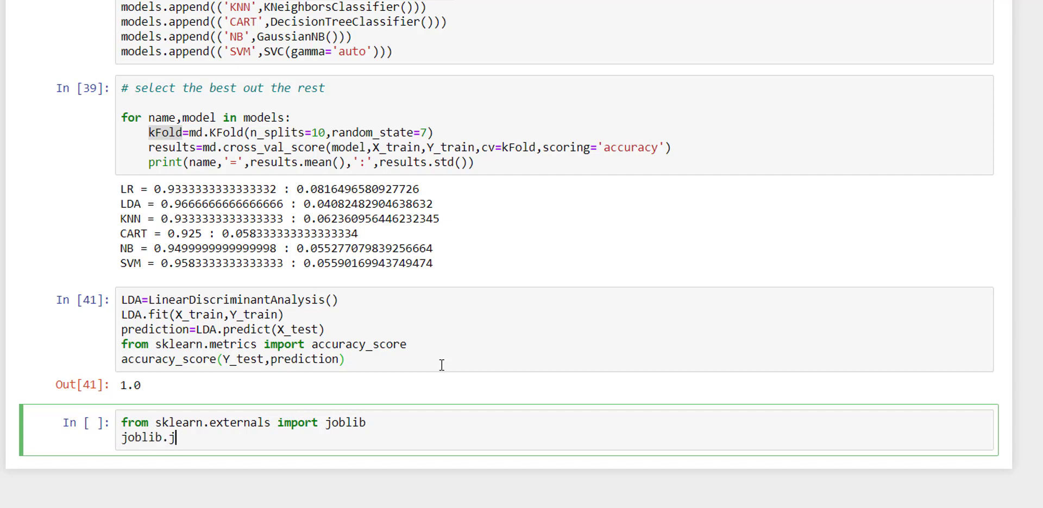
{"action": "type", "text": "dump()"}
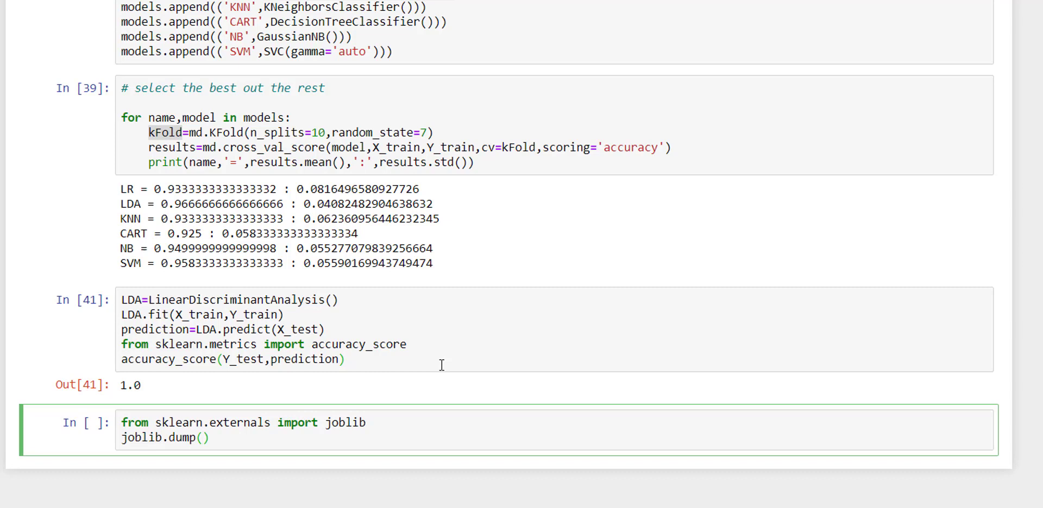
{"action": "type", "text": "L"}
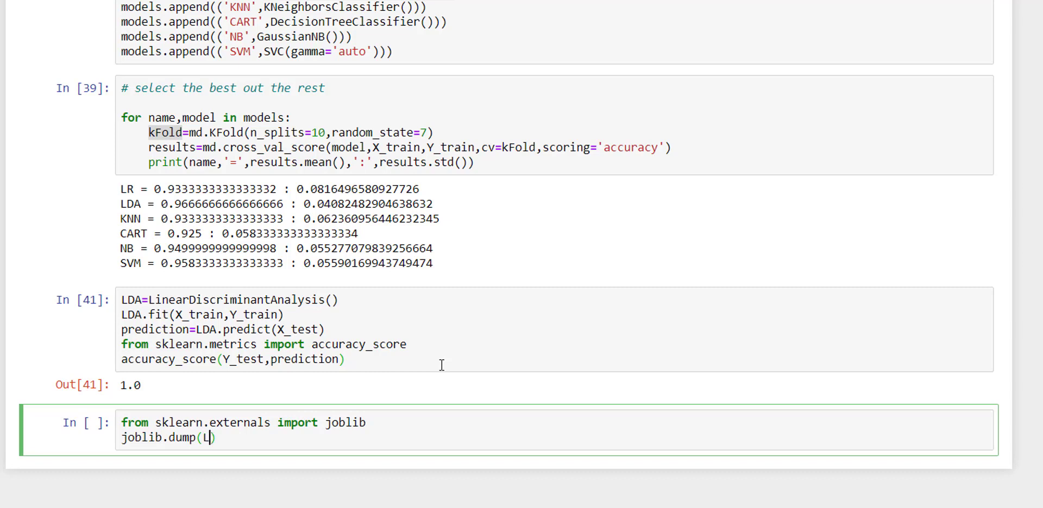
{"action": "type", "text": "DA,'"}
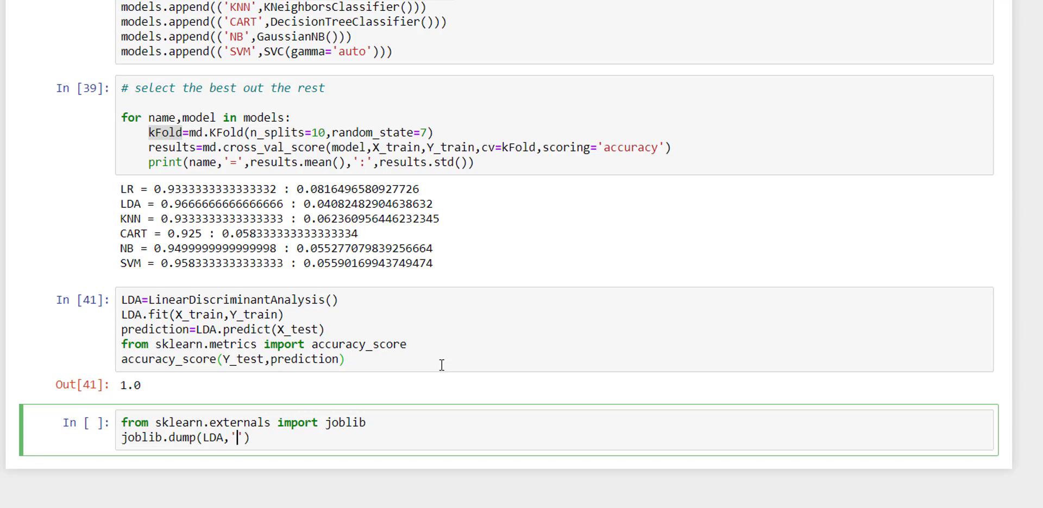
{"action": "type", "text": "model"}
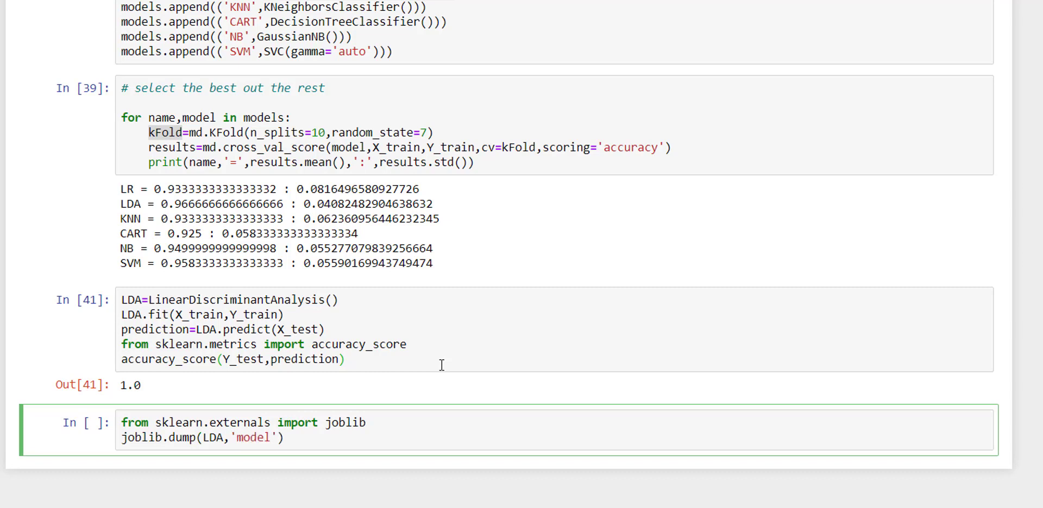
{"action": "type", "text": ".pkl"}
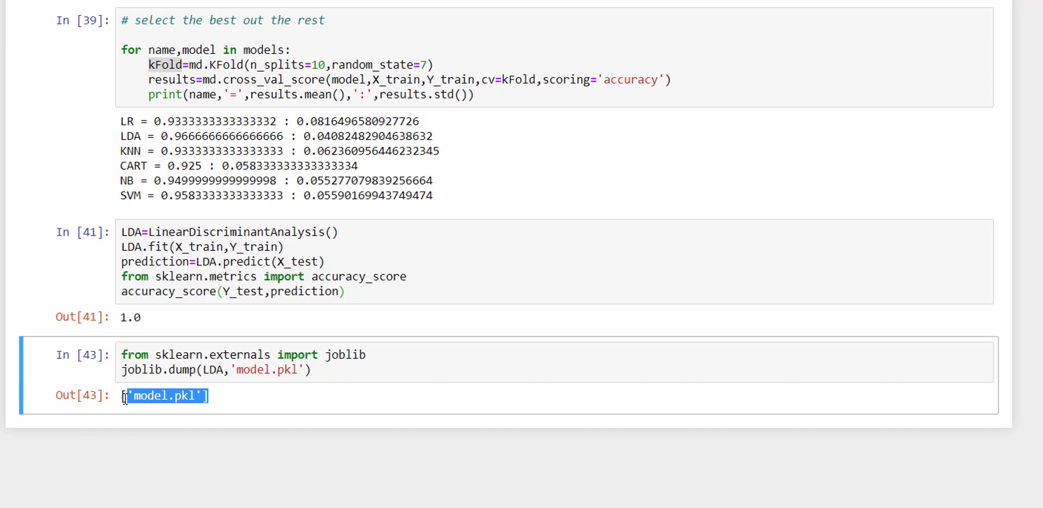
{"action": "left_click", "coordinate": [309, 349]}
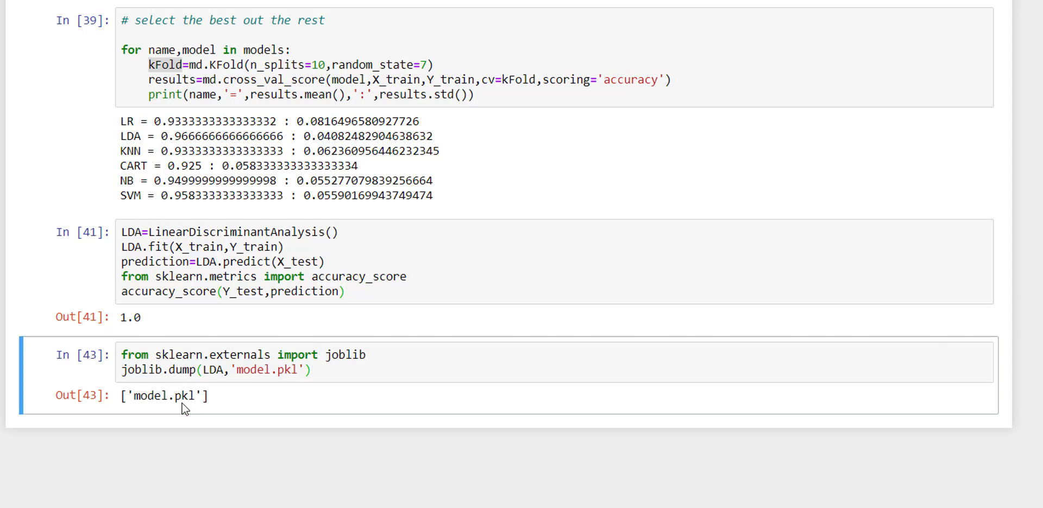
{"action": "left_click", "coordinate": [313, 371]}
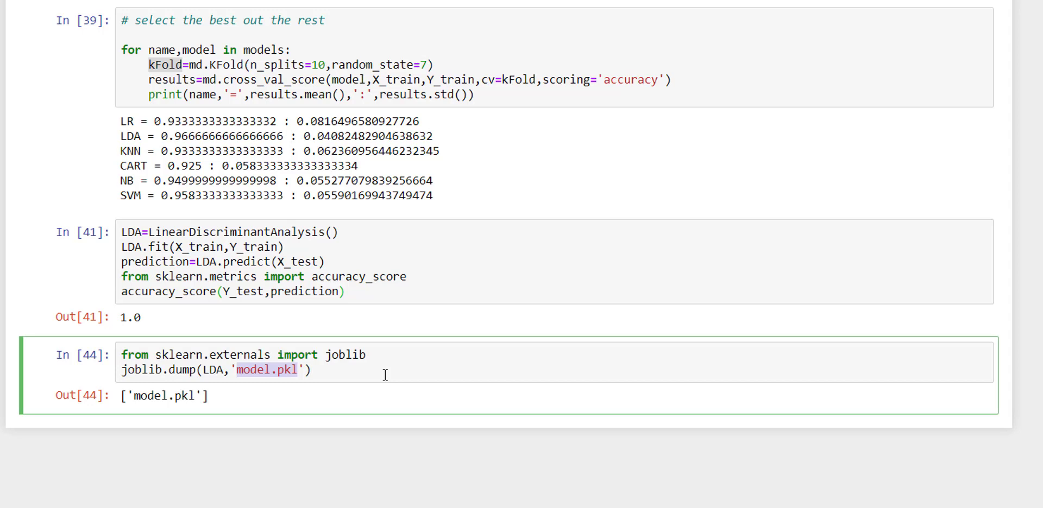
{"action": "left_click", "coordinate": [313, 370]}
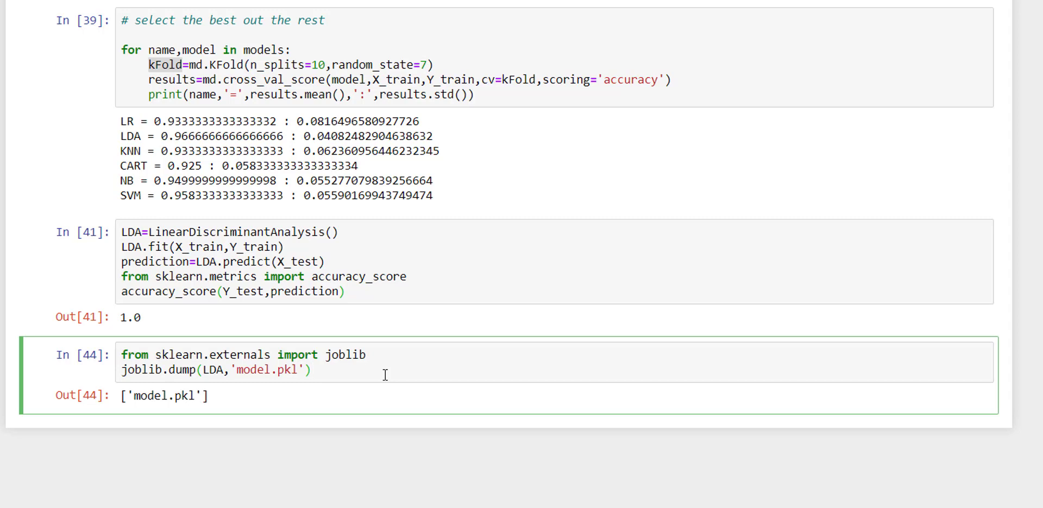
Load LDA from 'model.pkl' with joblib and predict the X_test class labels.
{"action": "type", "text": "jobli"}
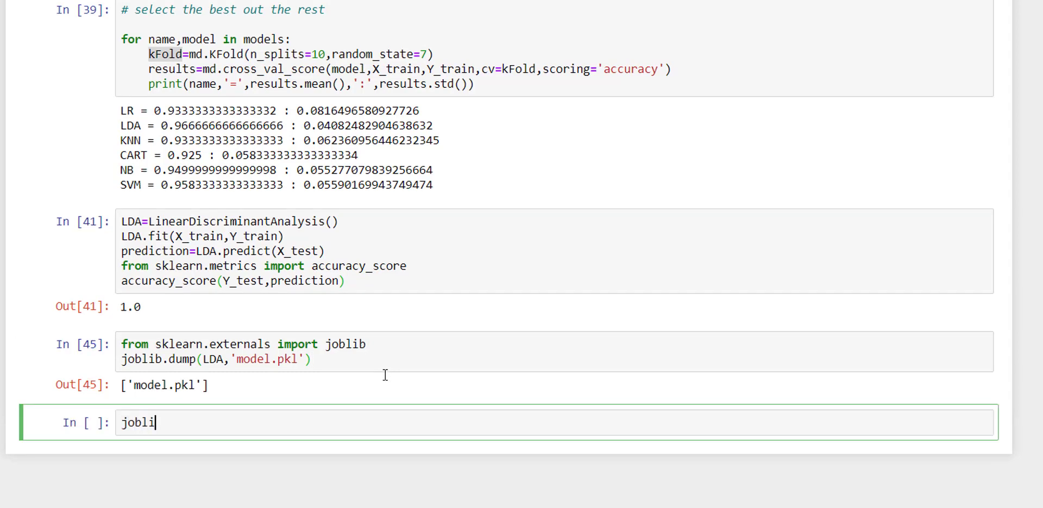
{"action": "type", "text": "b.load("}
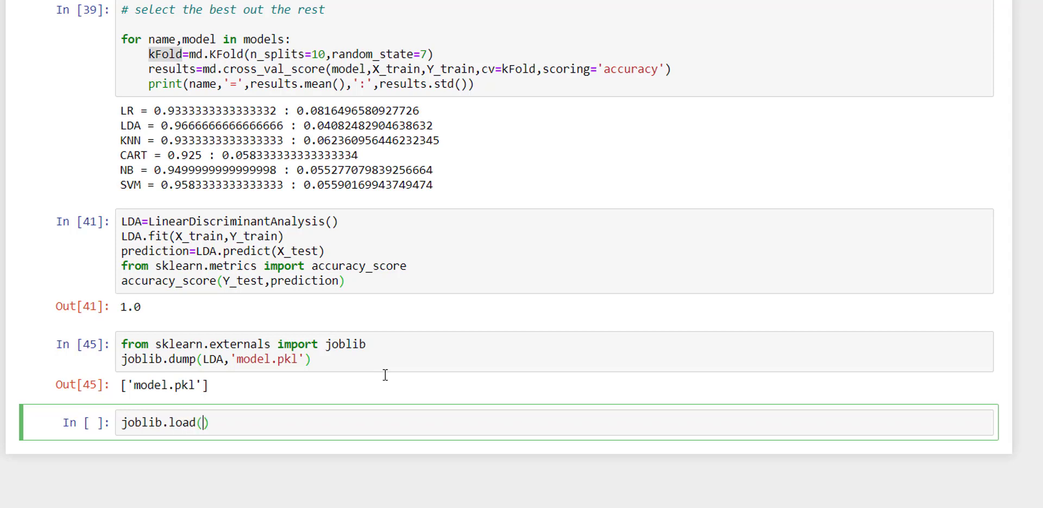
{"action": "type", "text": "'modle'"}
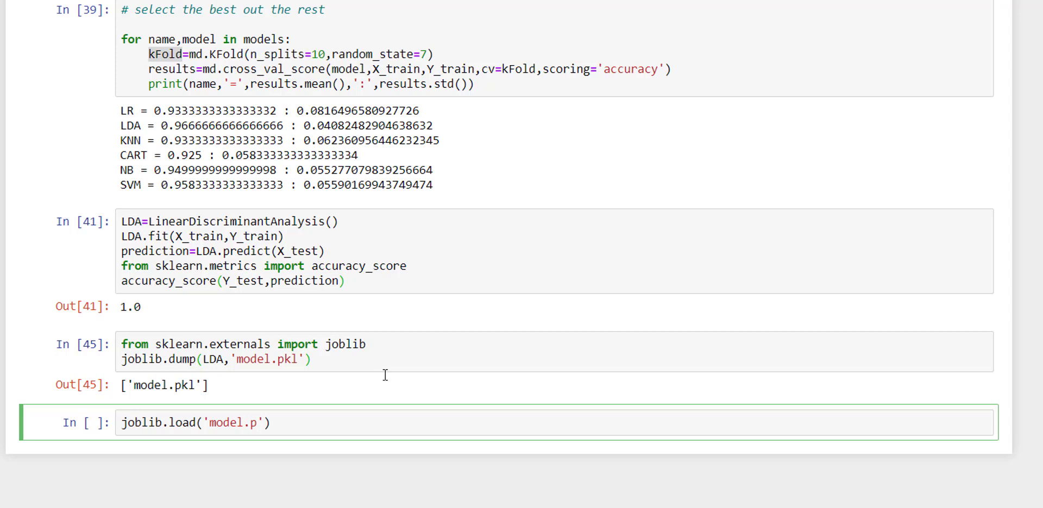
{"action": "type", "text": "kl"}
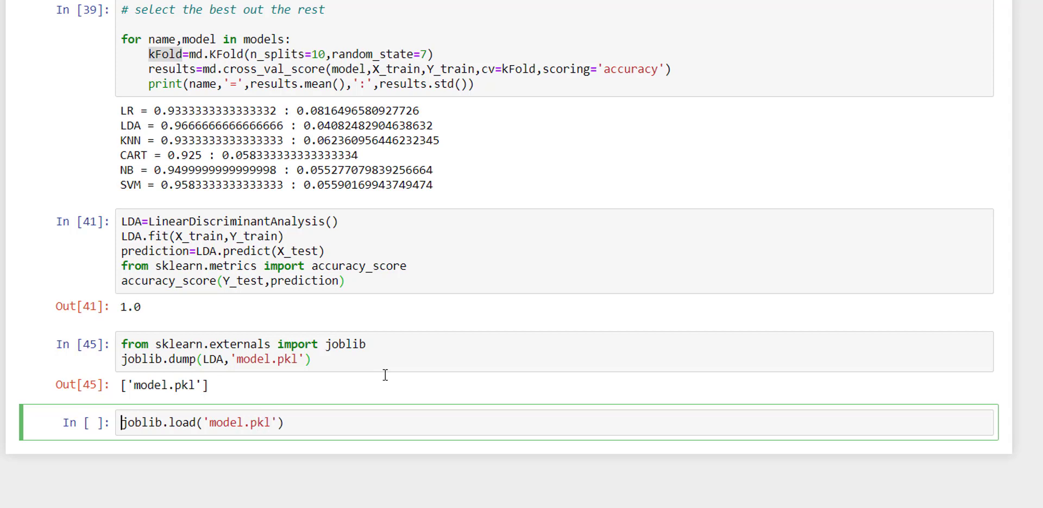
{"action": "type", "text": "LDA="}
{"action": "type", "text": "LDA."}
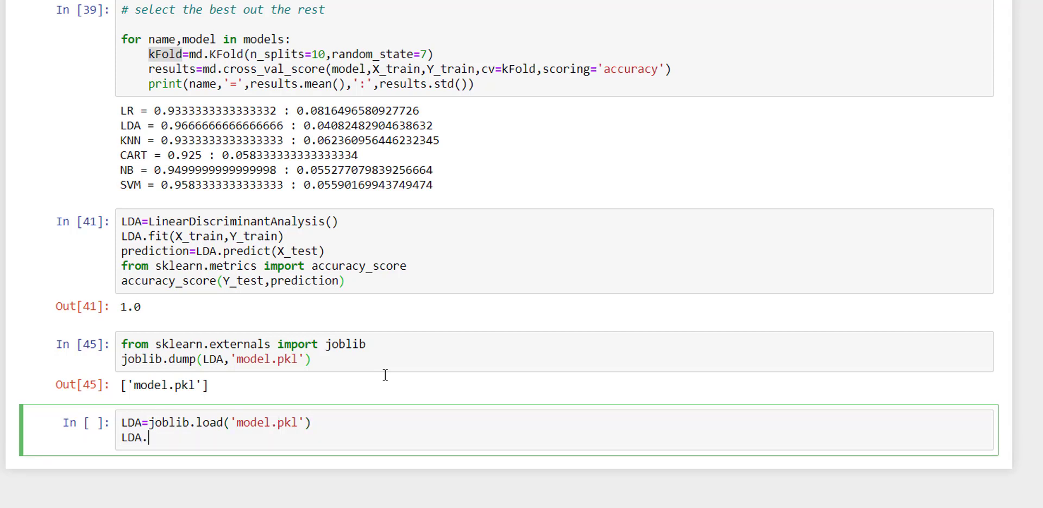
{"action": "type", "text": "predict("}
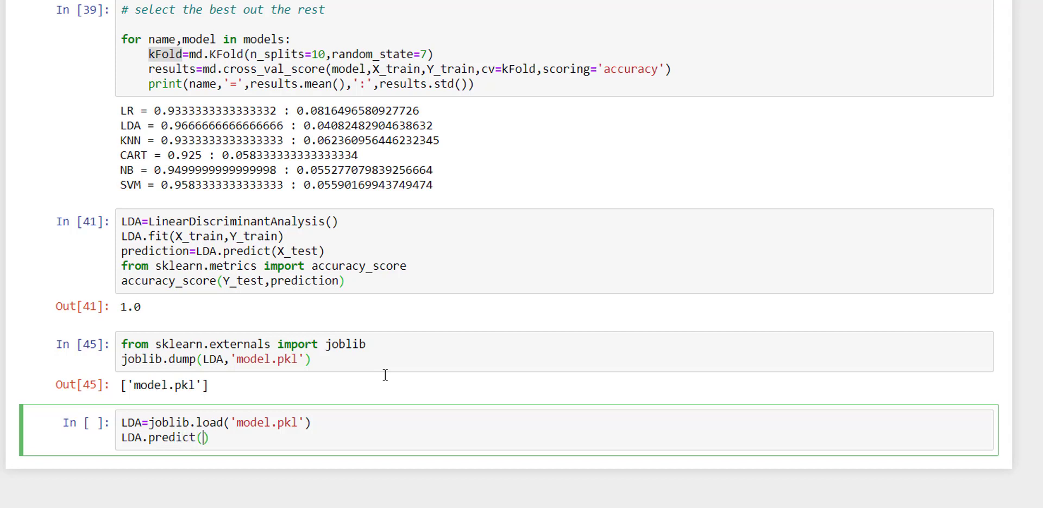
{"action": "type", "text": "X_t"}
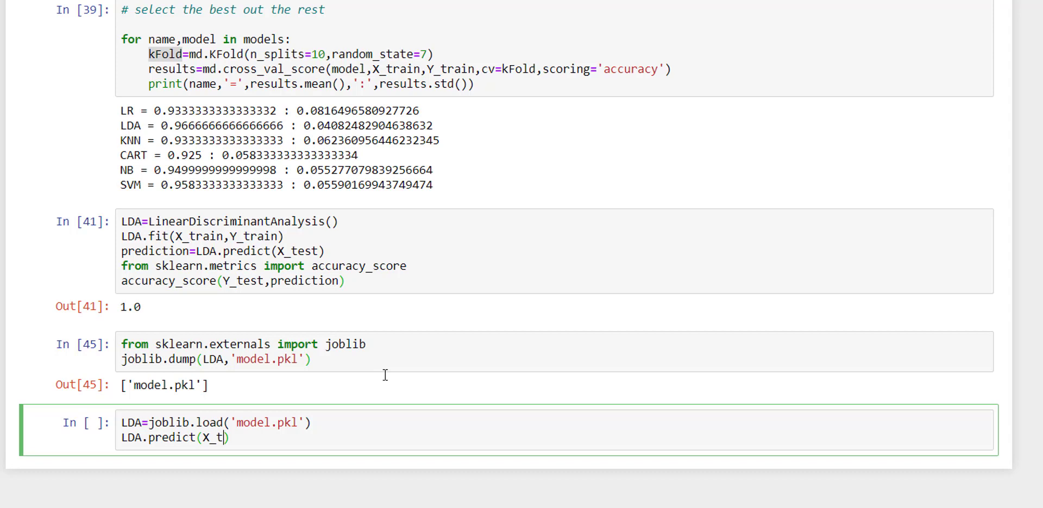
{"action": "key", "text": "shift+enter"}
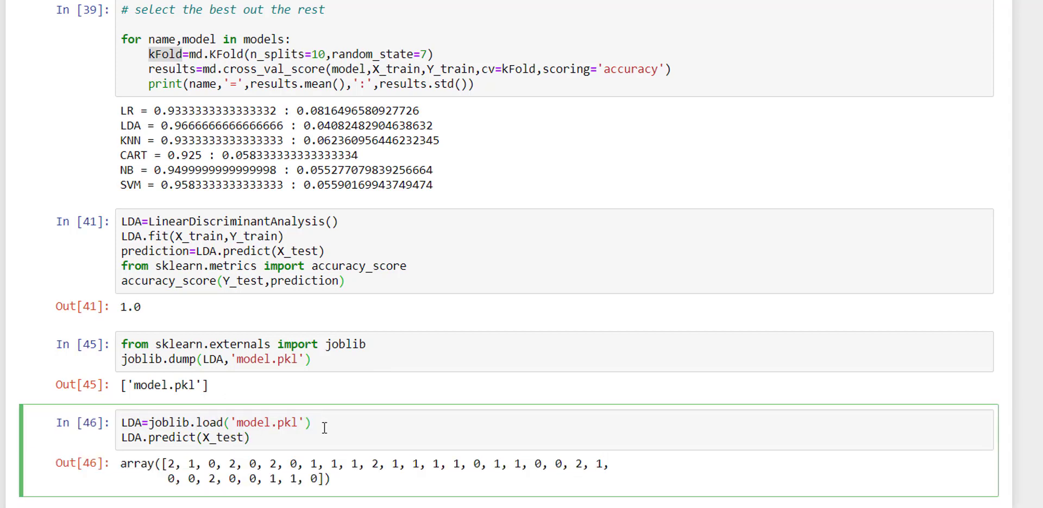
{"action": "double_click", "coordinate": [269, 422]}
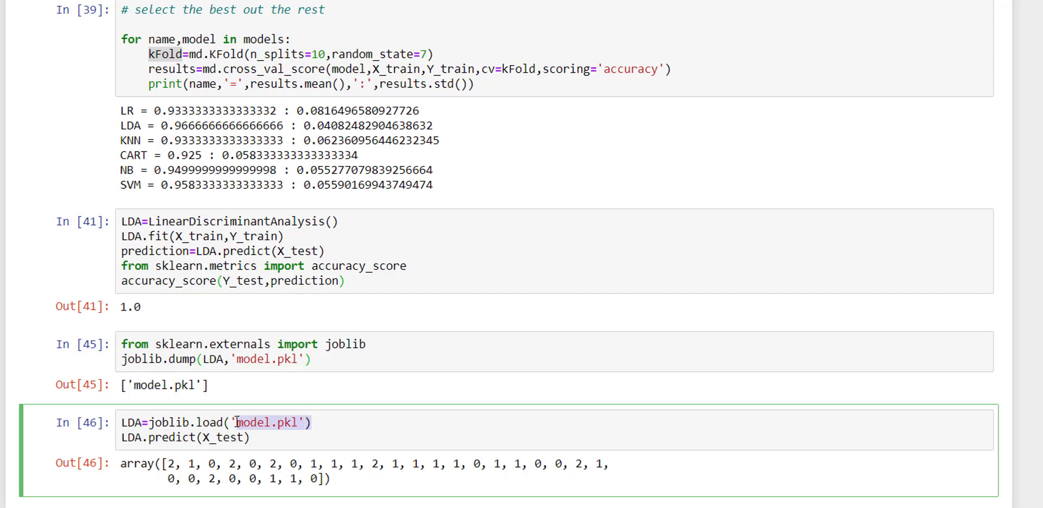
{"action": "scroll", "scroll_direction": "down", "scroll_amount": 3}
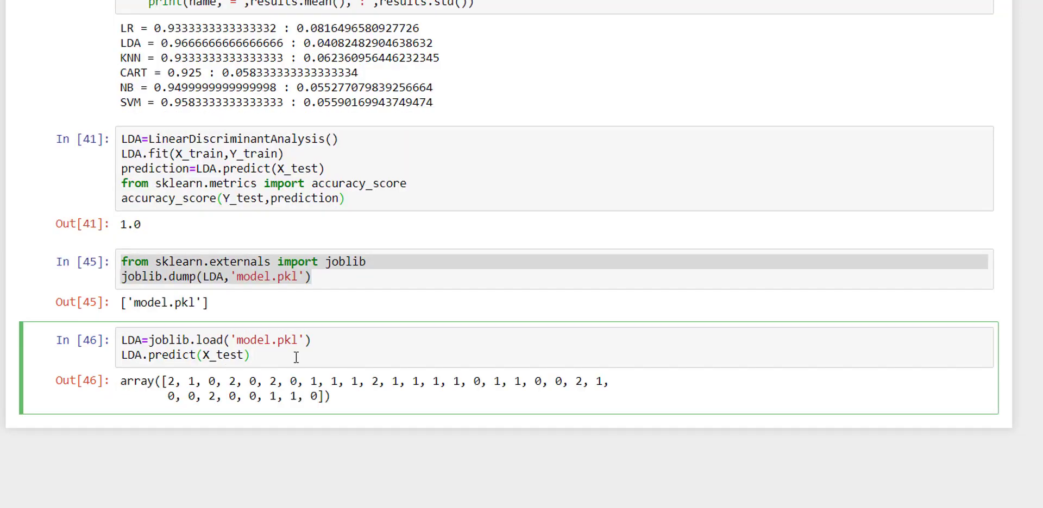